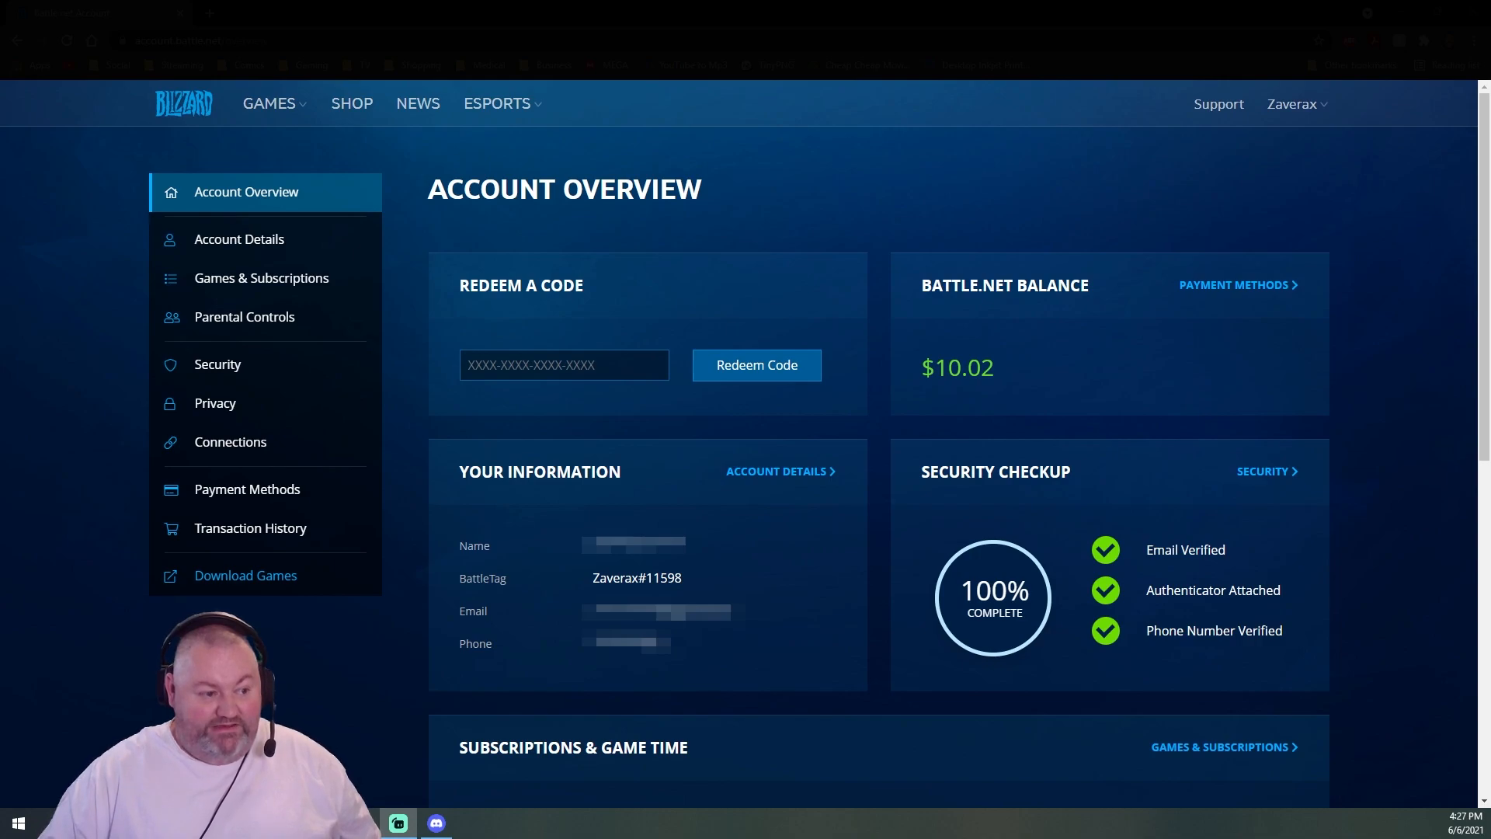
mouse_move(203, 114)
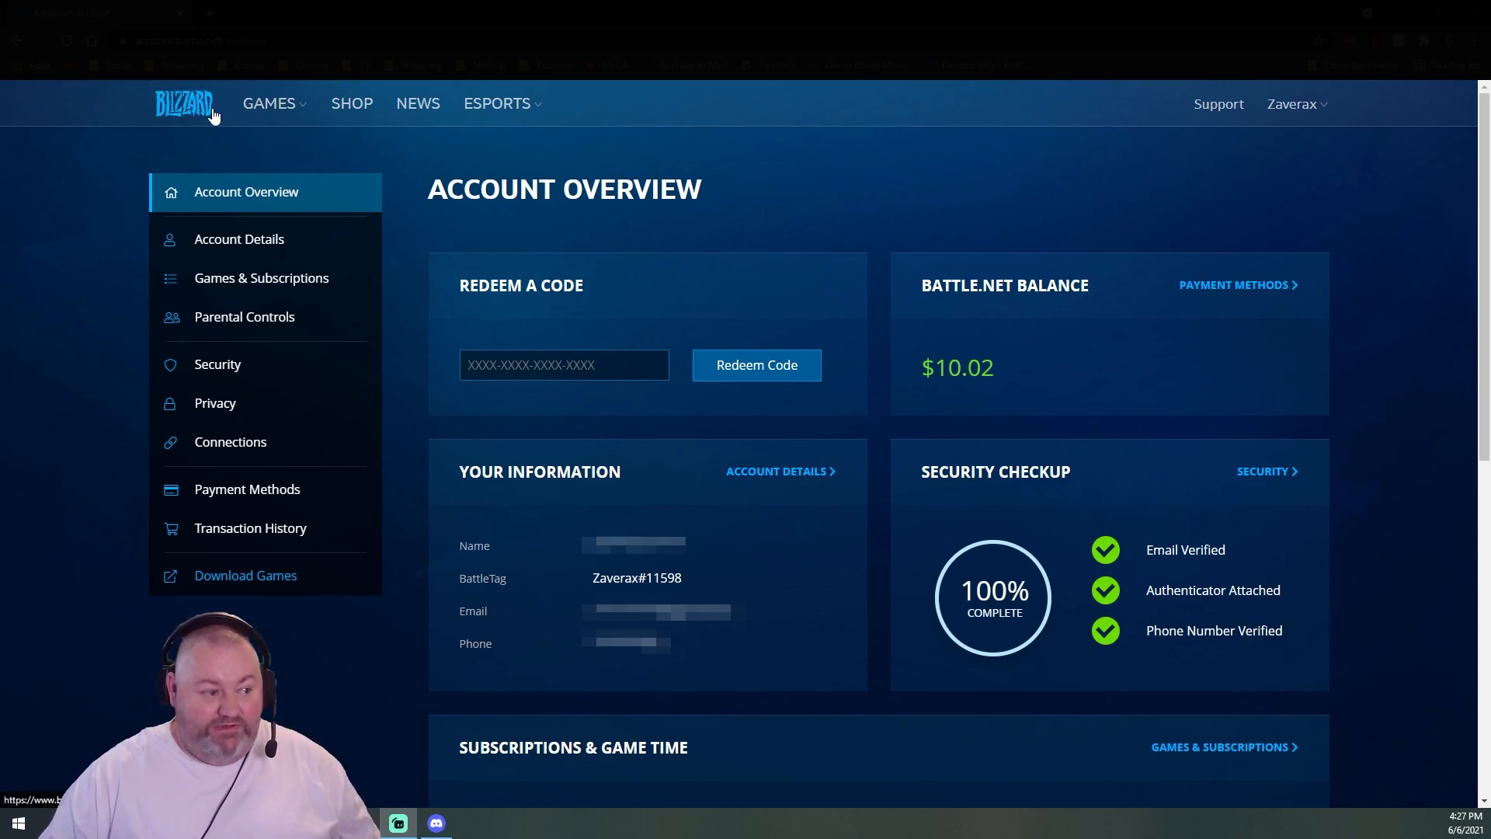
mouse_move(1255, 159)
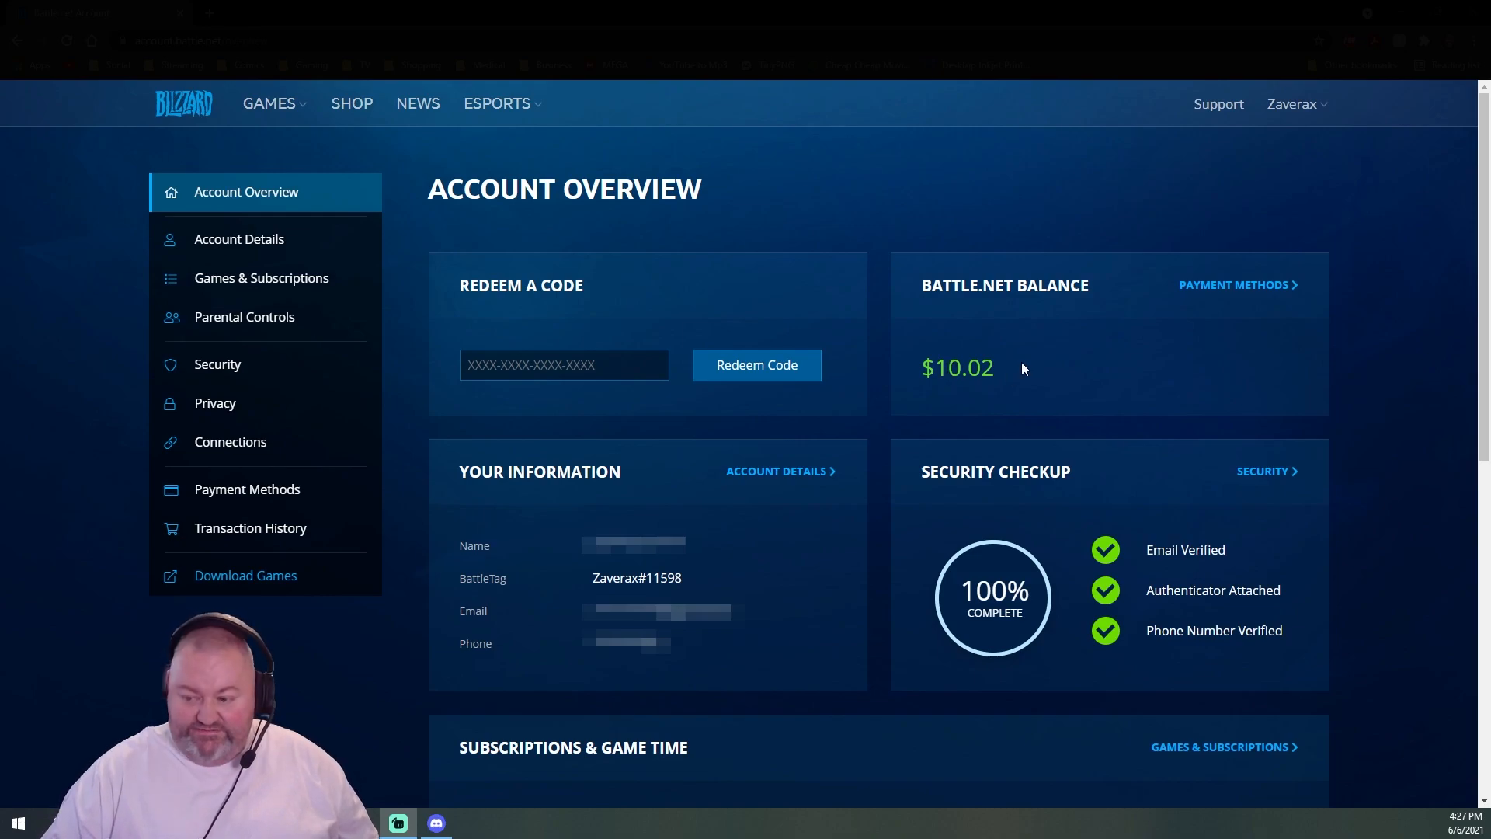
- Open World of Warcraft's Manage Subscription page after glancing at the cancellation support article
scroll(down, 3)
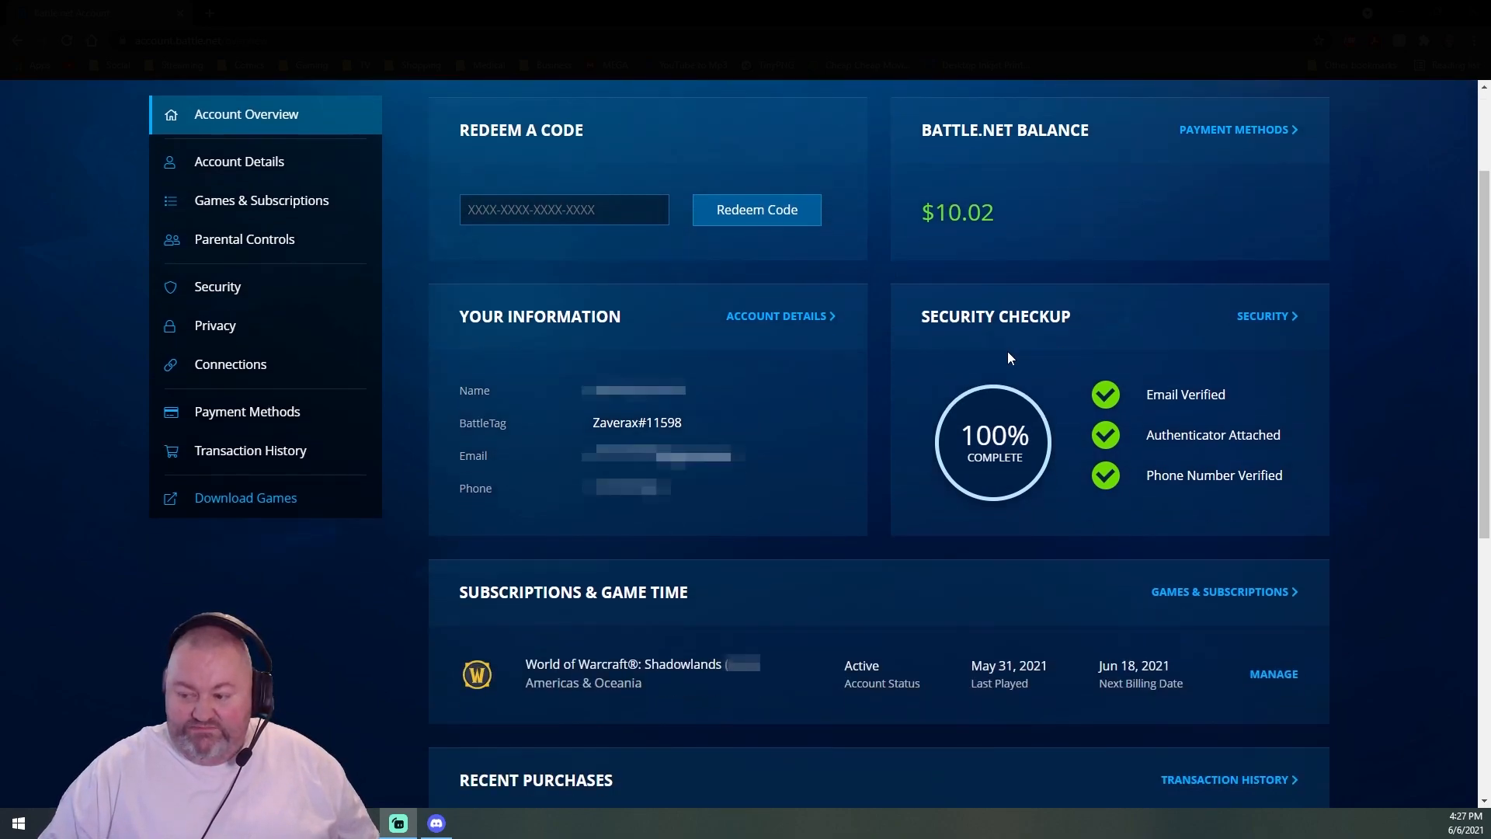
scroll(down, 3)
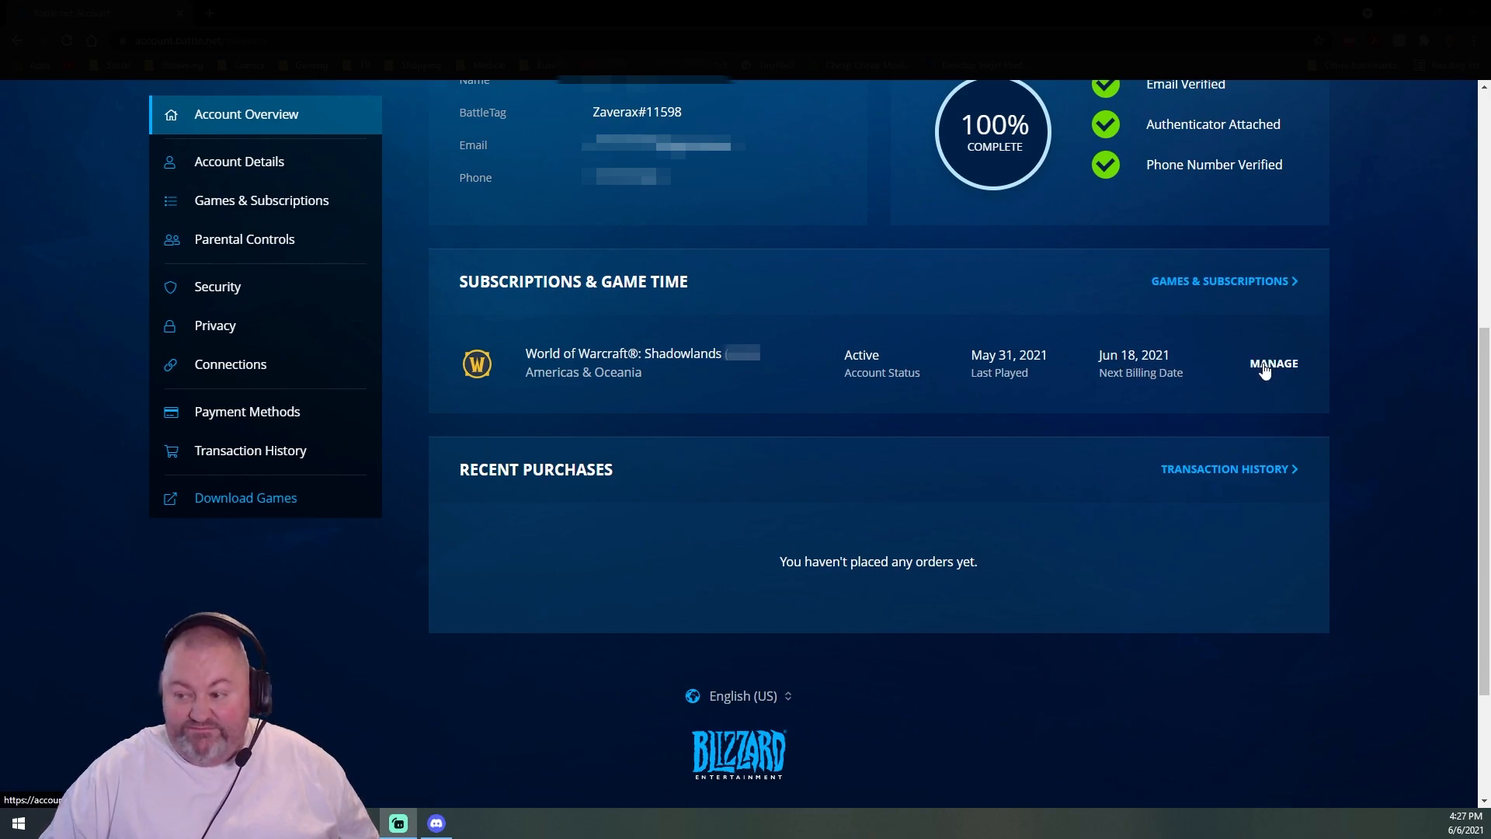
click(1272, 364)
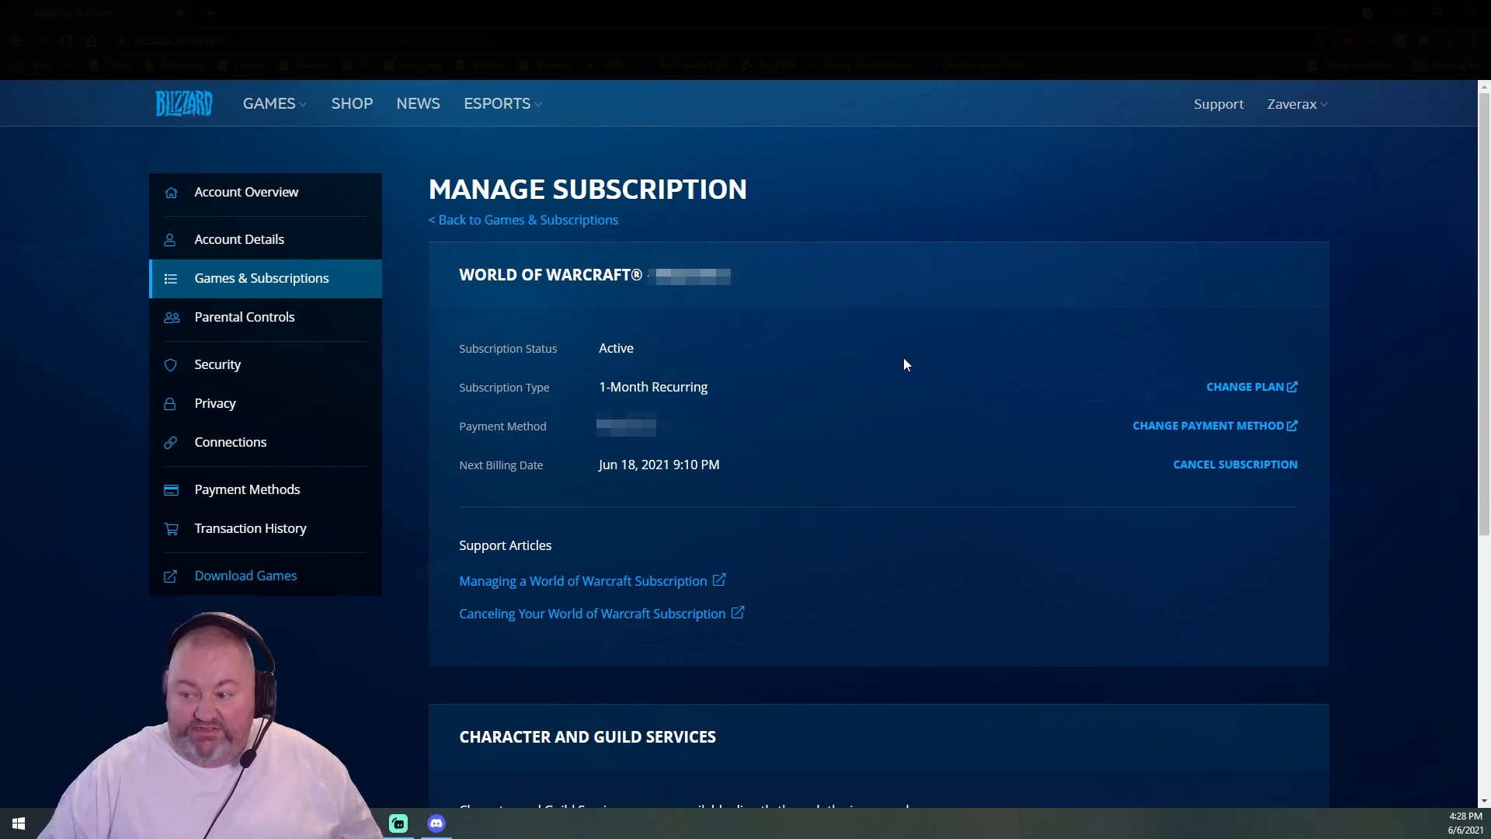
scroll(down, 3)
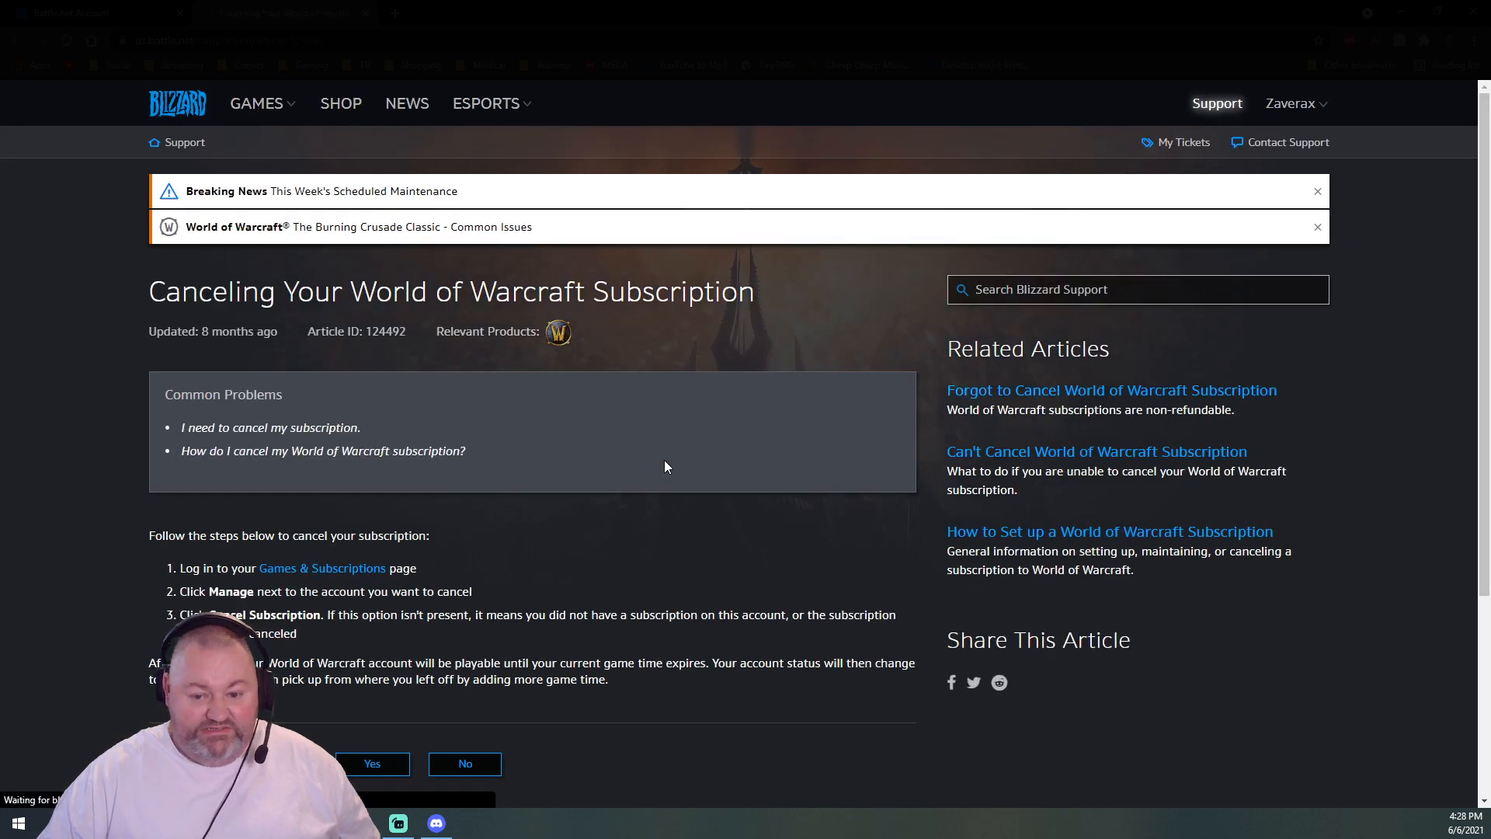
mouse_move(618, 441)
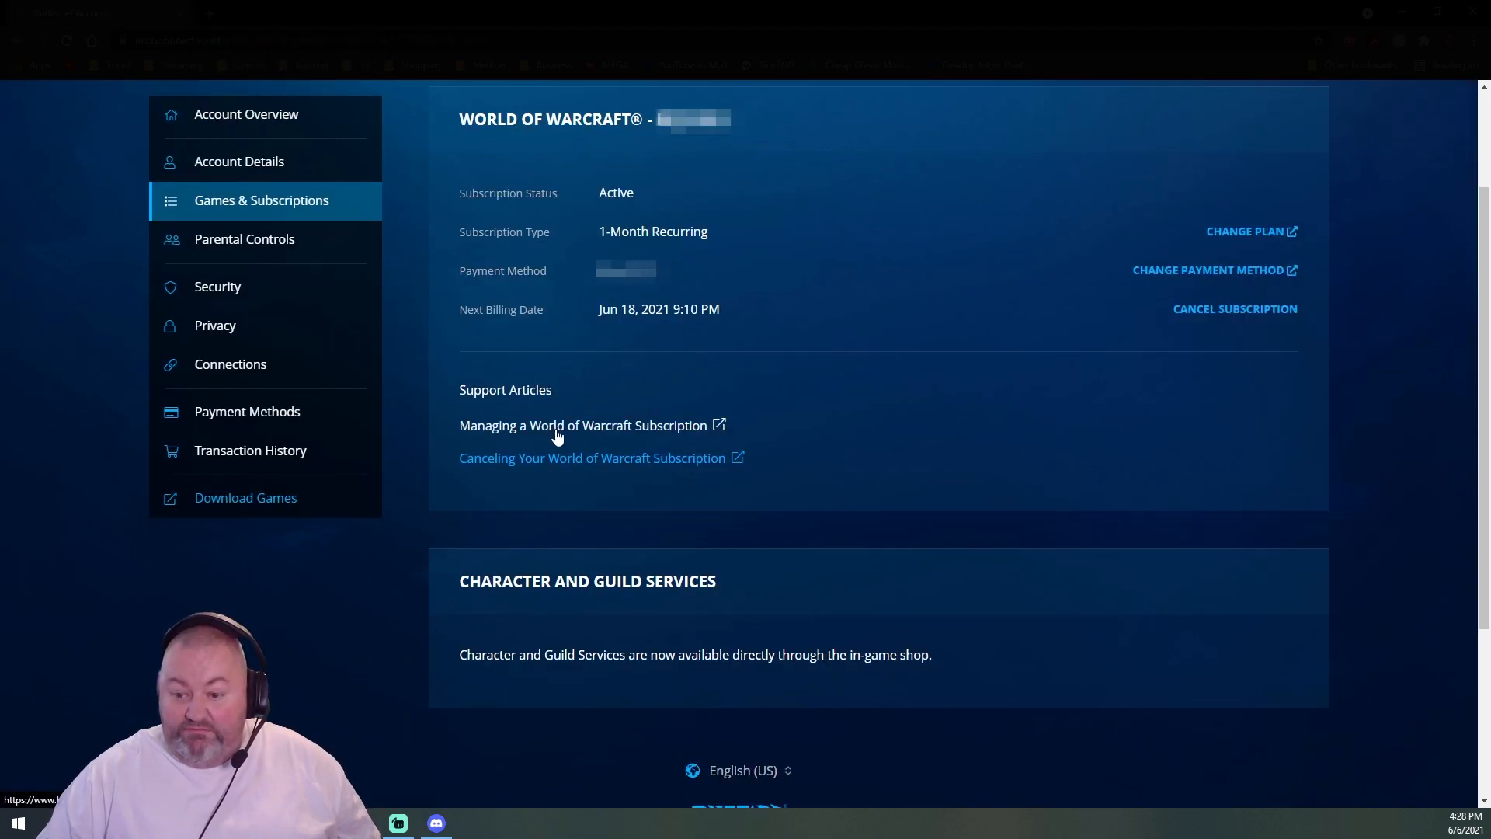
click(575, 425)
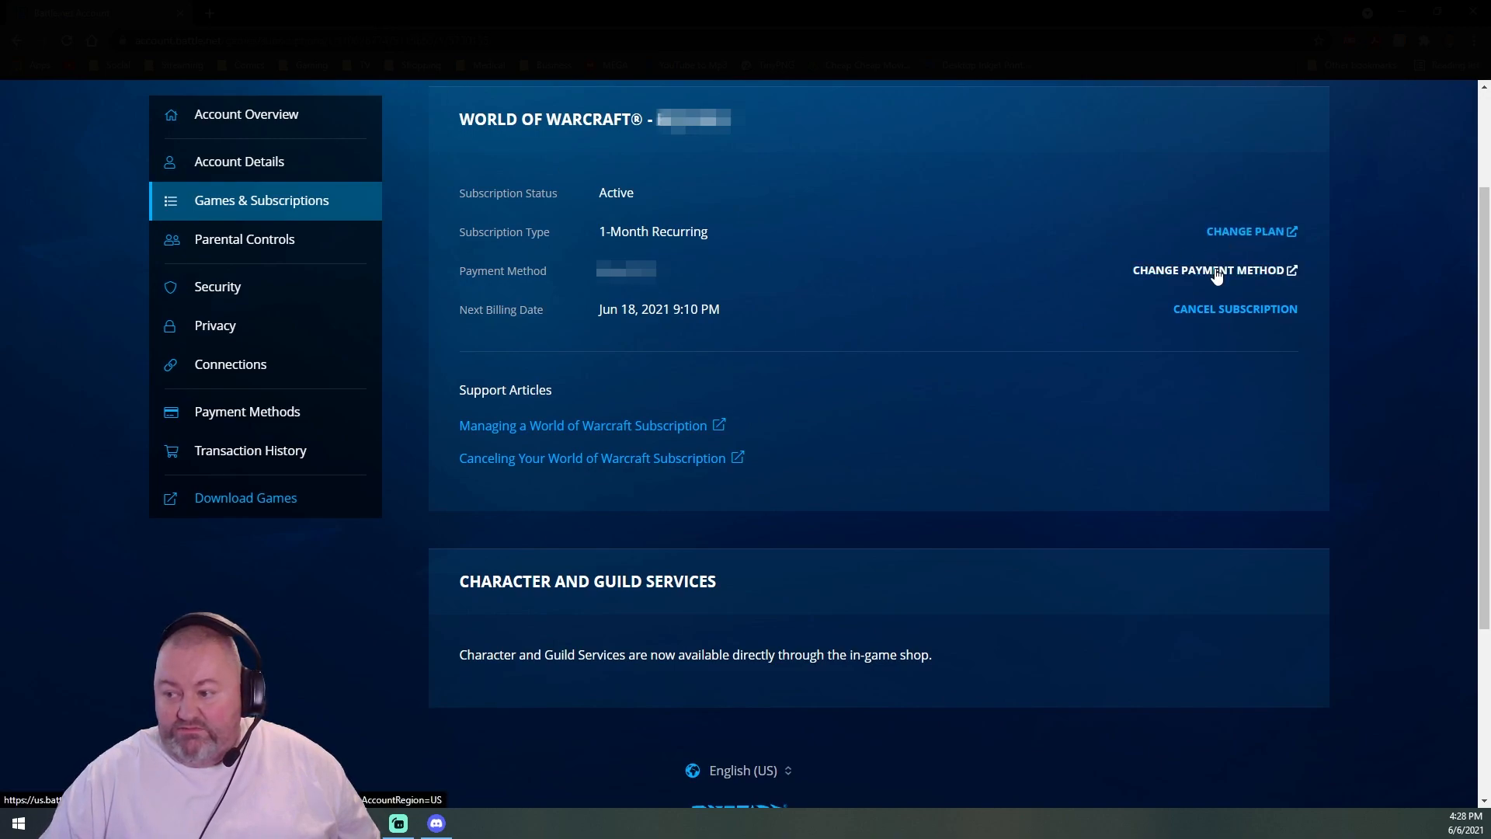
- Start cancelling and mark Gameplay, playing other games, and not playing enough on the survey
click(1234, 308)
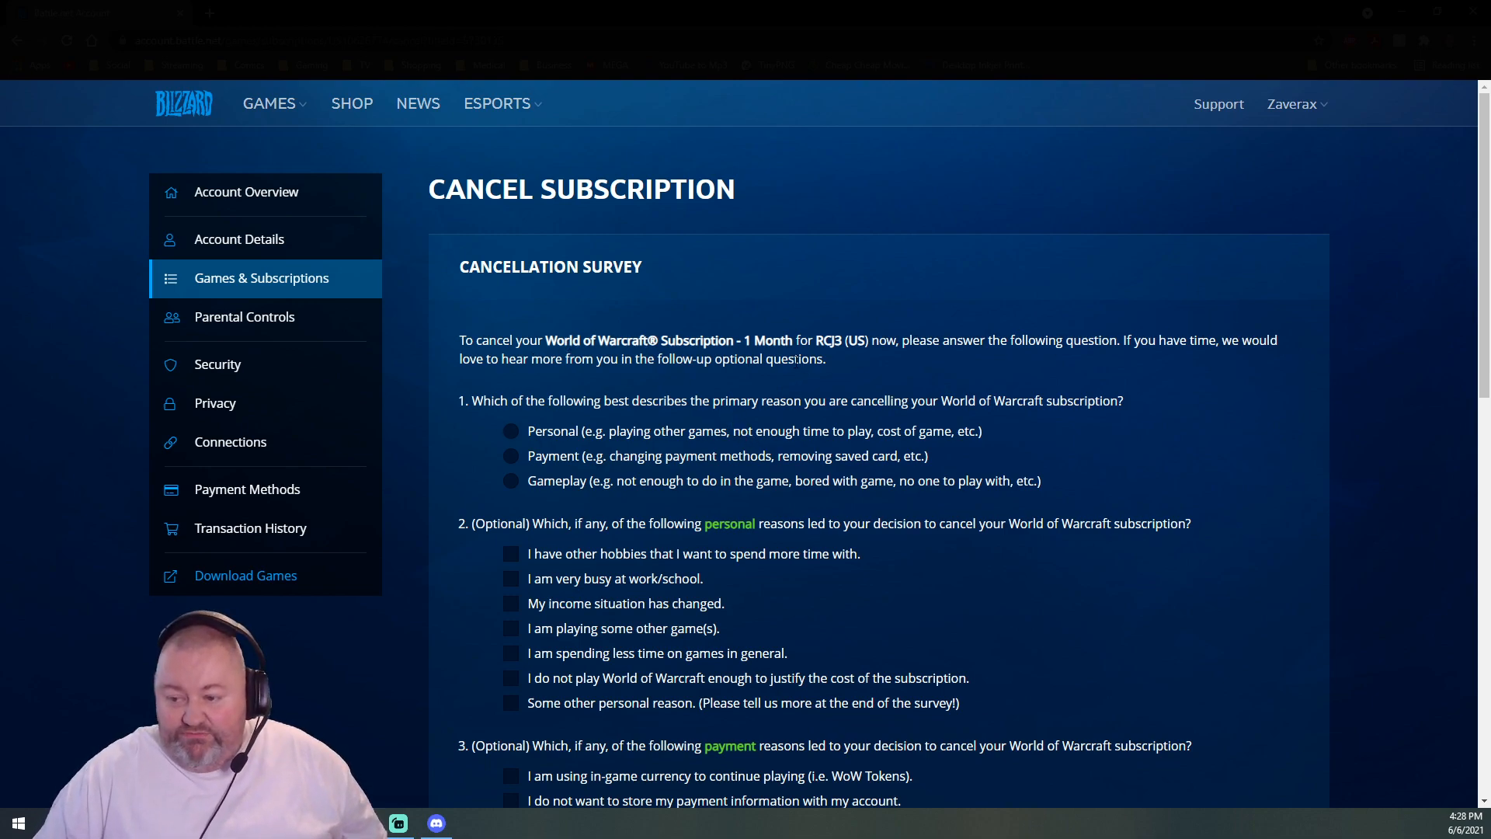
mouse_move(1043, 368)
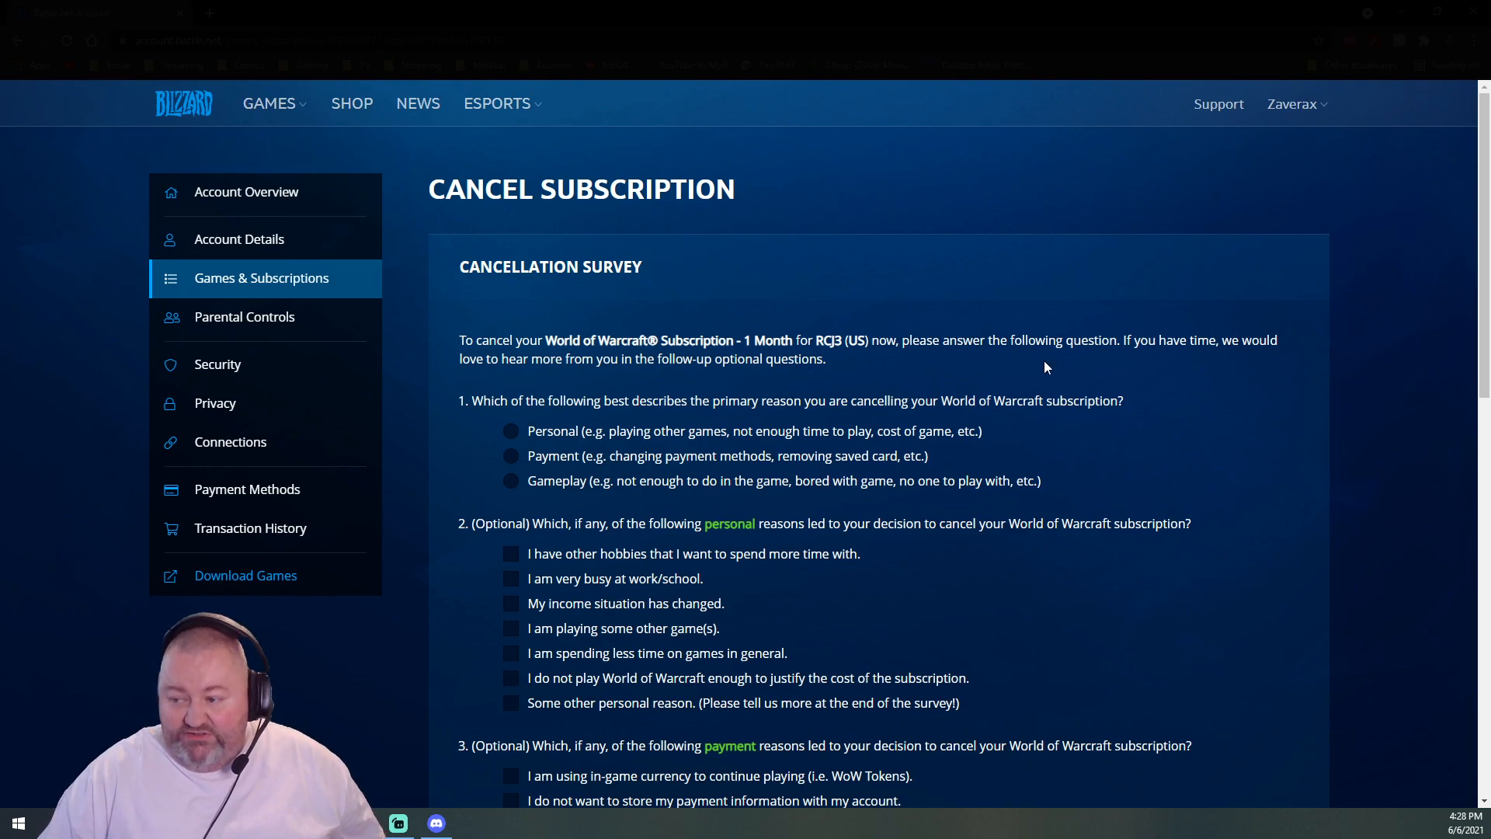
scroll(down, 3)
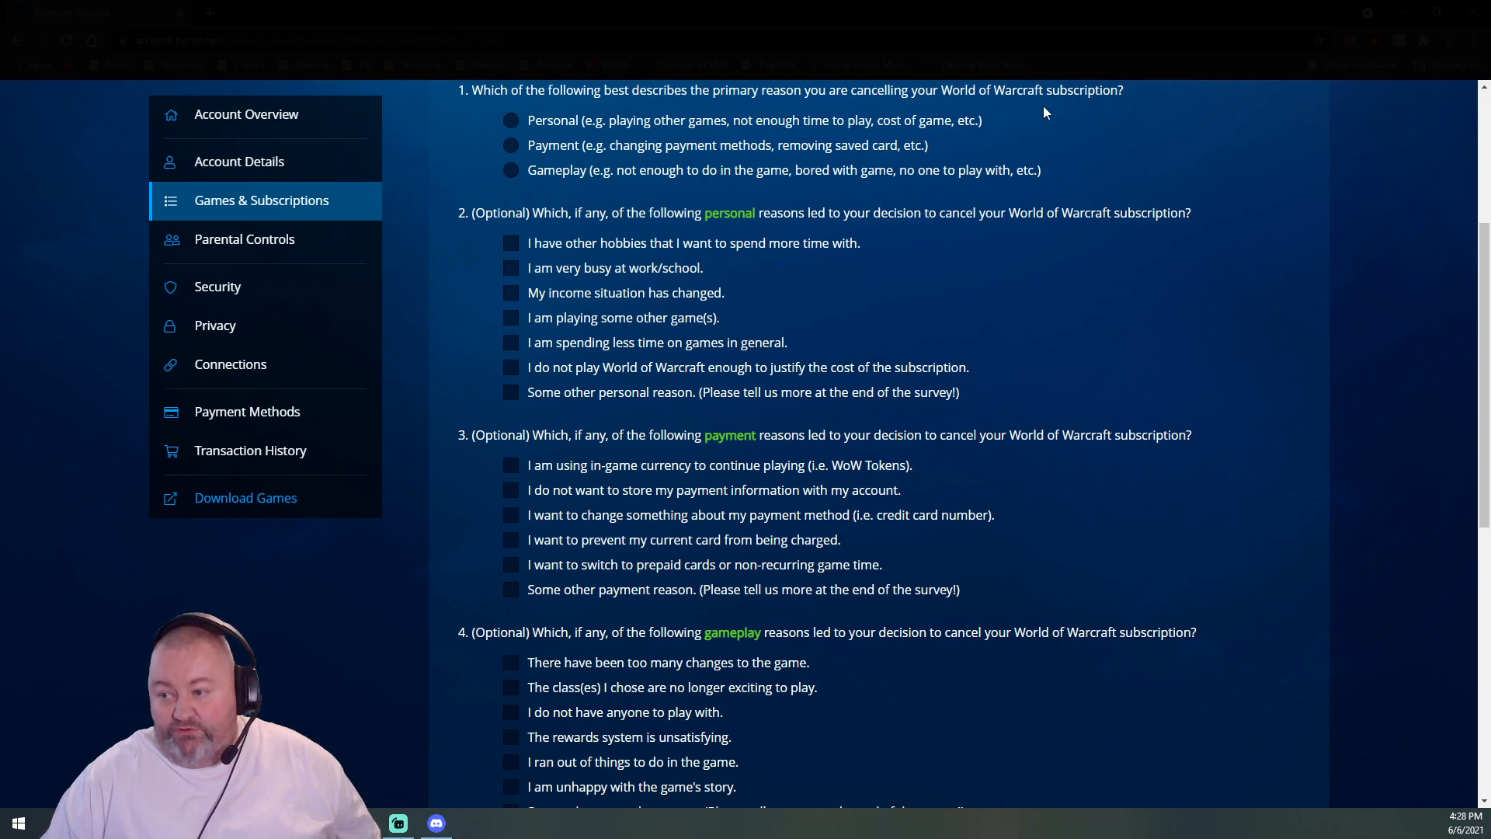
mouse_move(584, 130)
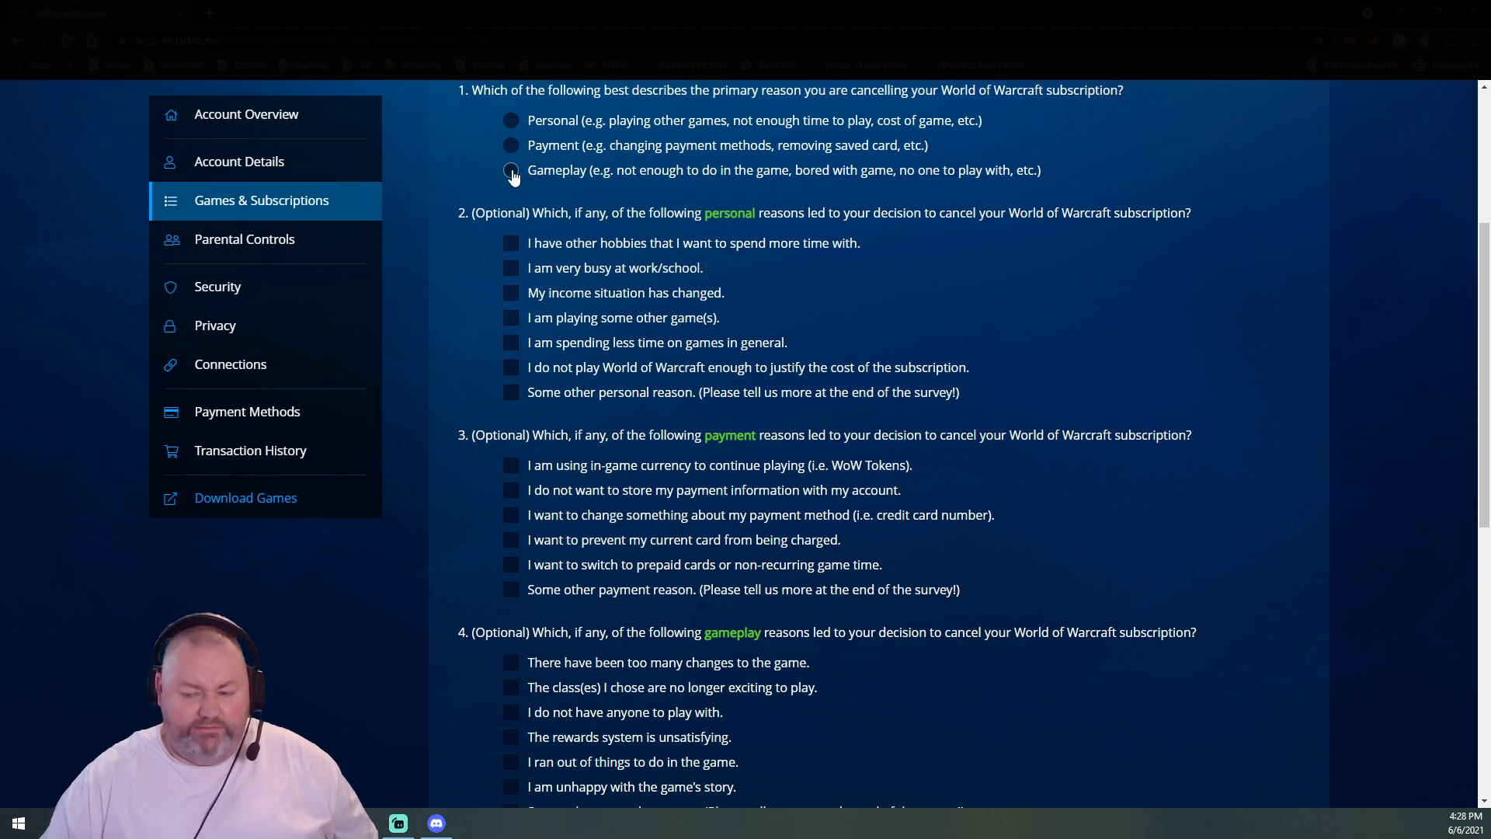
click(511, 170)
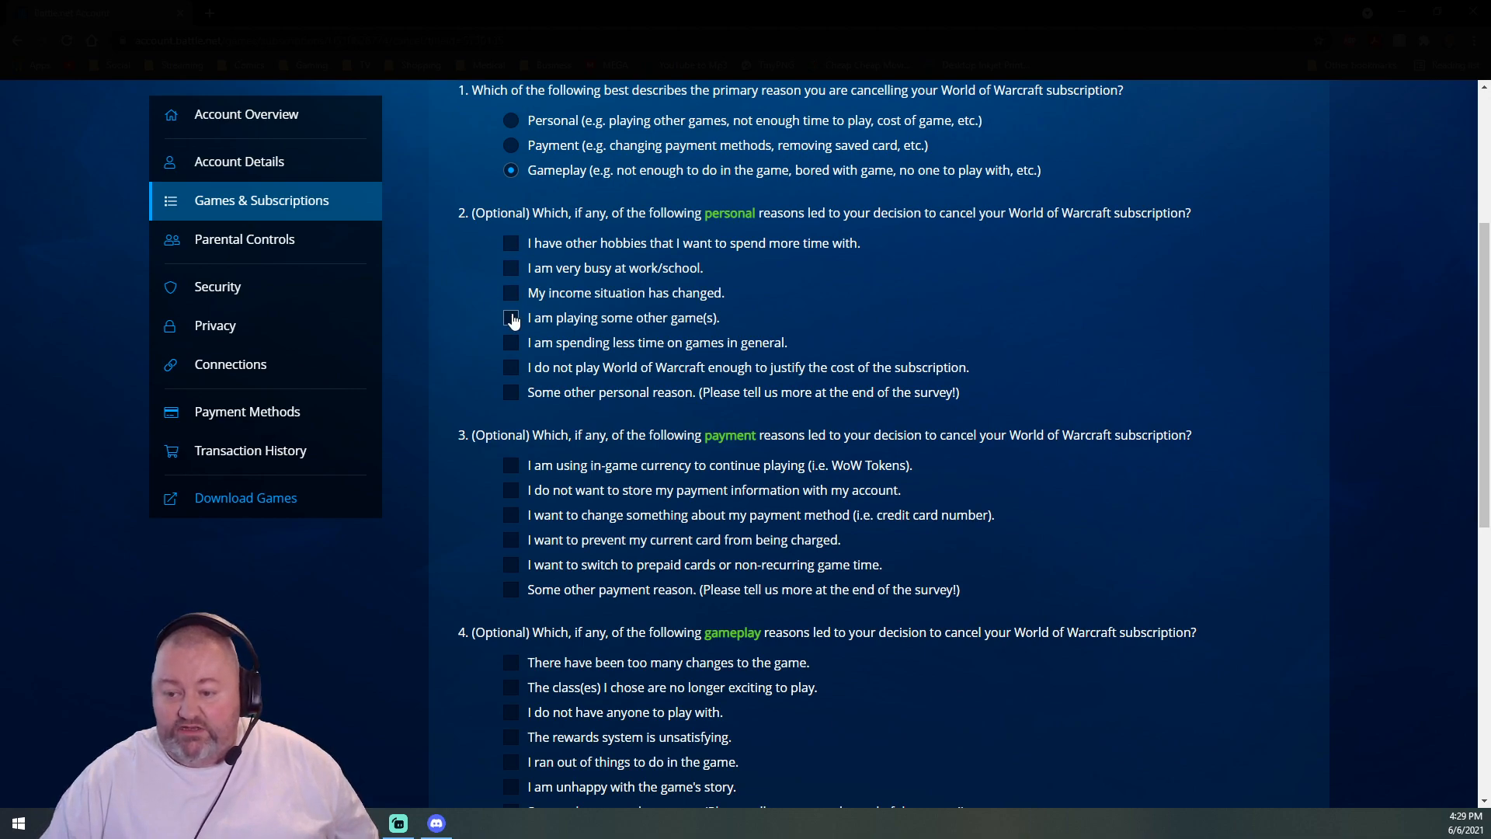
click(511, 317)
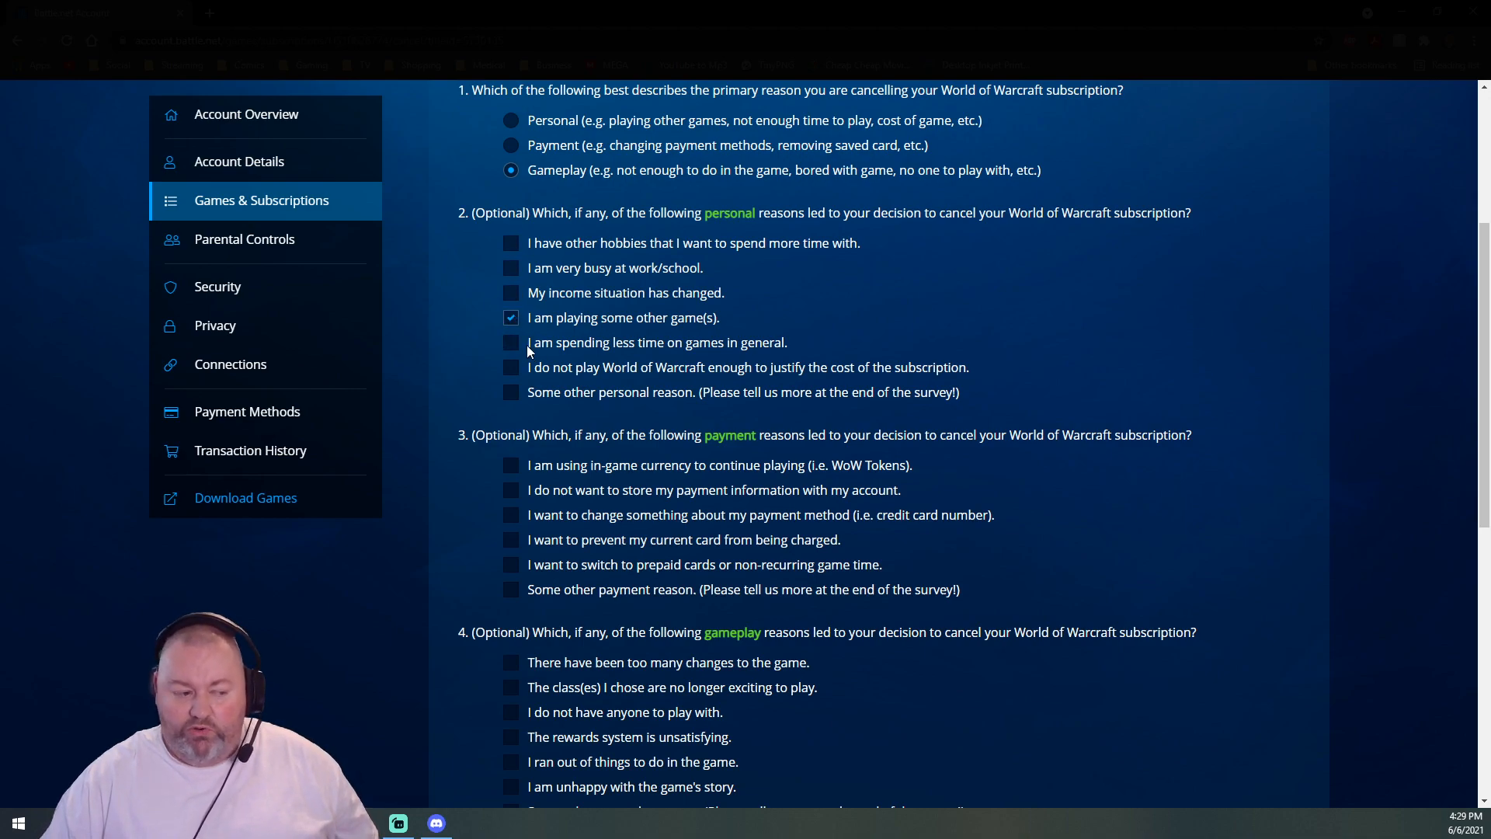
click(511, 318)
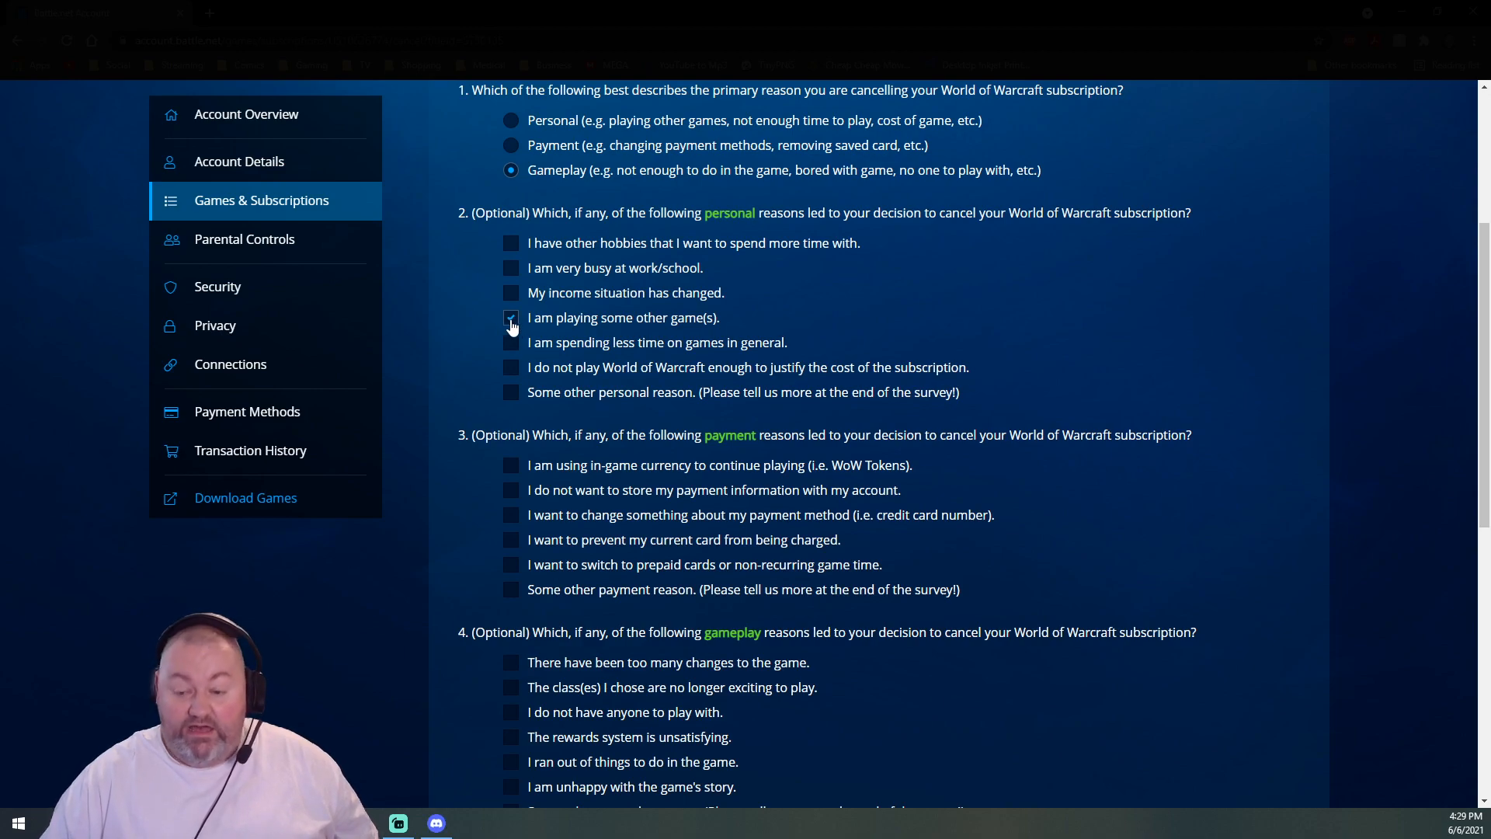
click(511, 318)
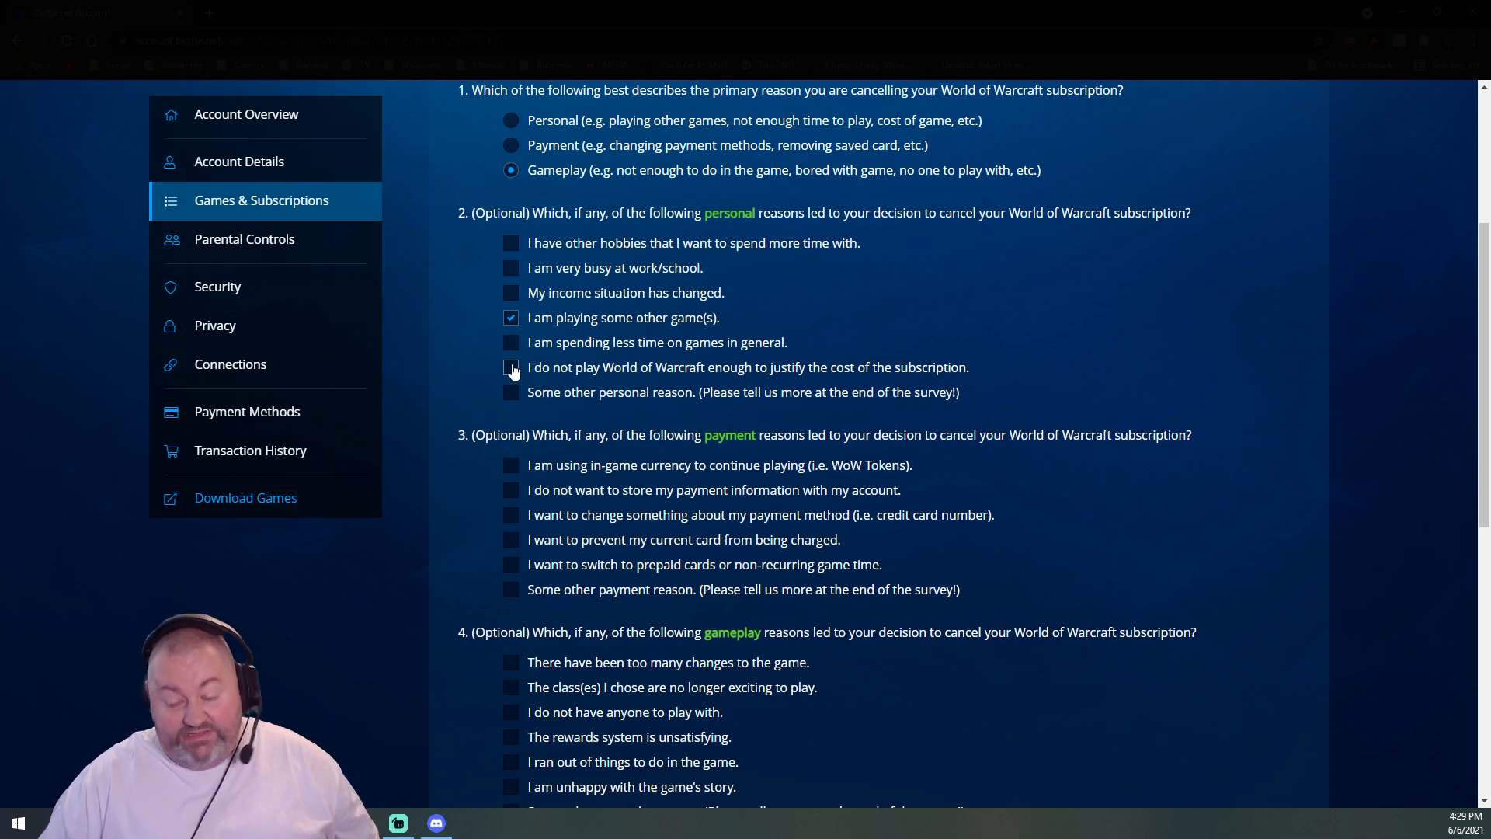
click(511, 367)
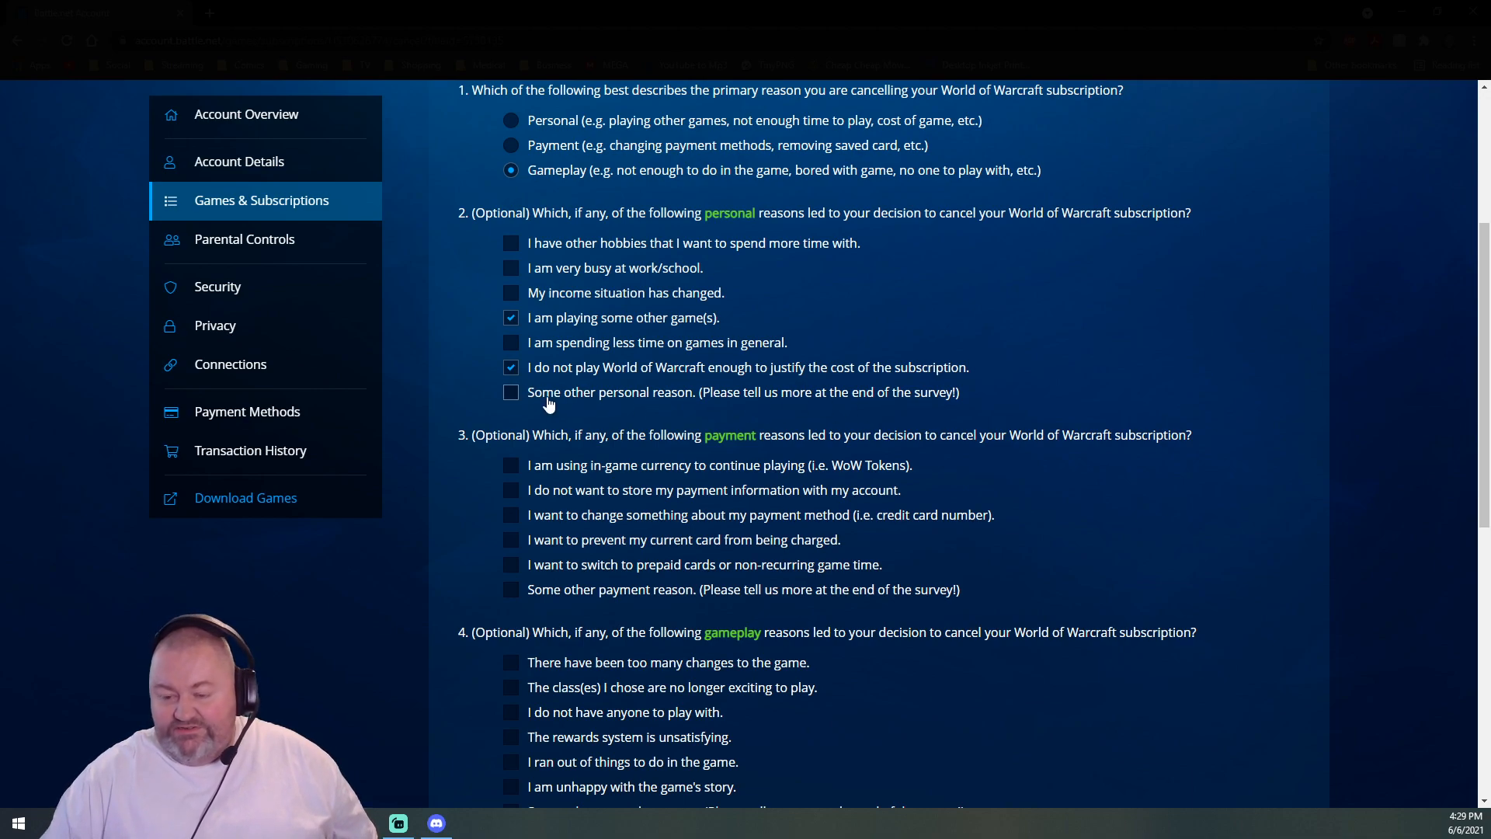
- Check other payment reason, classes, rewards, running out of content, and story survey reasons
scroll(down, 3)
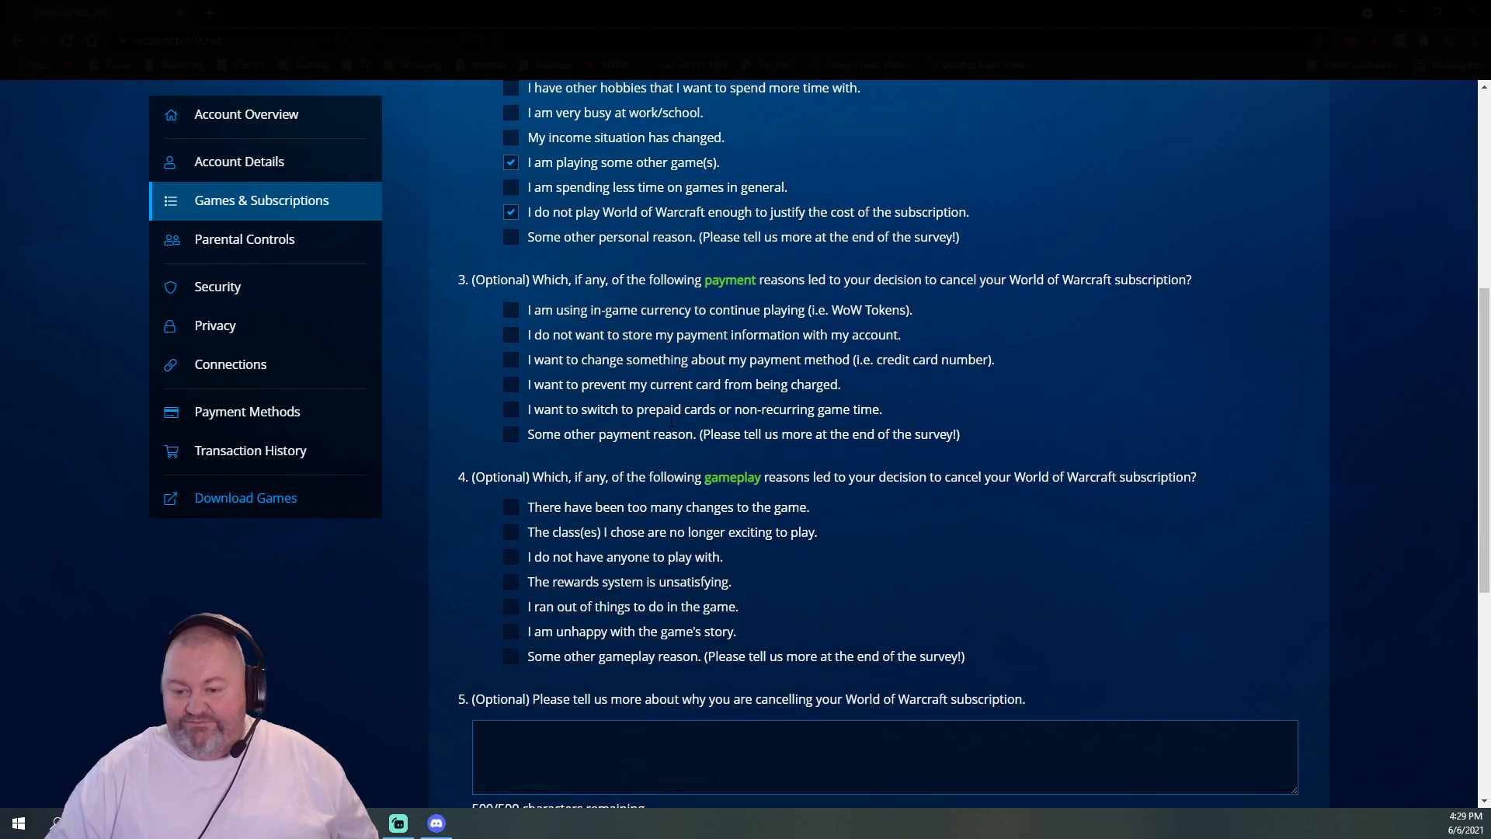
scroll(down, 3)
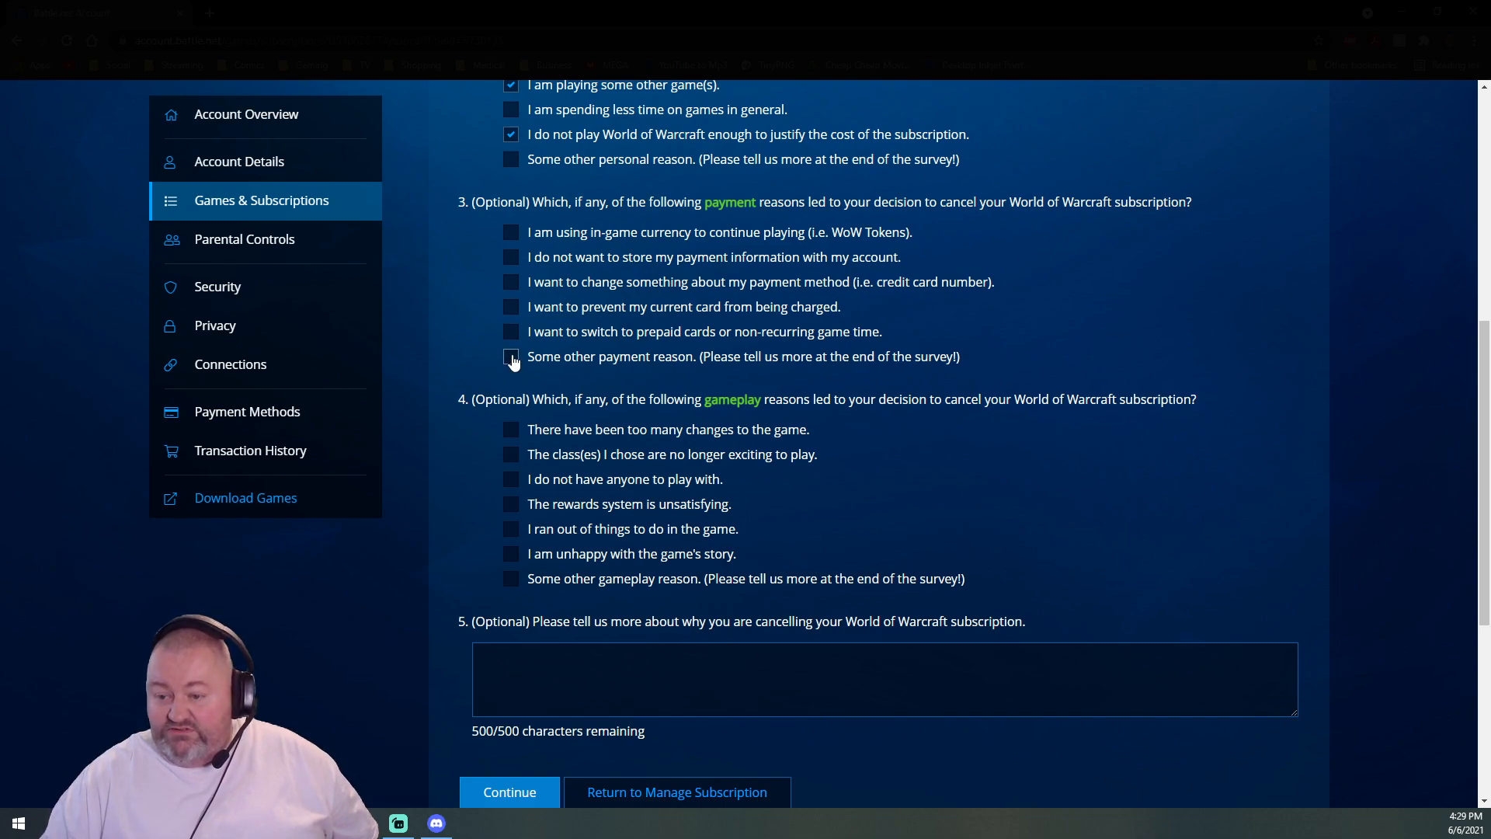
click(511, 356)
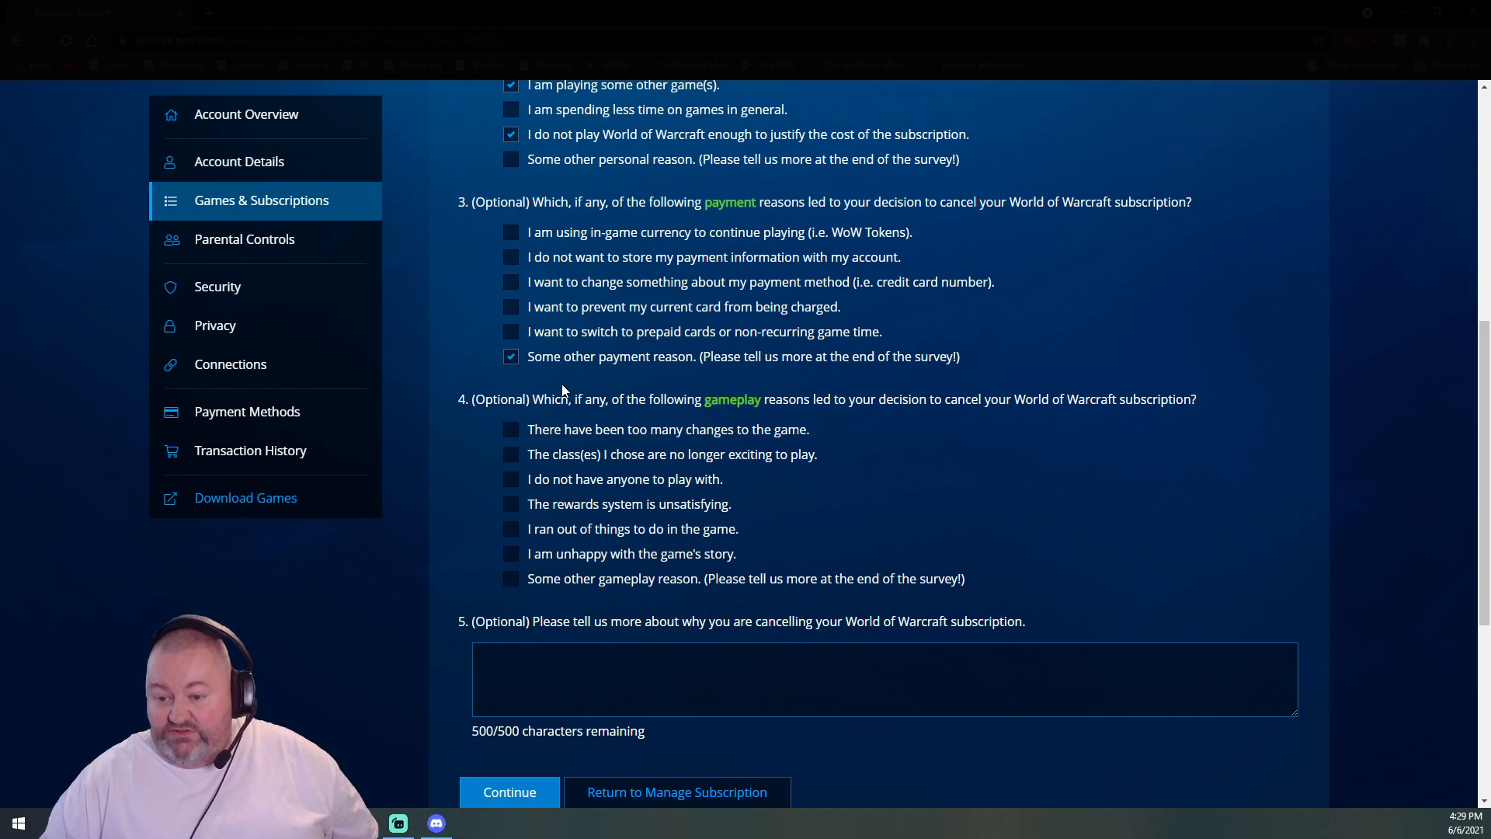
mouse_move(963, 454)
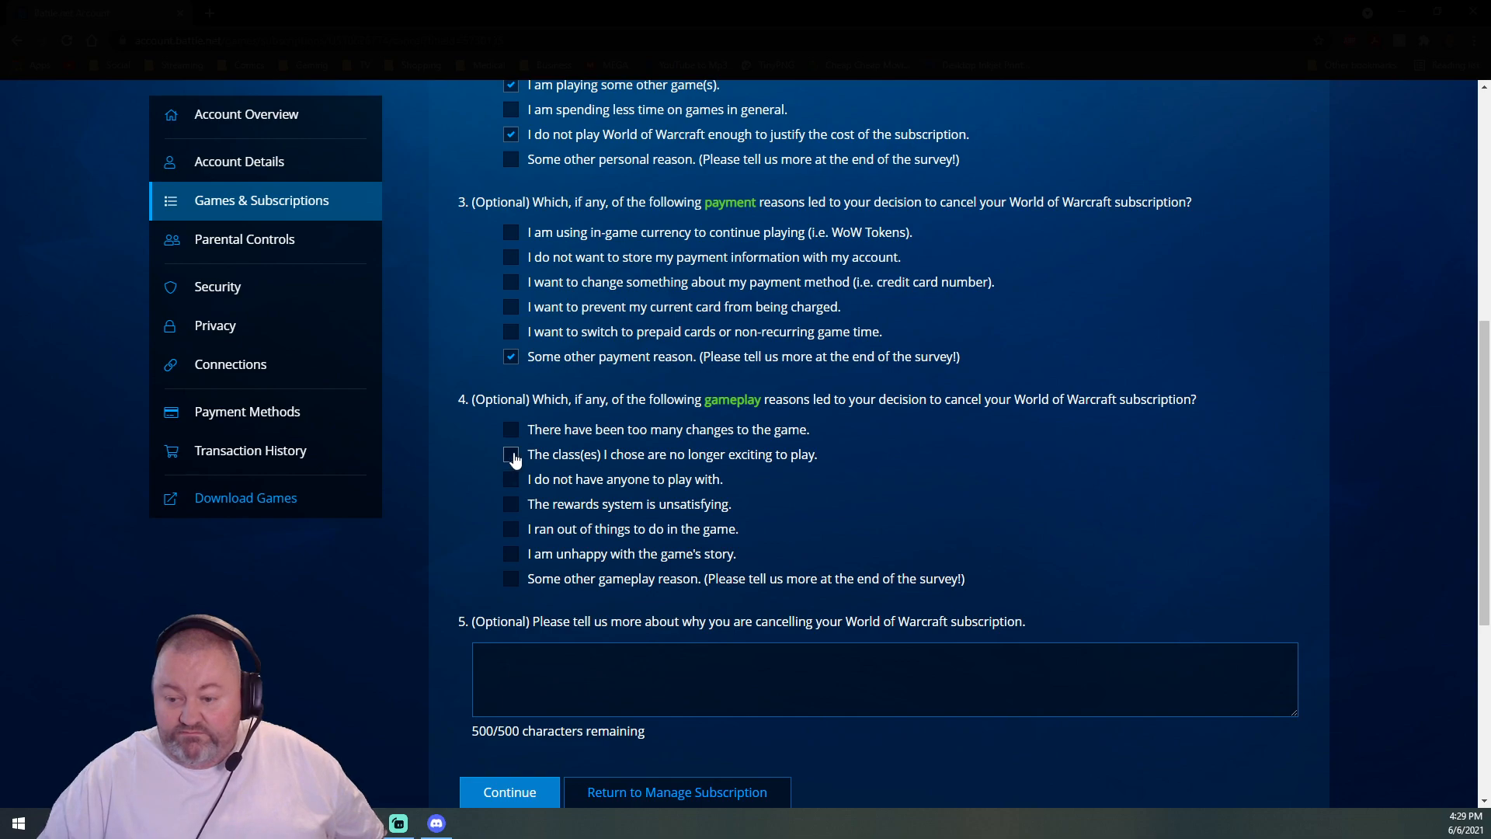
click(511, 454)
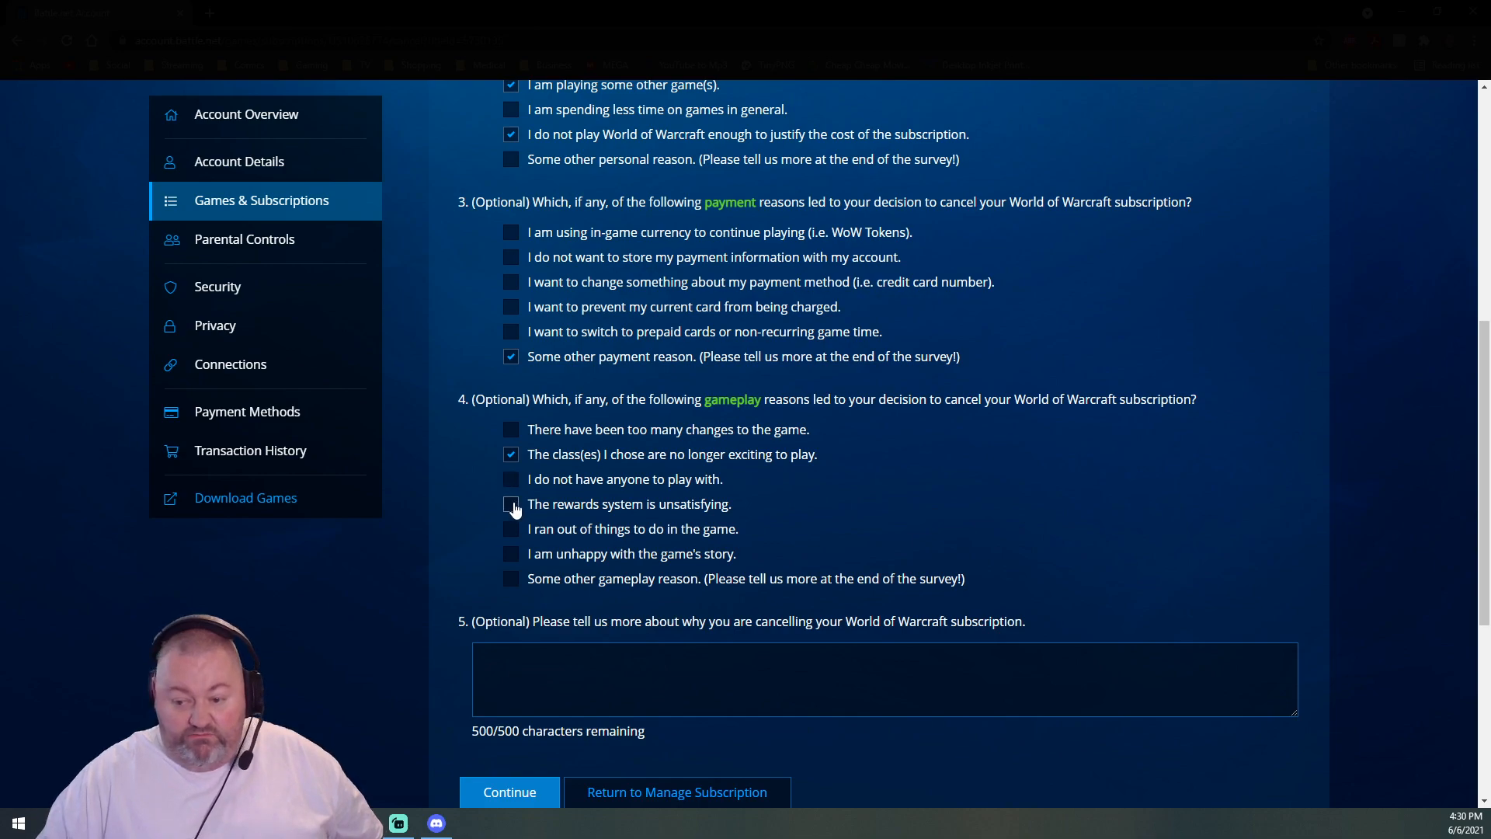
click(511, 504)
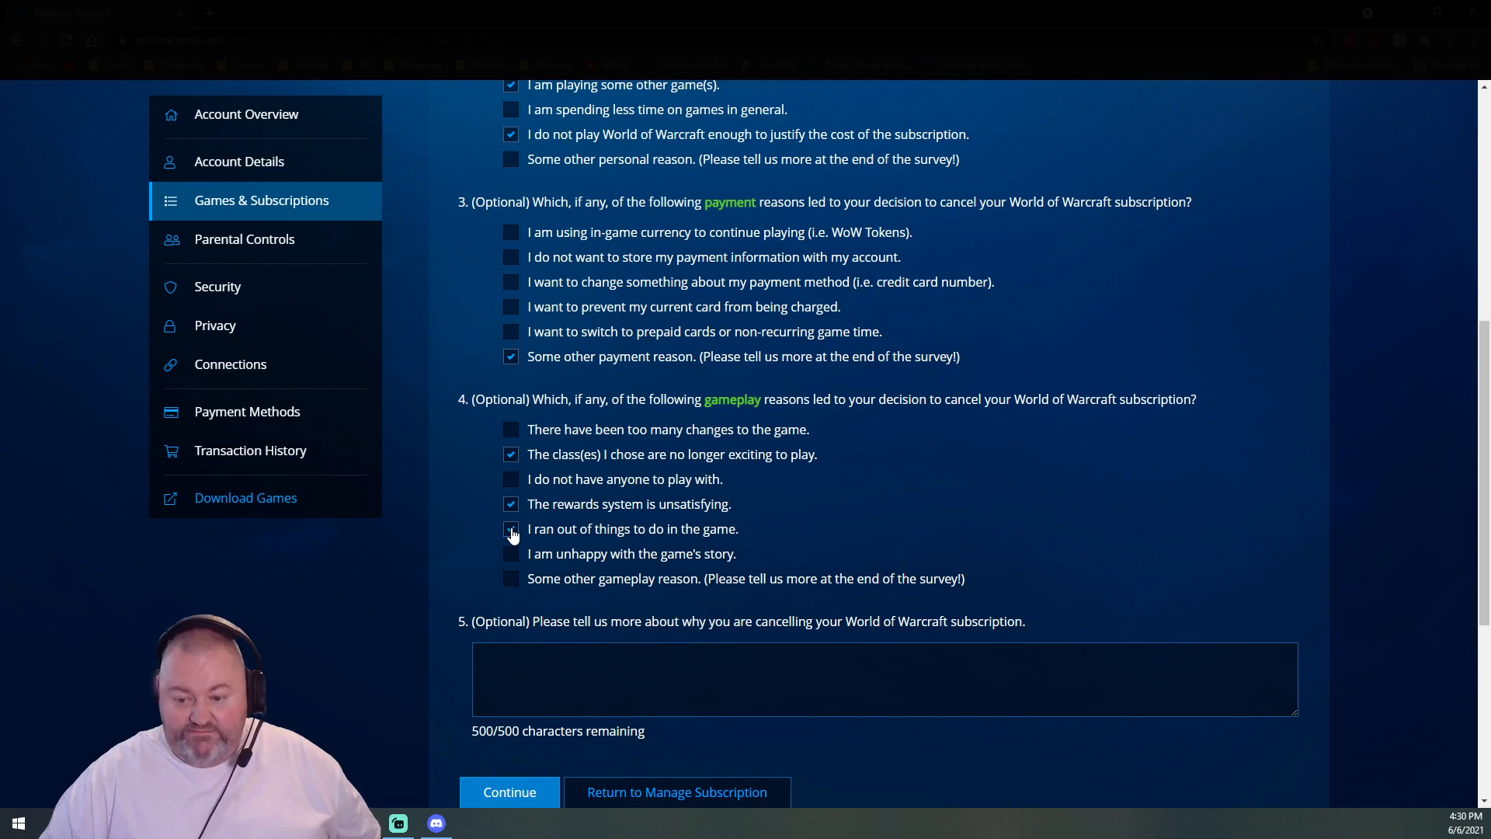
click(511, 529)
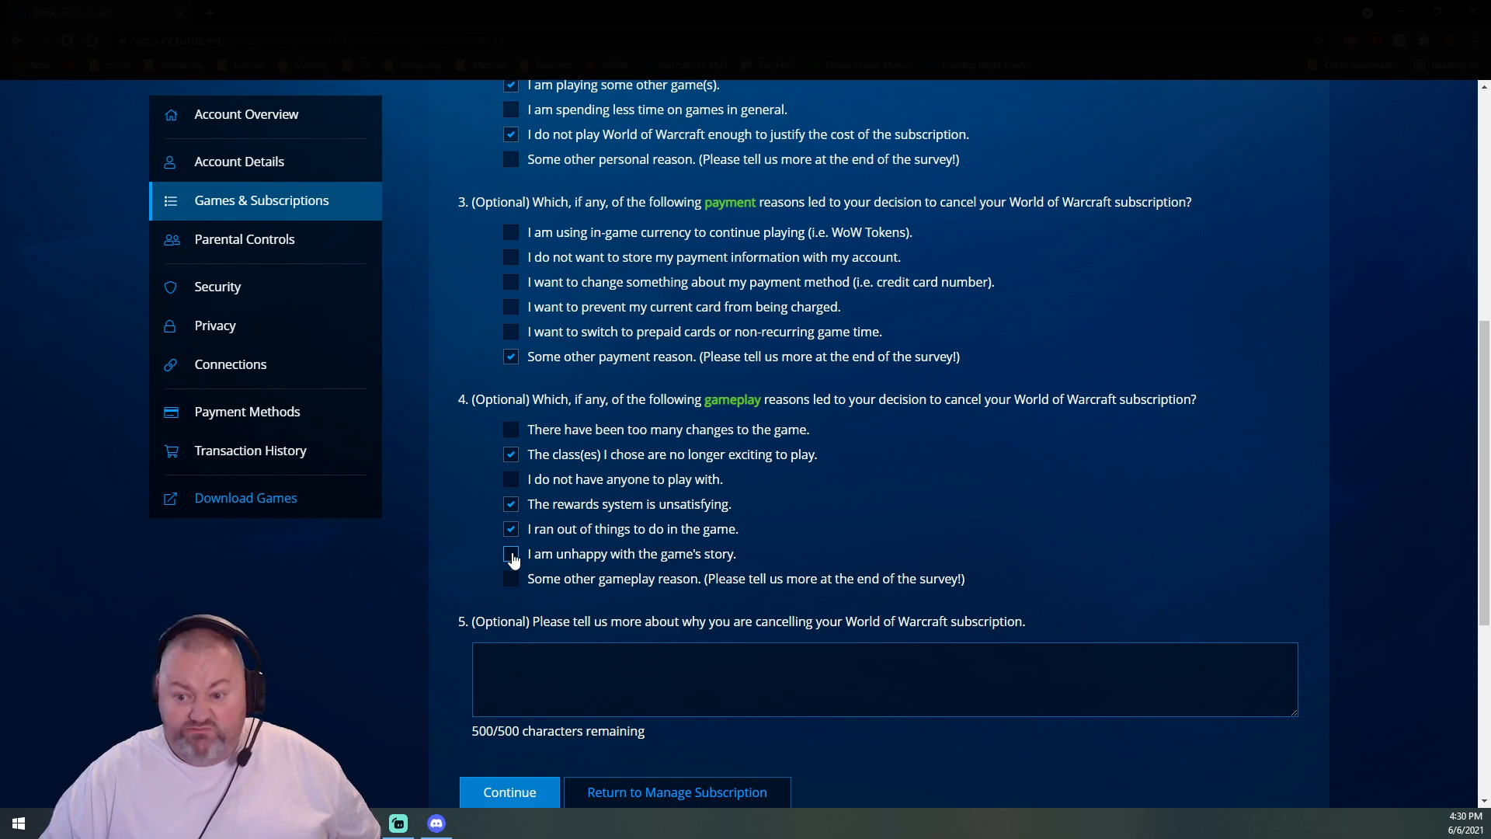
click(511, 553)
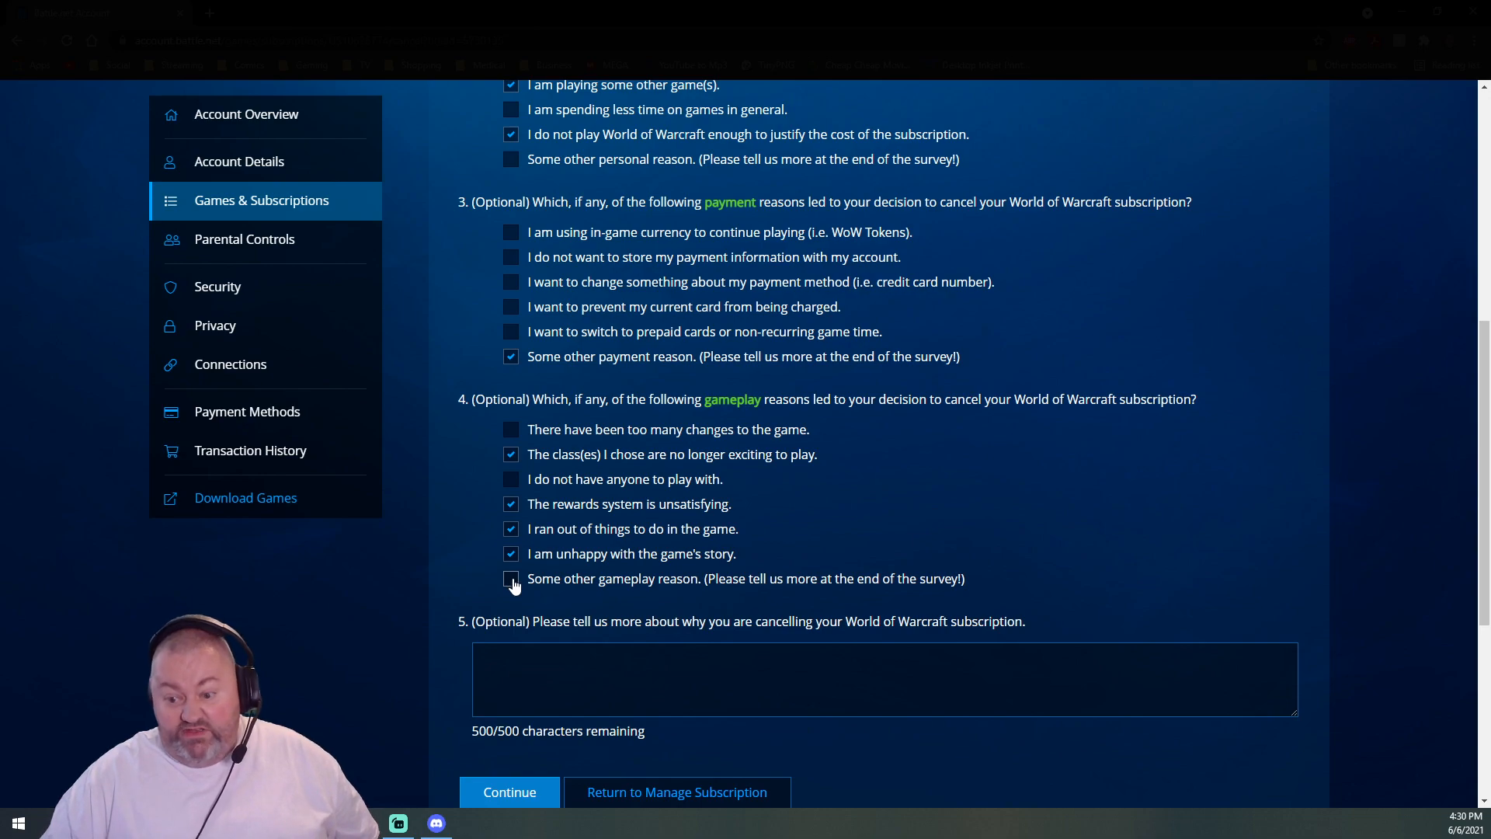
click(511, 578)
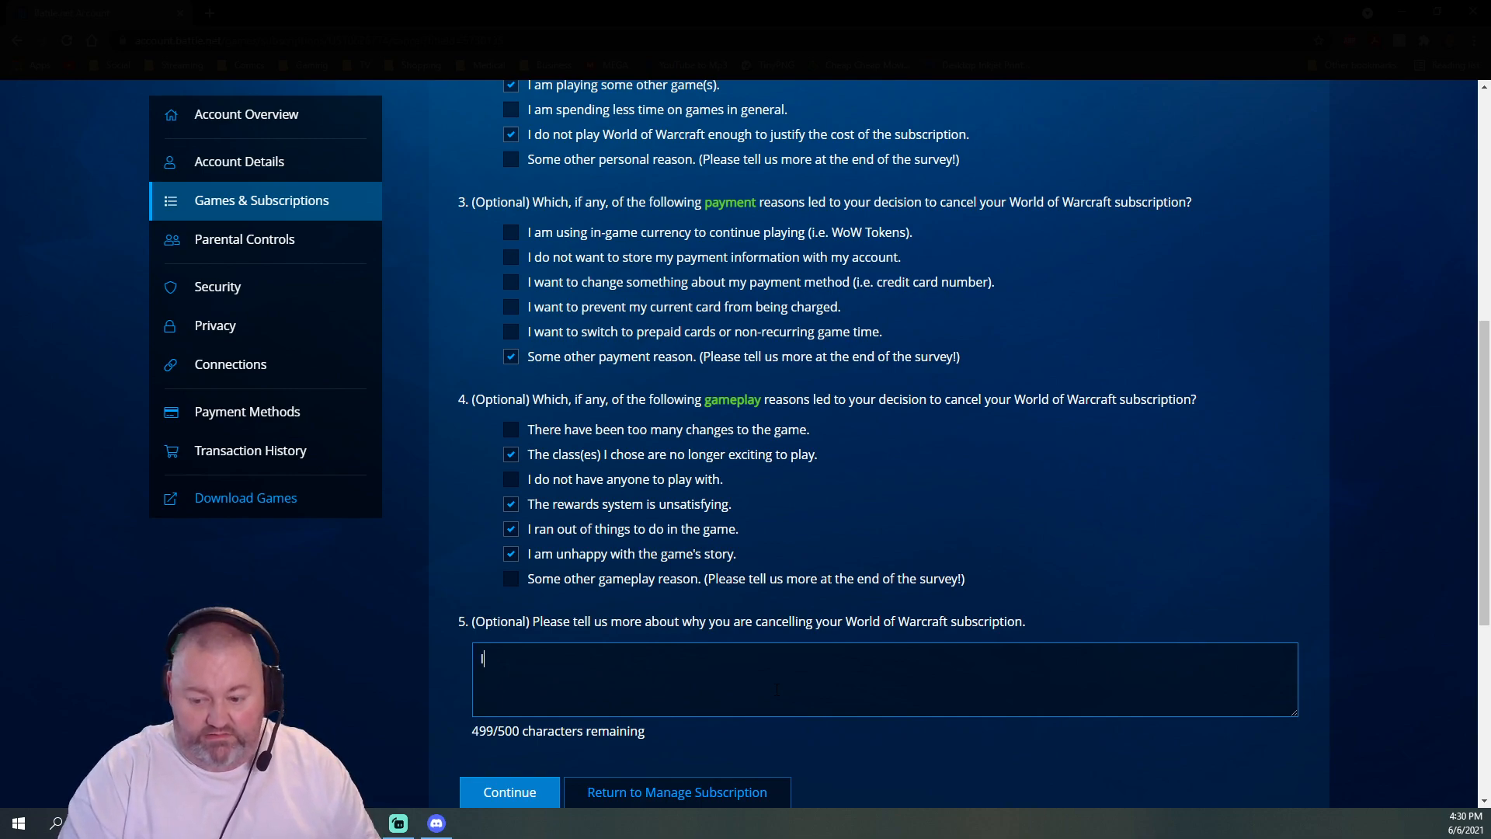
- Write the comment "It's not you, it's me. I just don't love..." in question 5
text(It's not you, I)
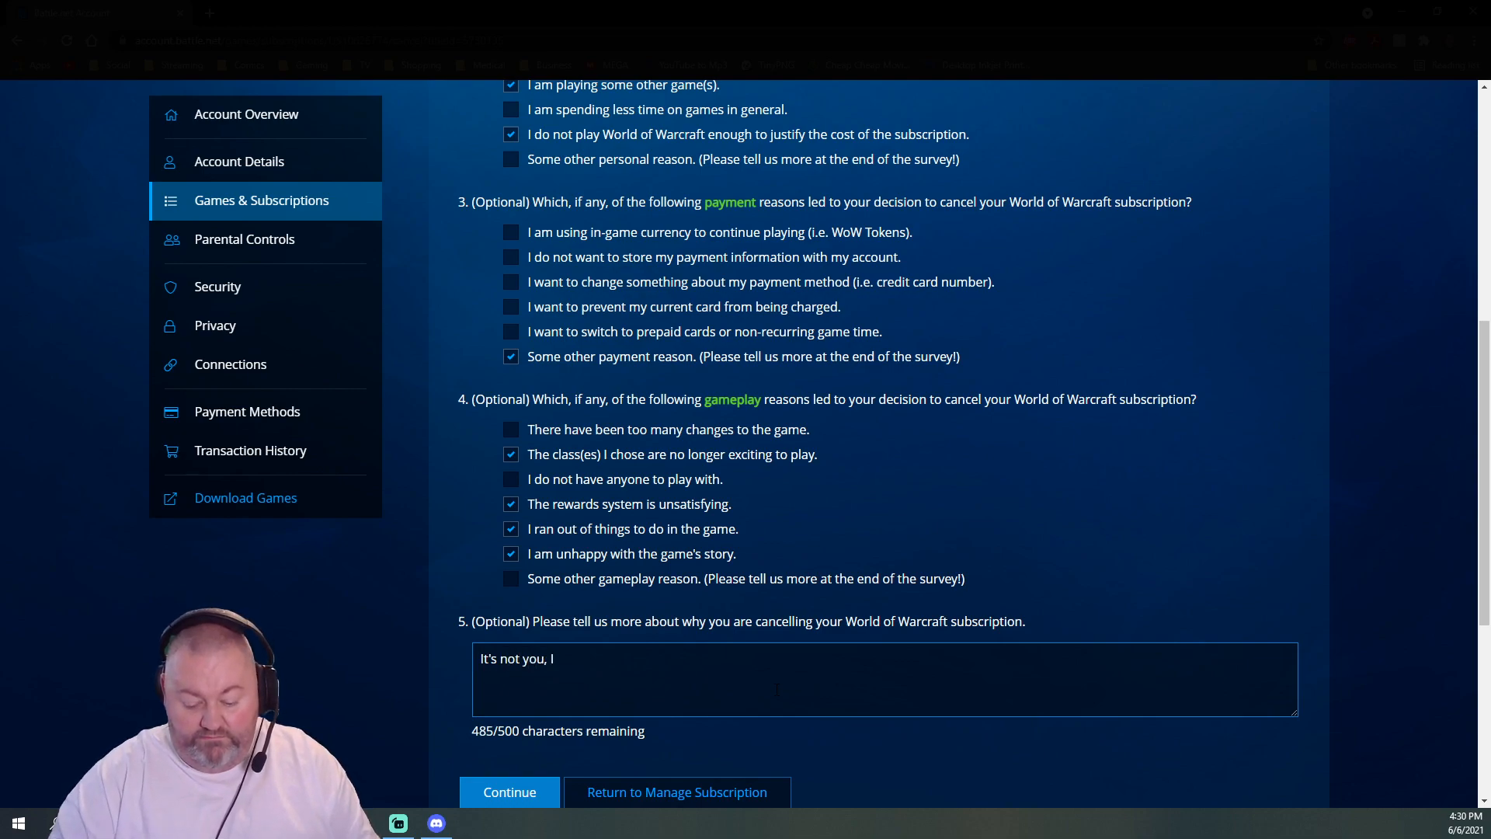
text(t's me.)
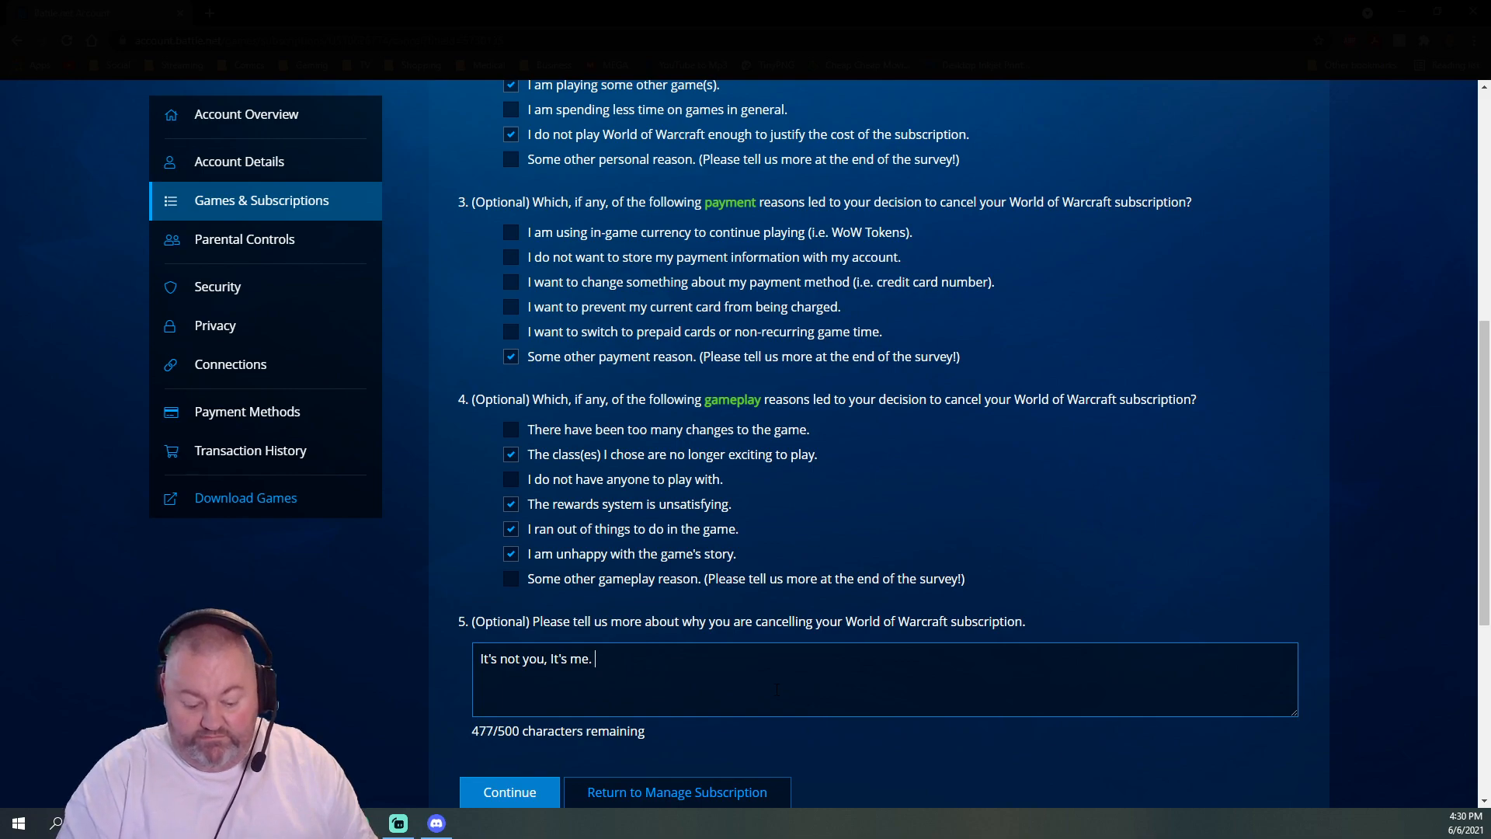
text(I just)
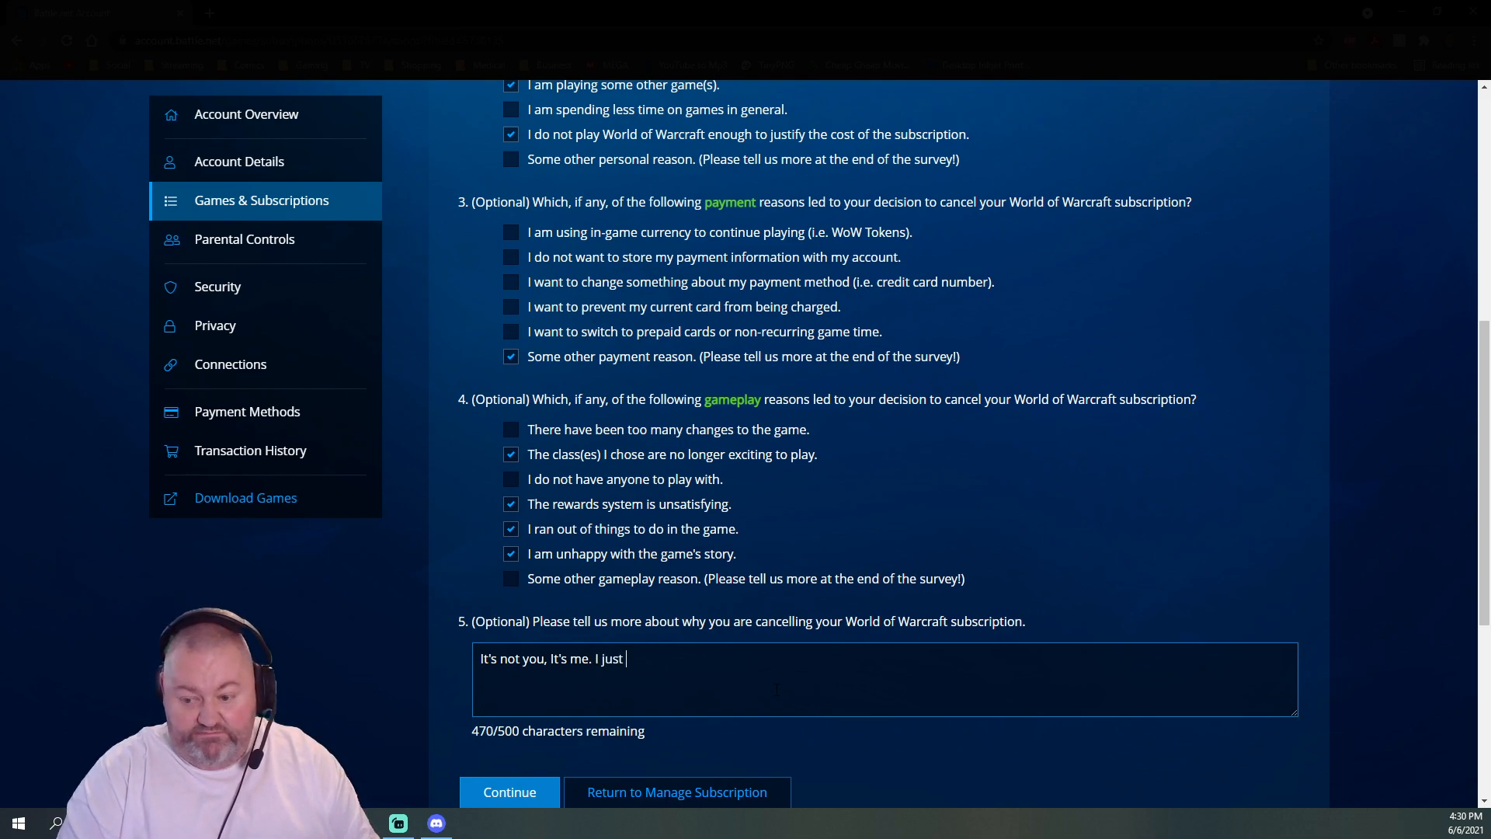
text(don't love you the way)
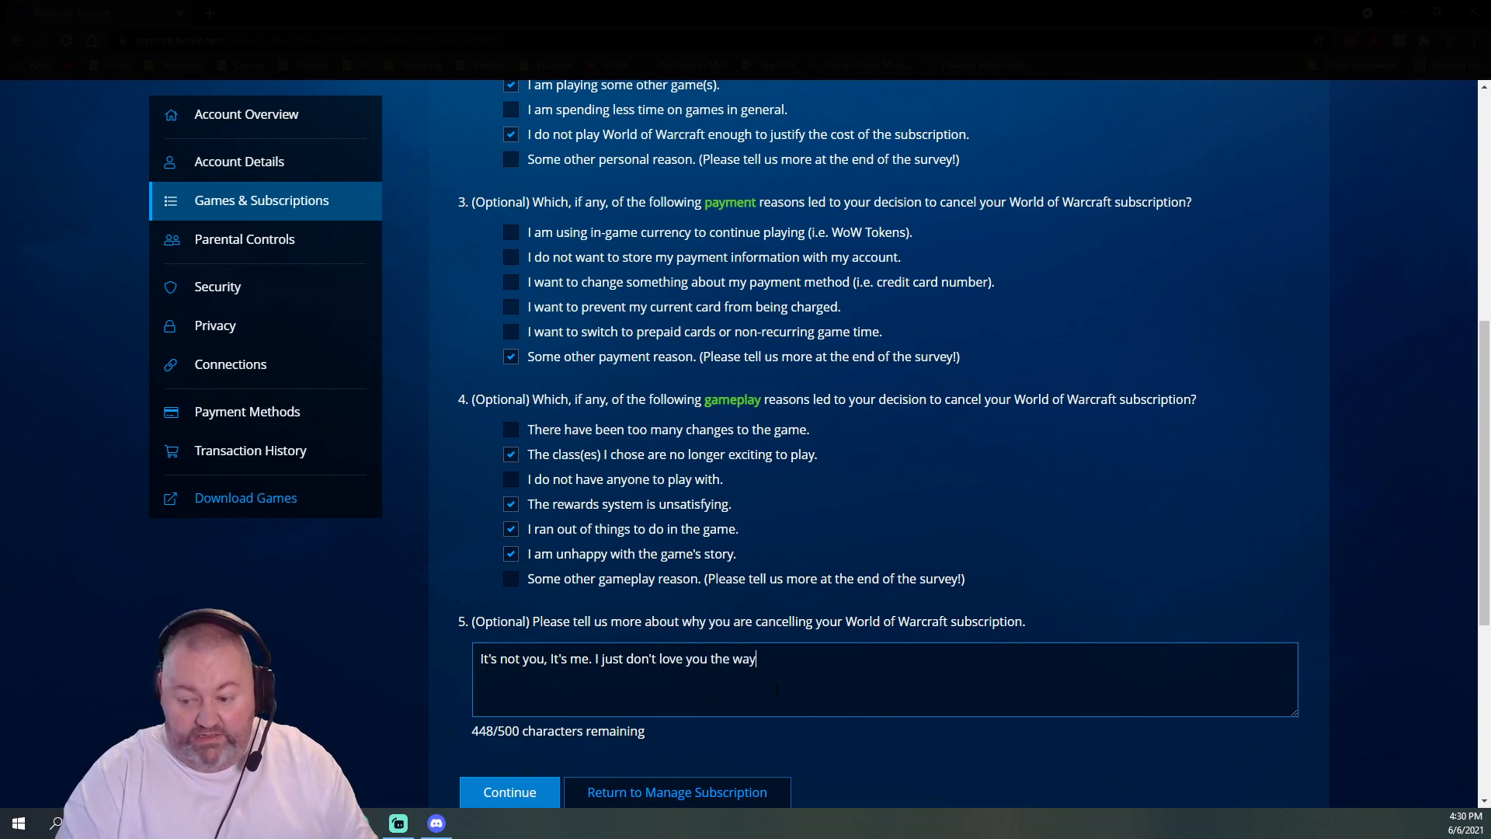
text(,)
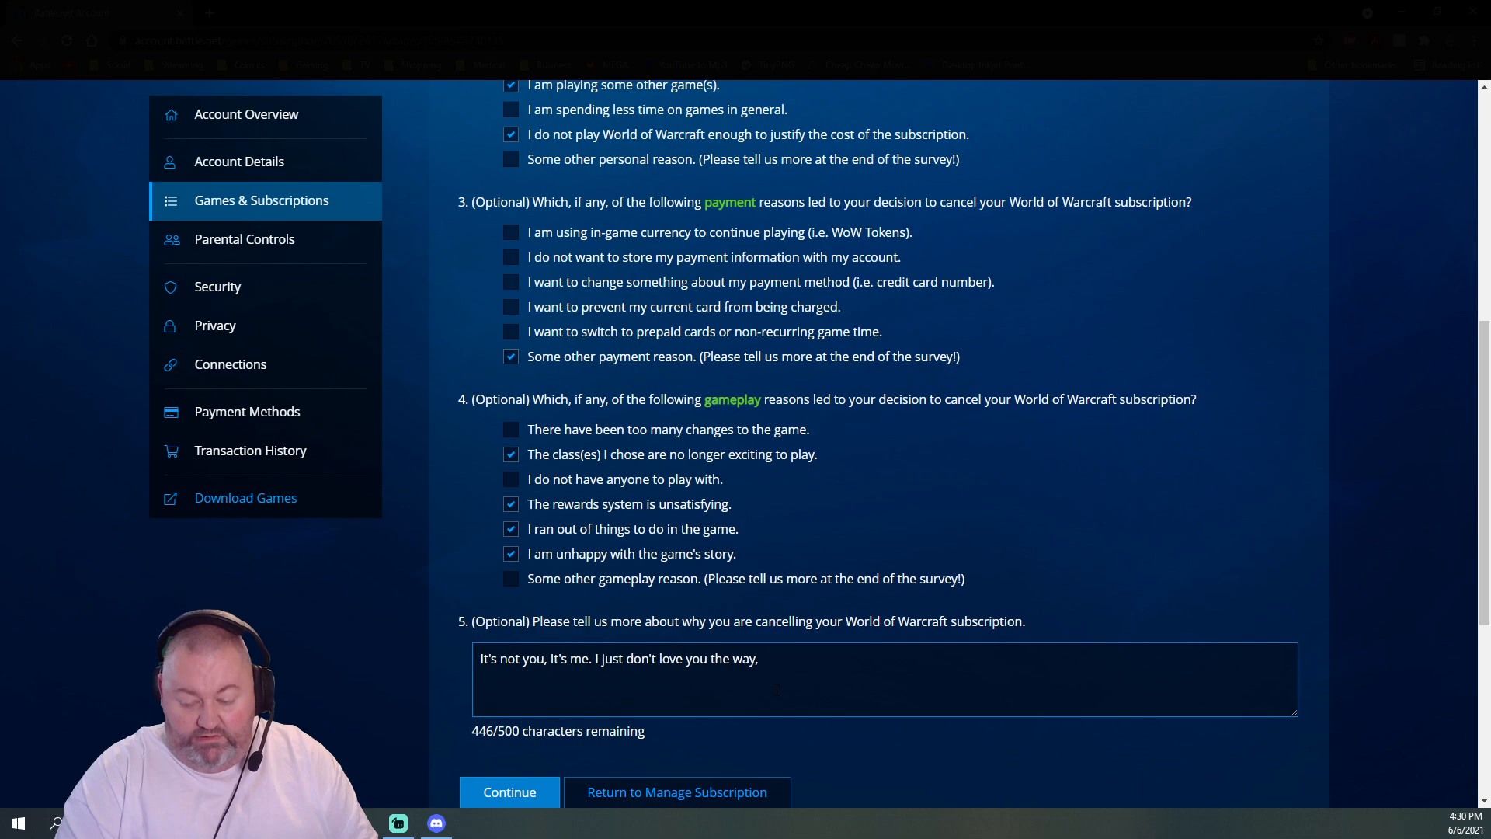
text(I did)
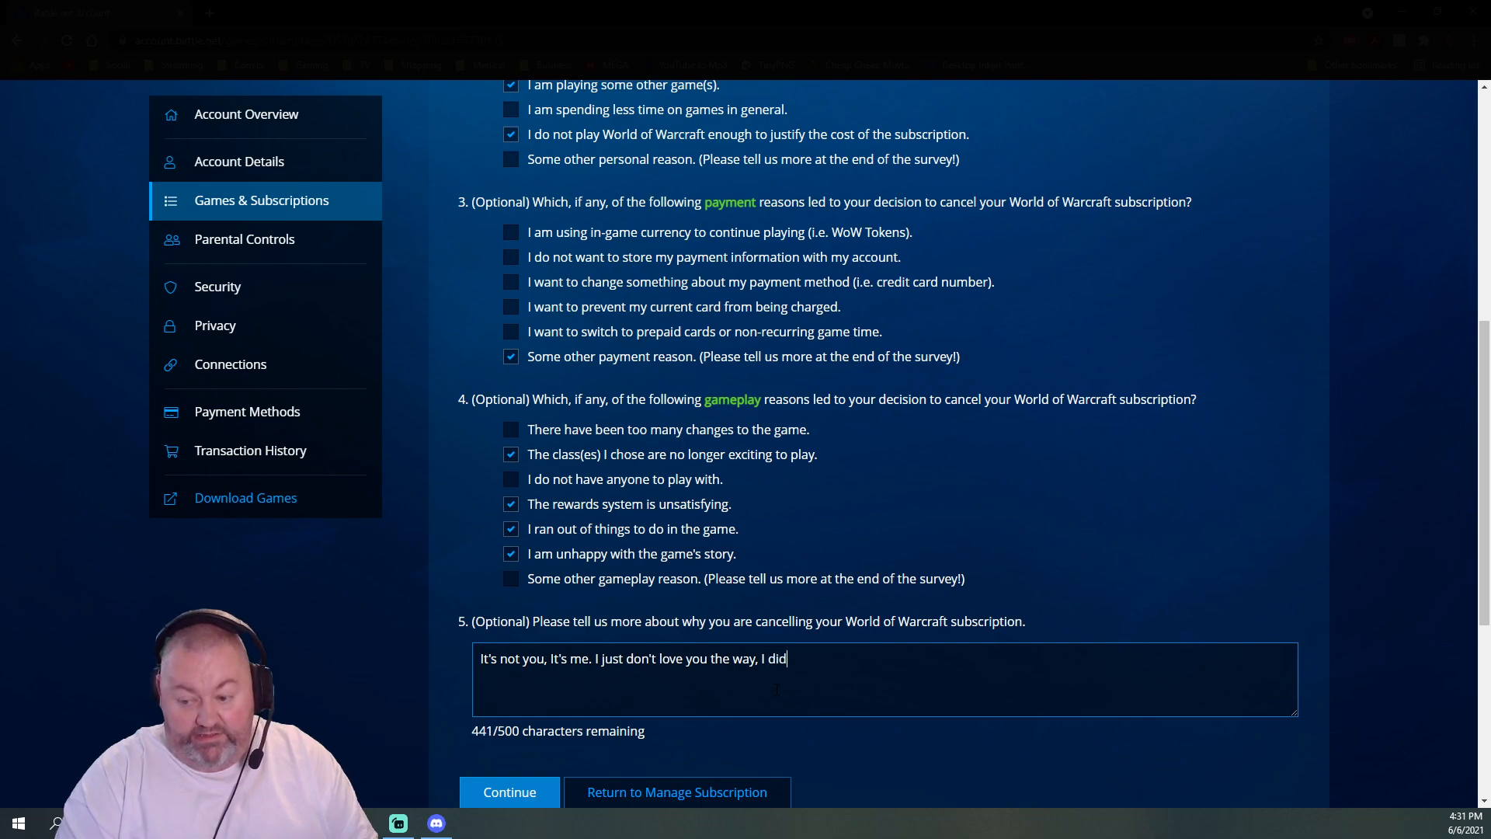
text(" ")
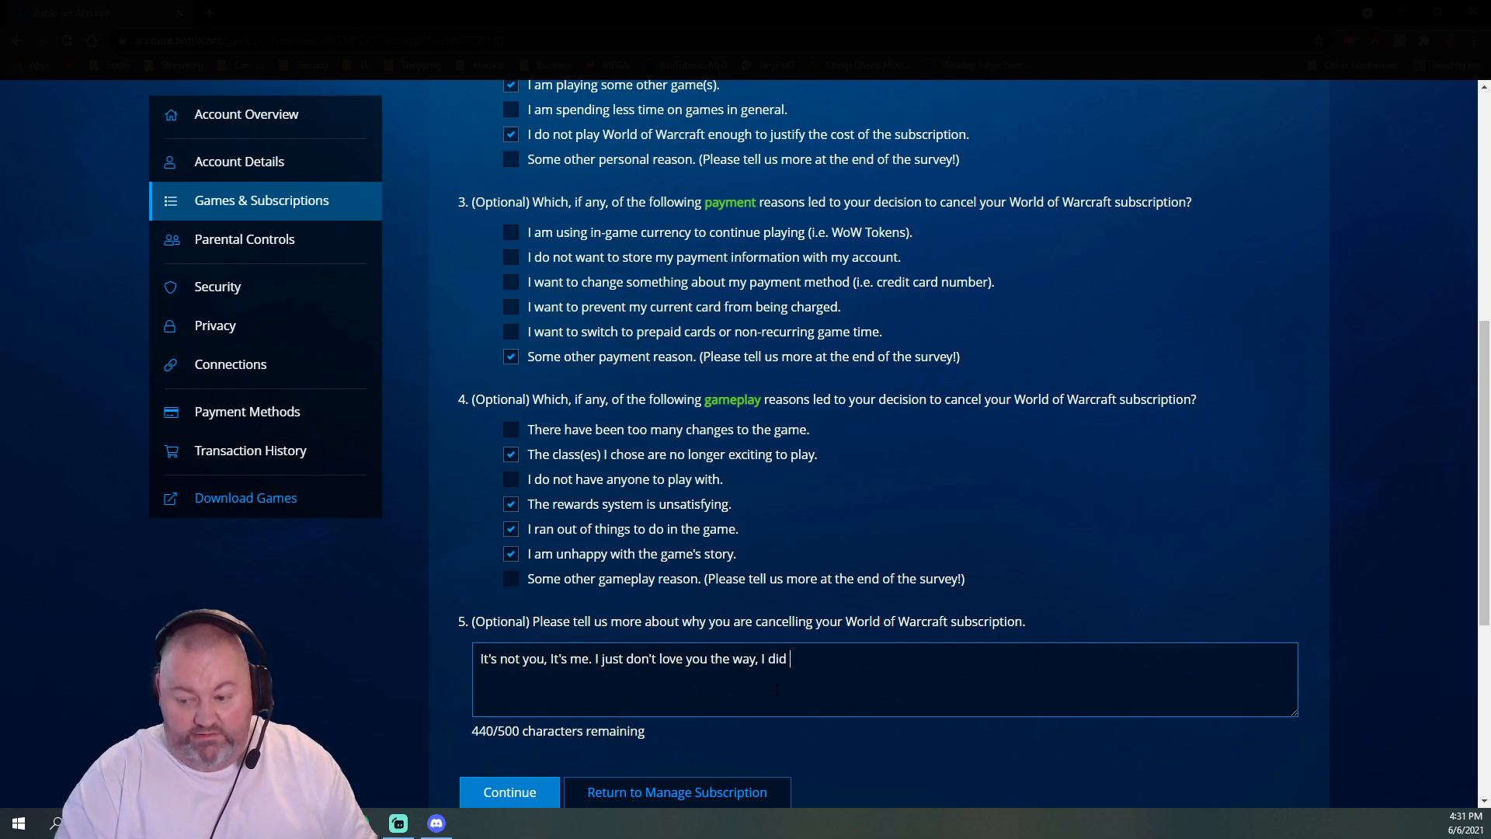
text(back when we f)
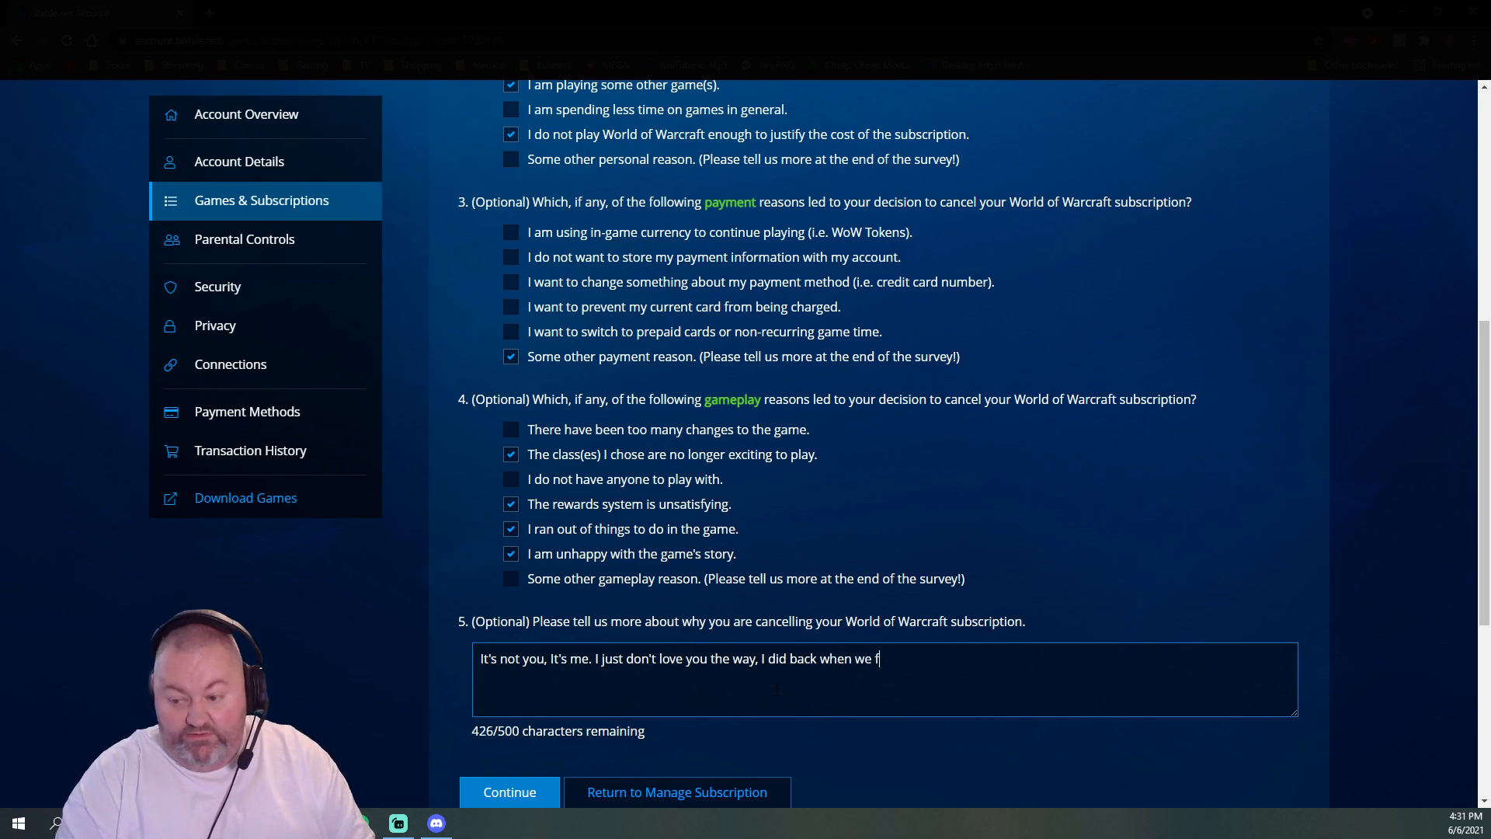
text(irst got together.)
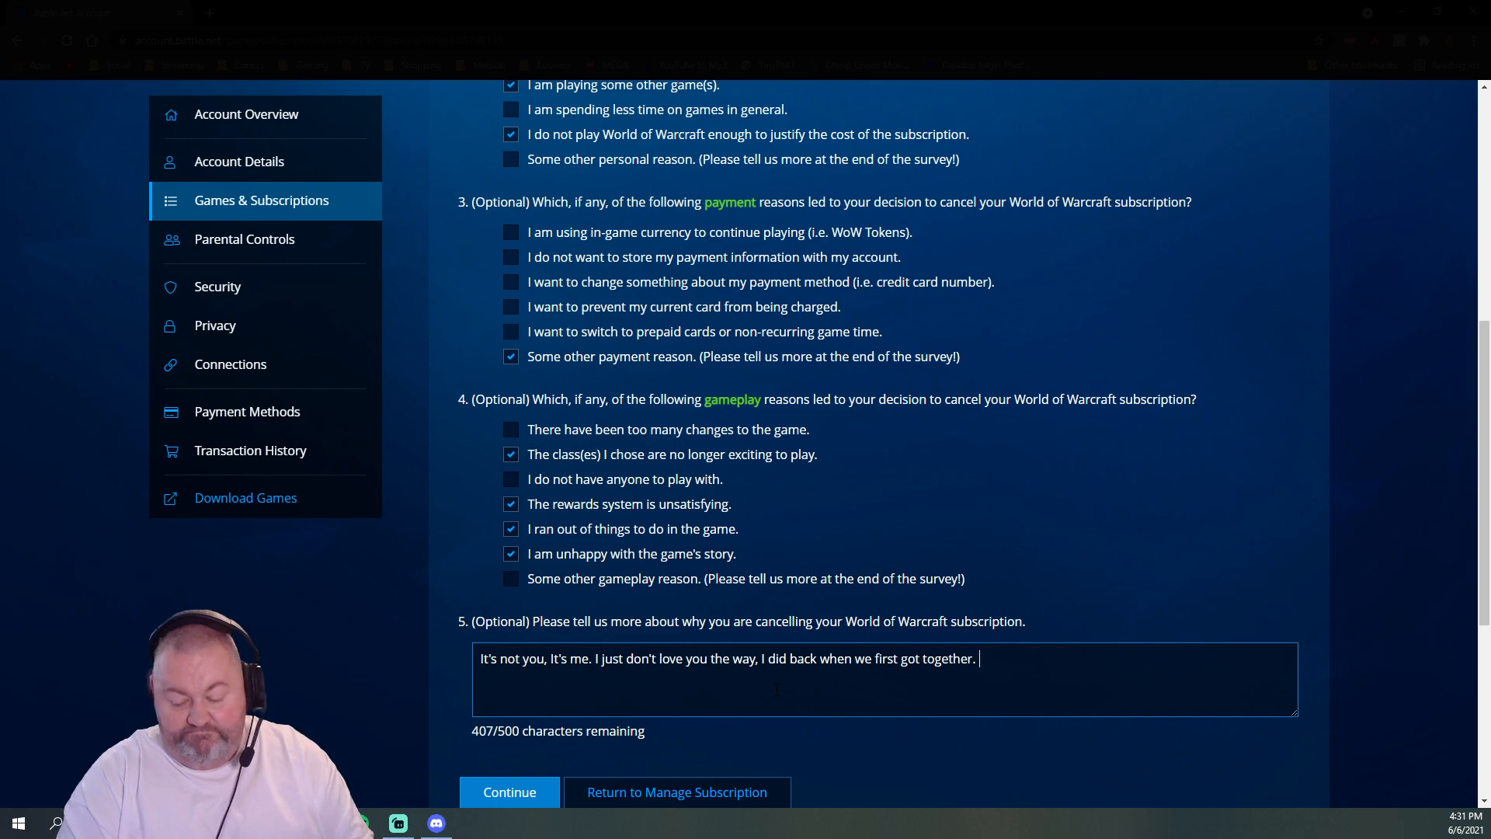
- End the comment with "I'm sorry." and submit the survey
text(I'm o)
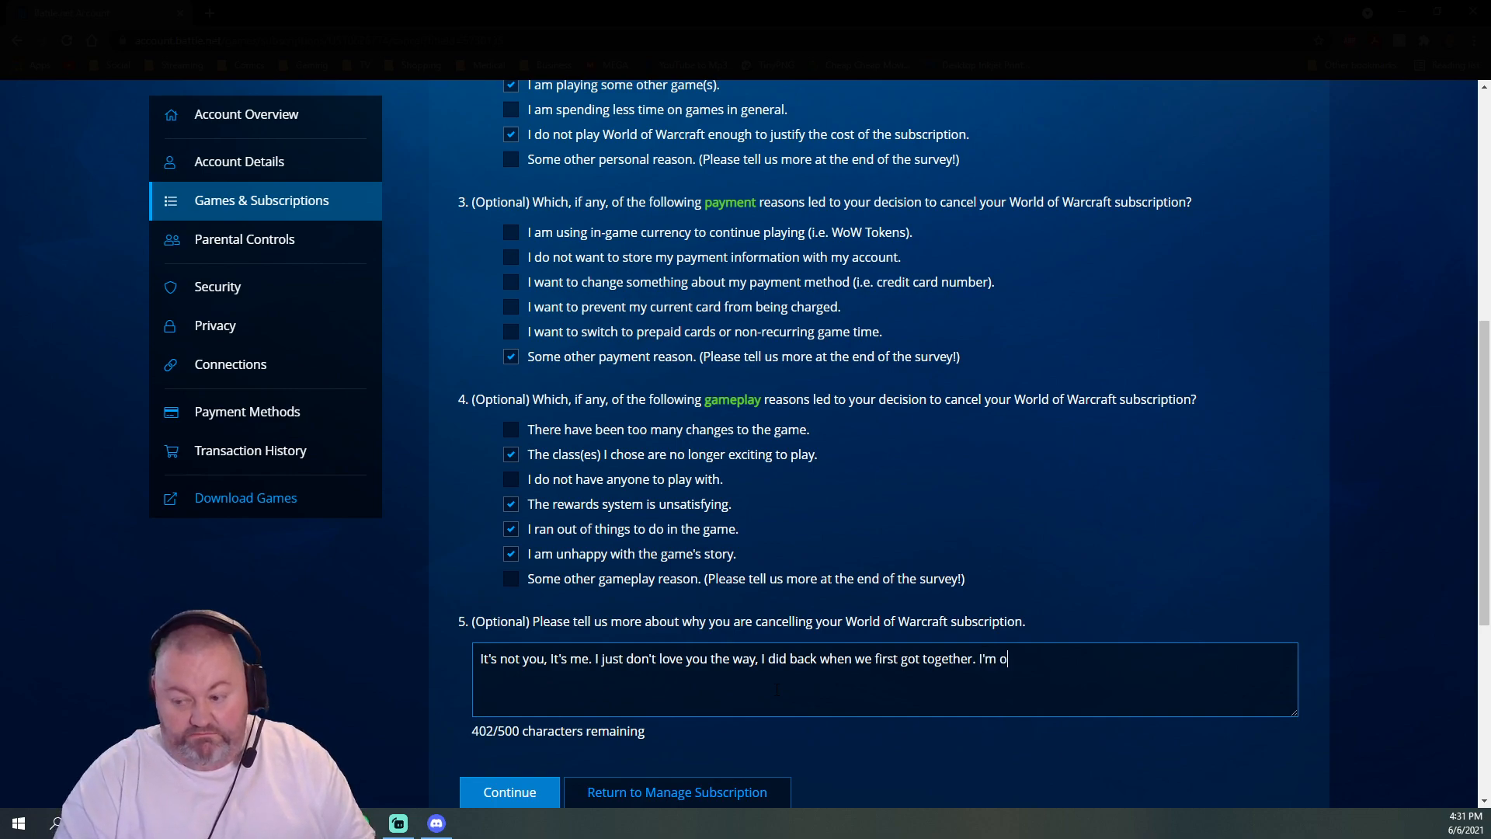
text(sorry.)
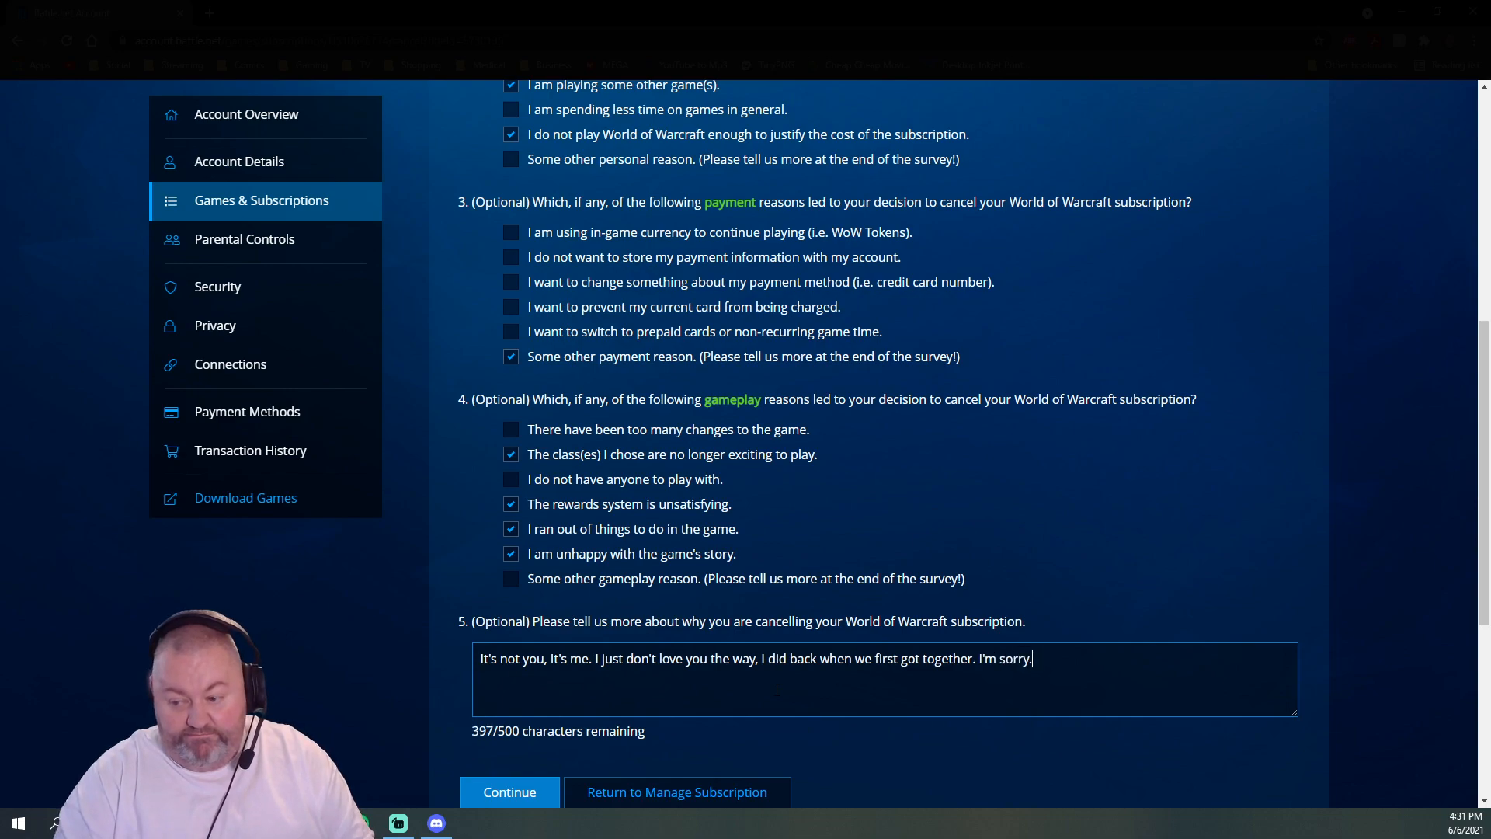
scroll(down, 3)
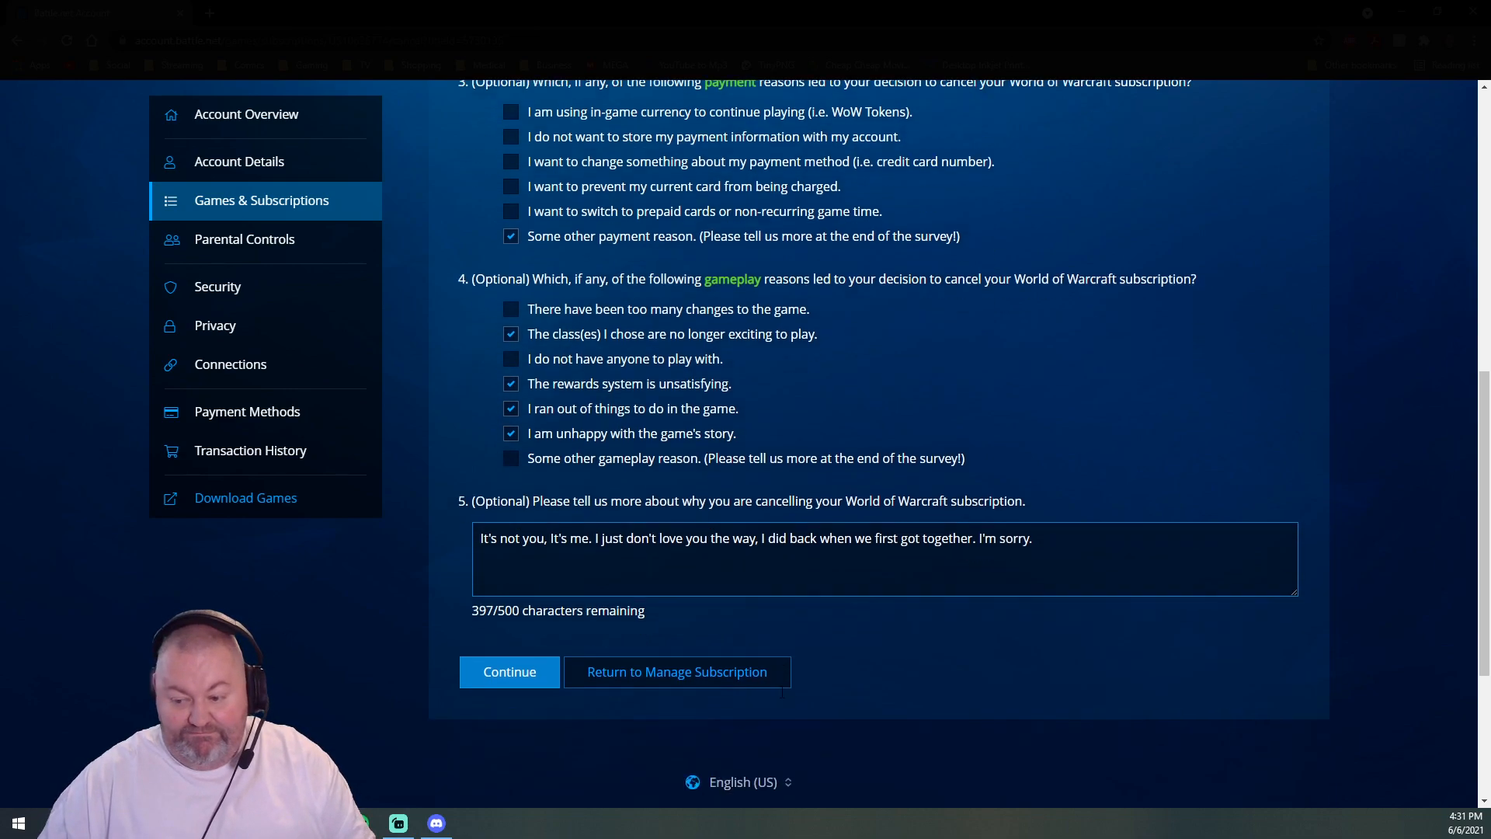
scroll(down, 3)
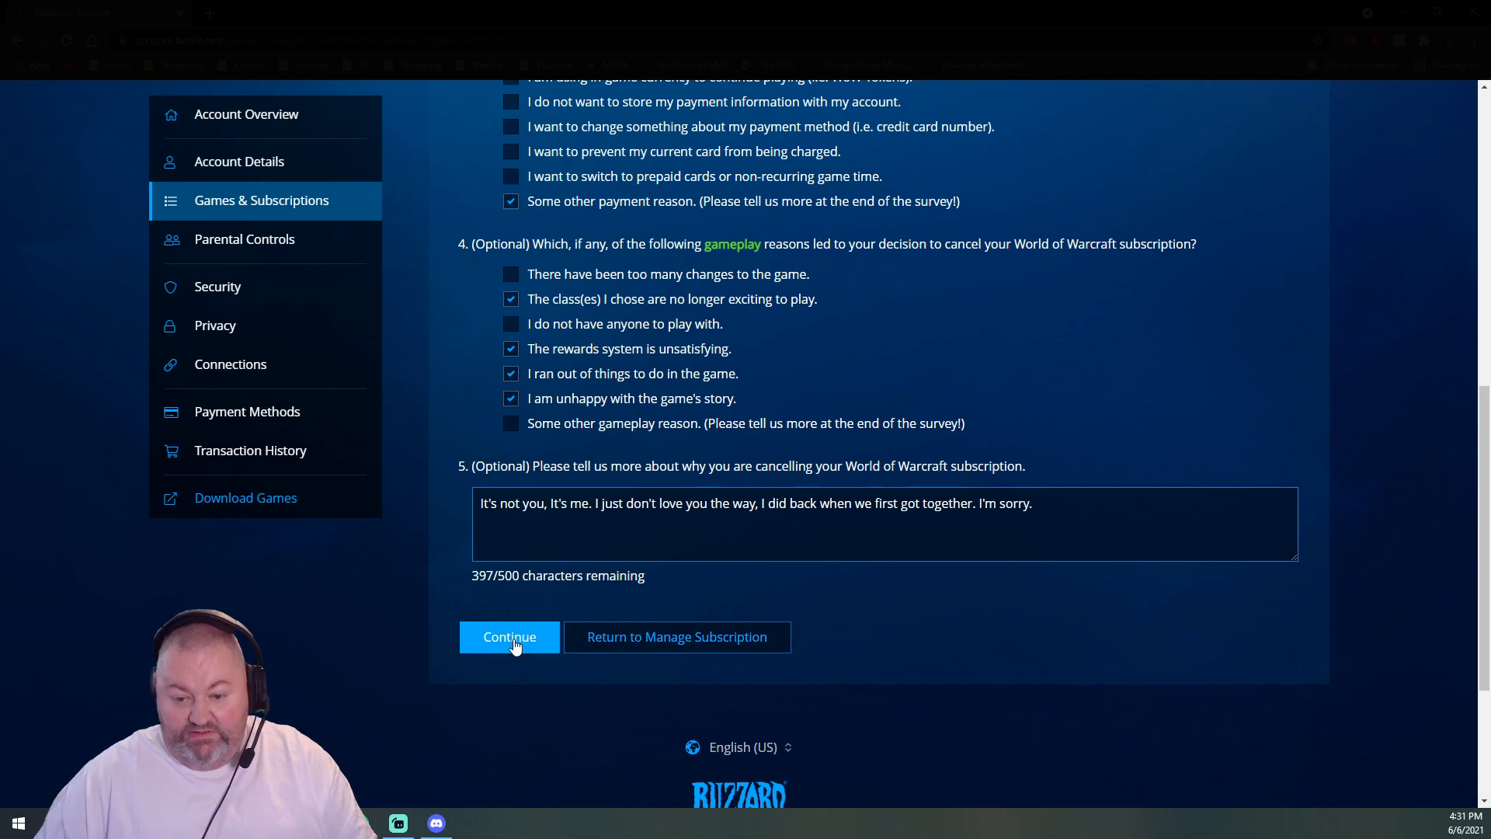
click(509, 636)
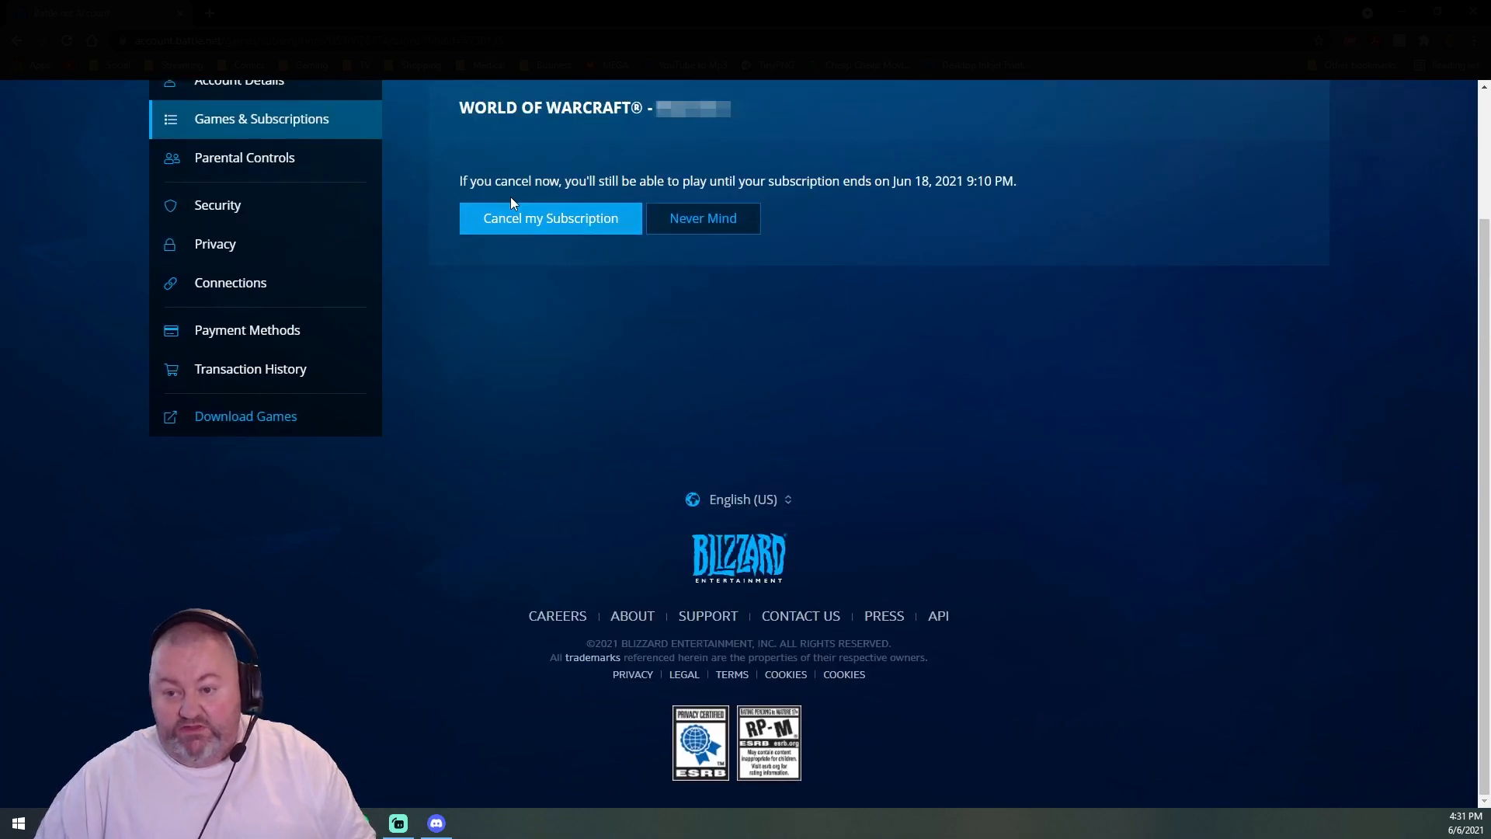
mouse_move(849, 203)
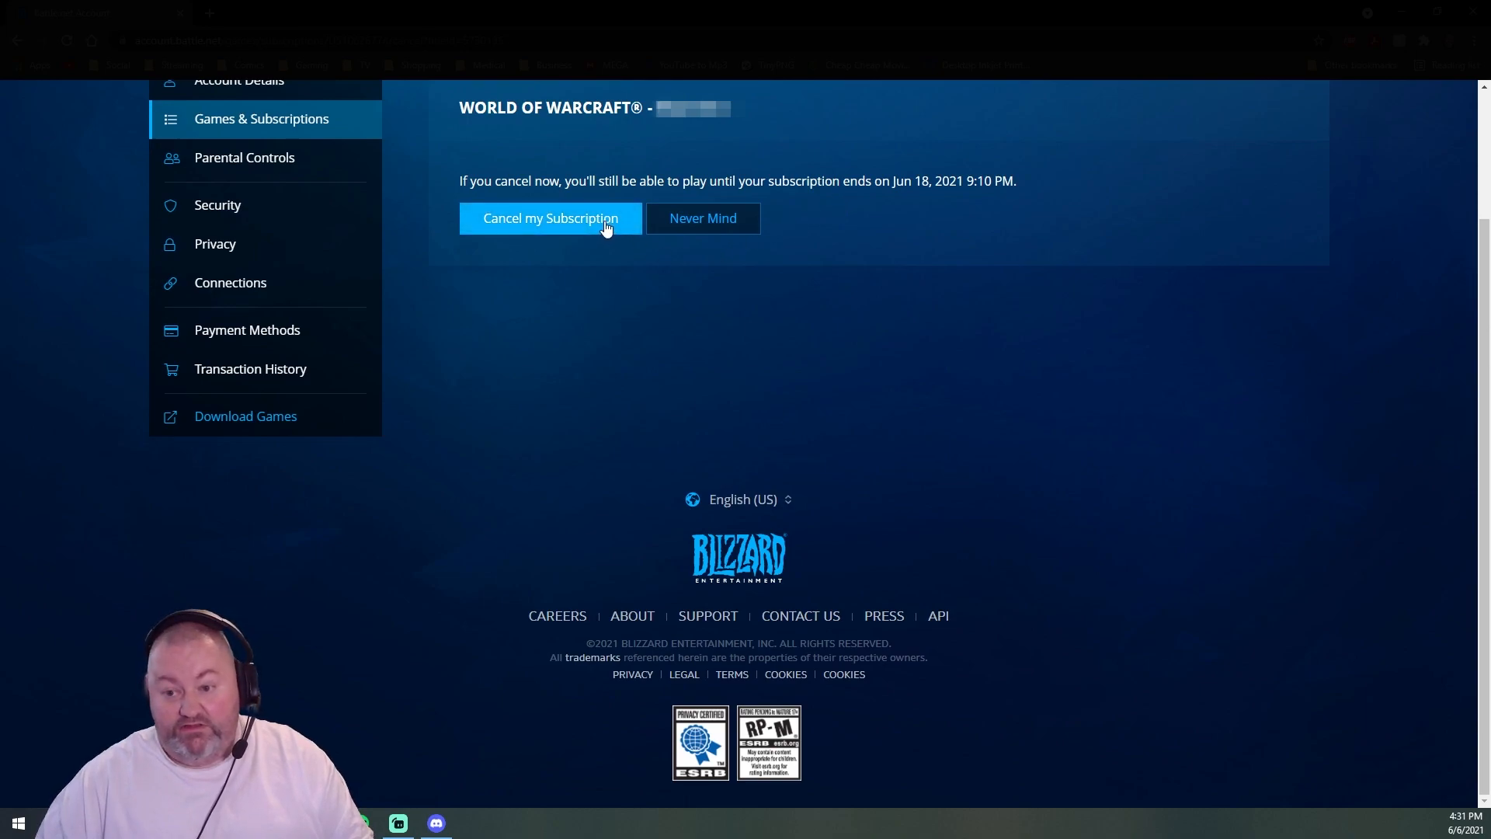
- Confirm cancellation, keeping World of Warcraft access until June 18, 2021
click(550, 218)
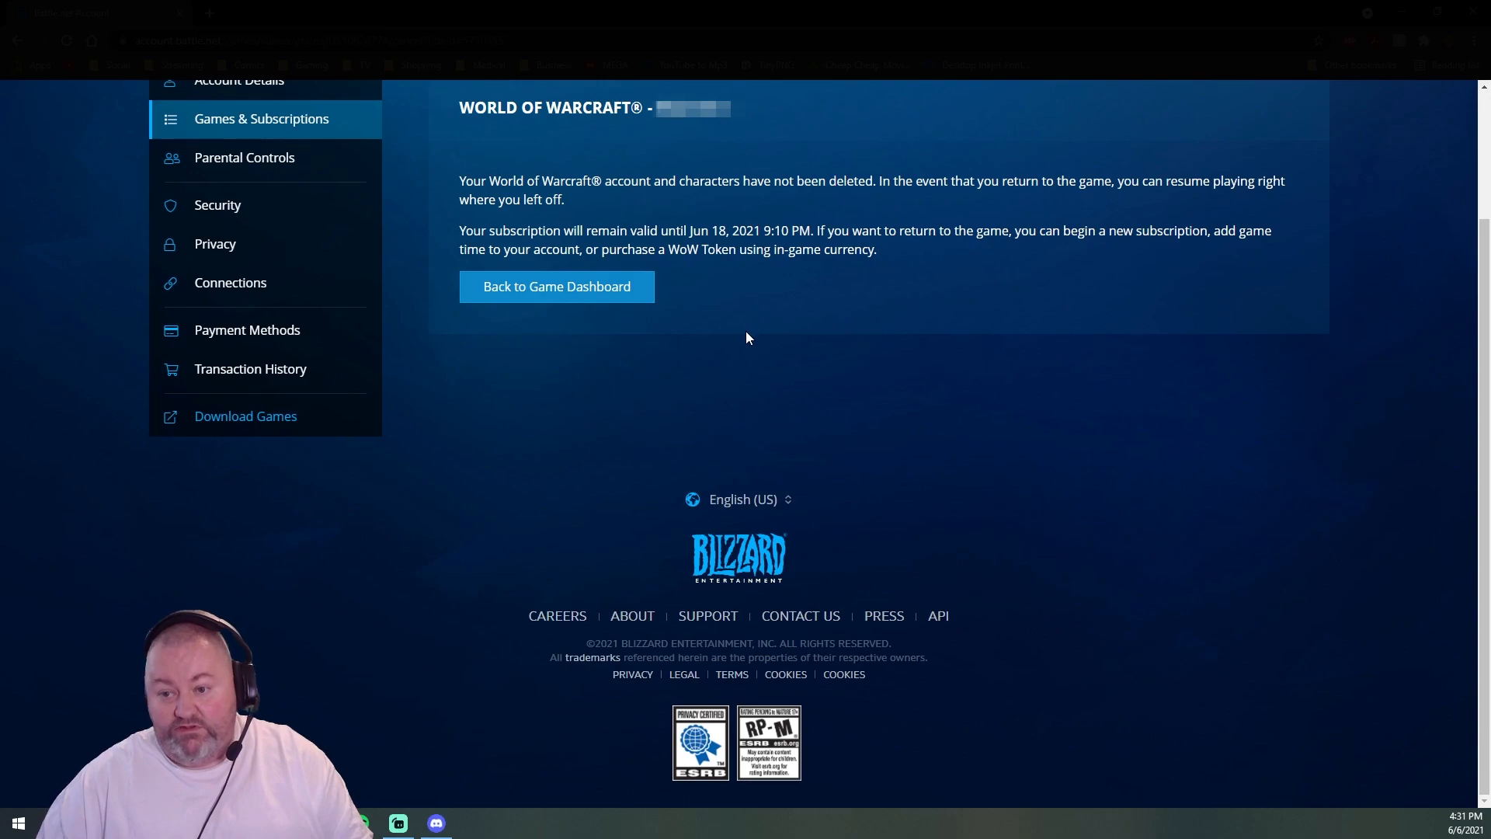
mouse_move(755, 344)
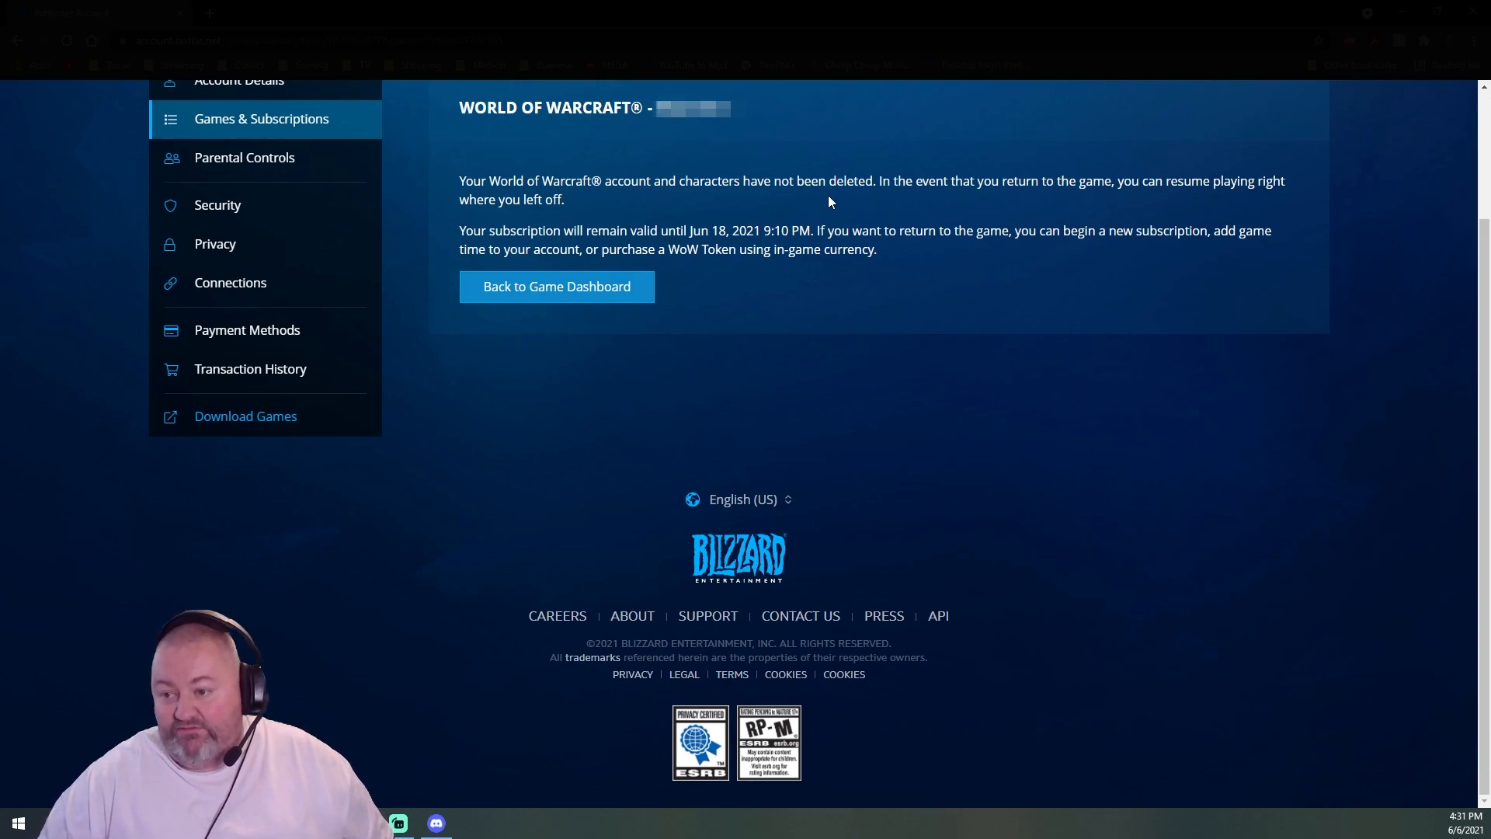
mouse_move(1159, 211)
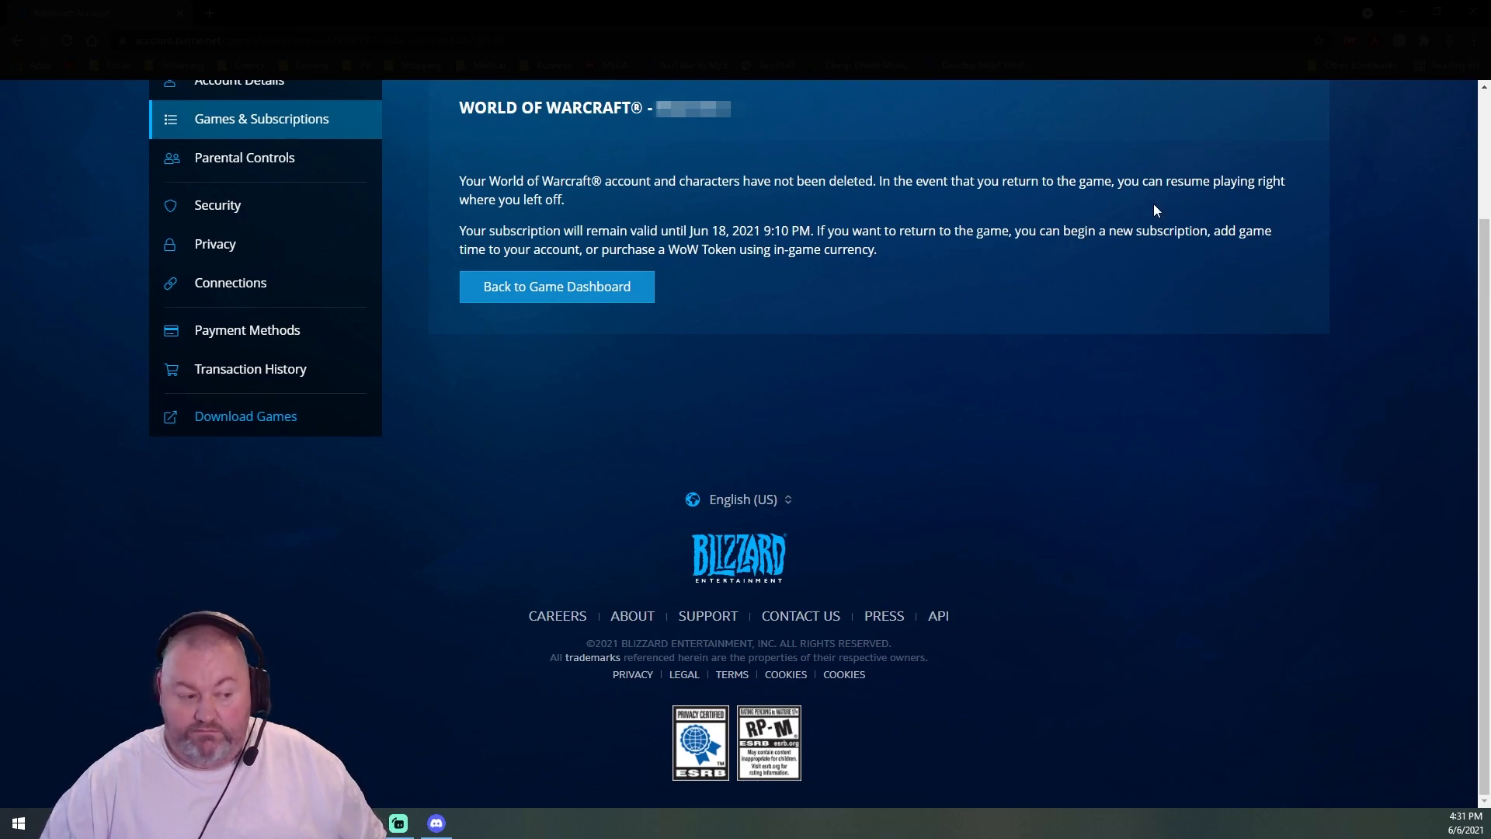
mouse_move(1183, 207)
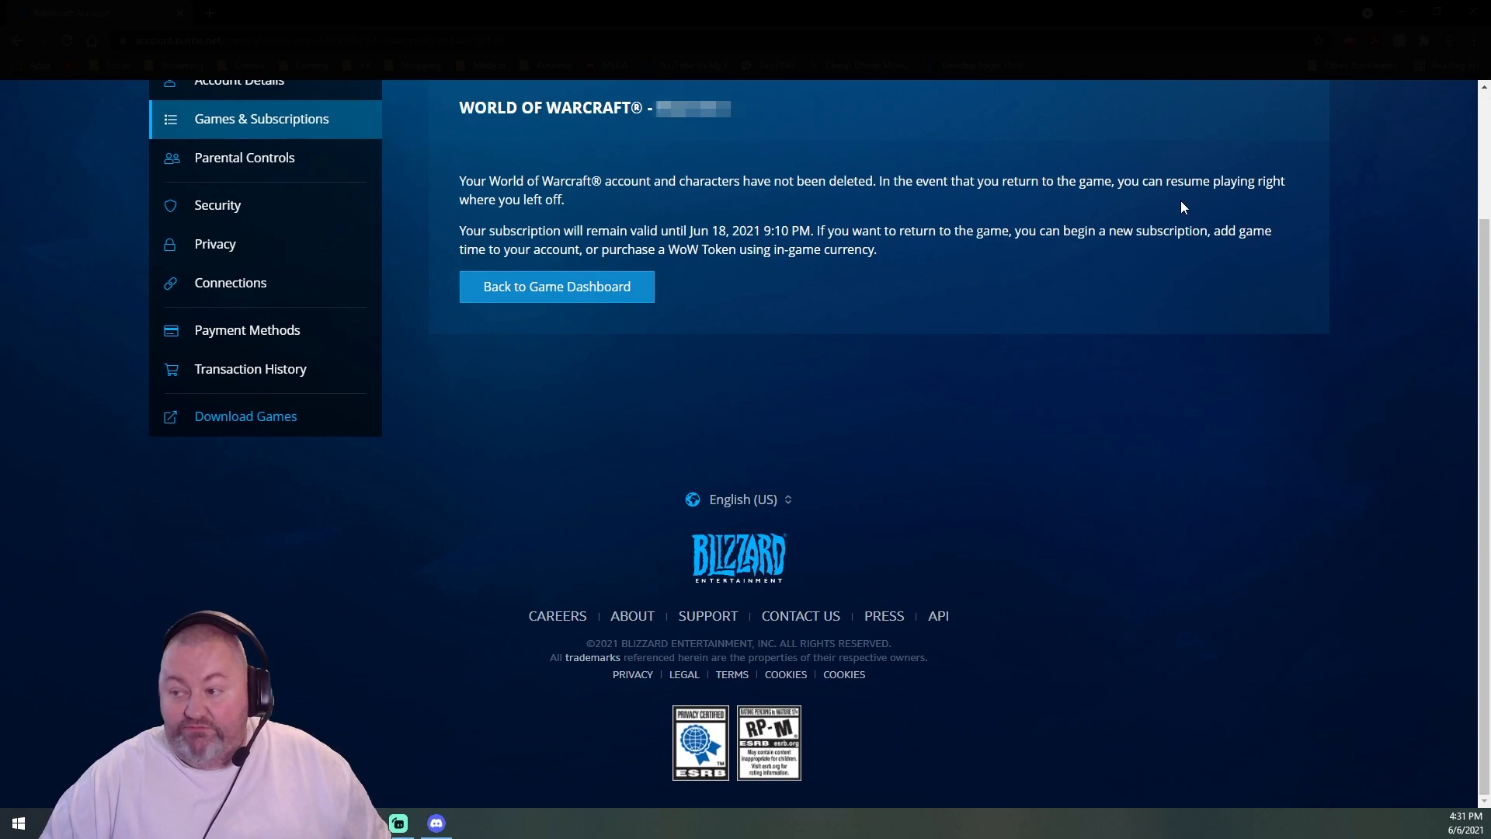
mouse_move(662, 246)
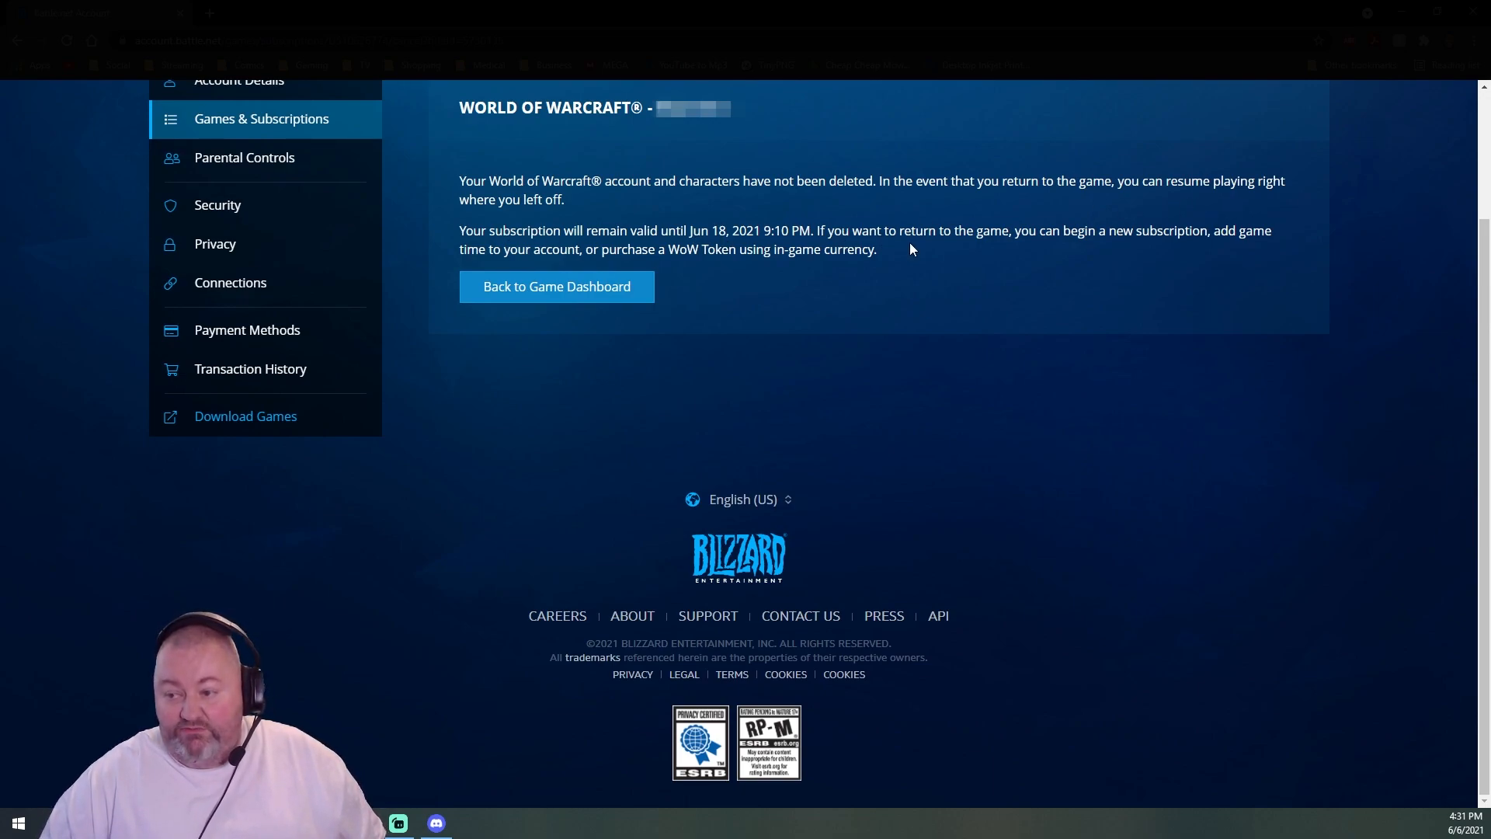
mouse_move(1022, 281)
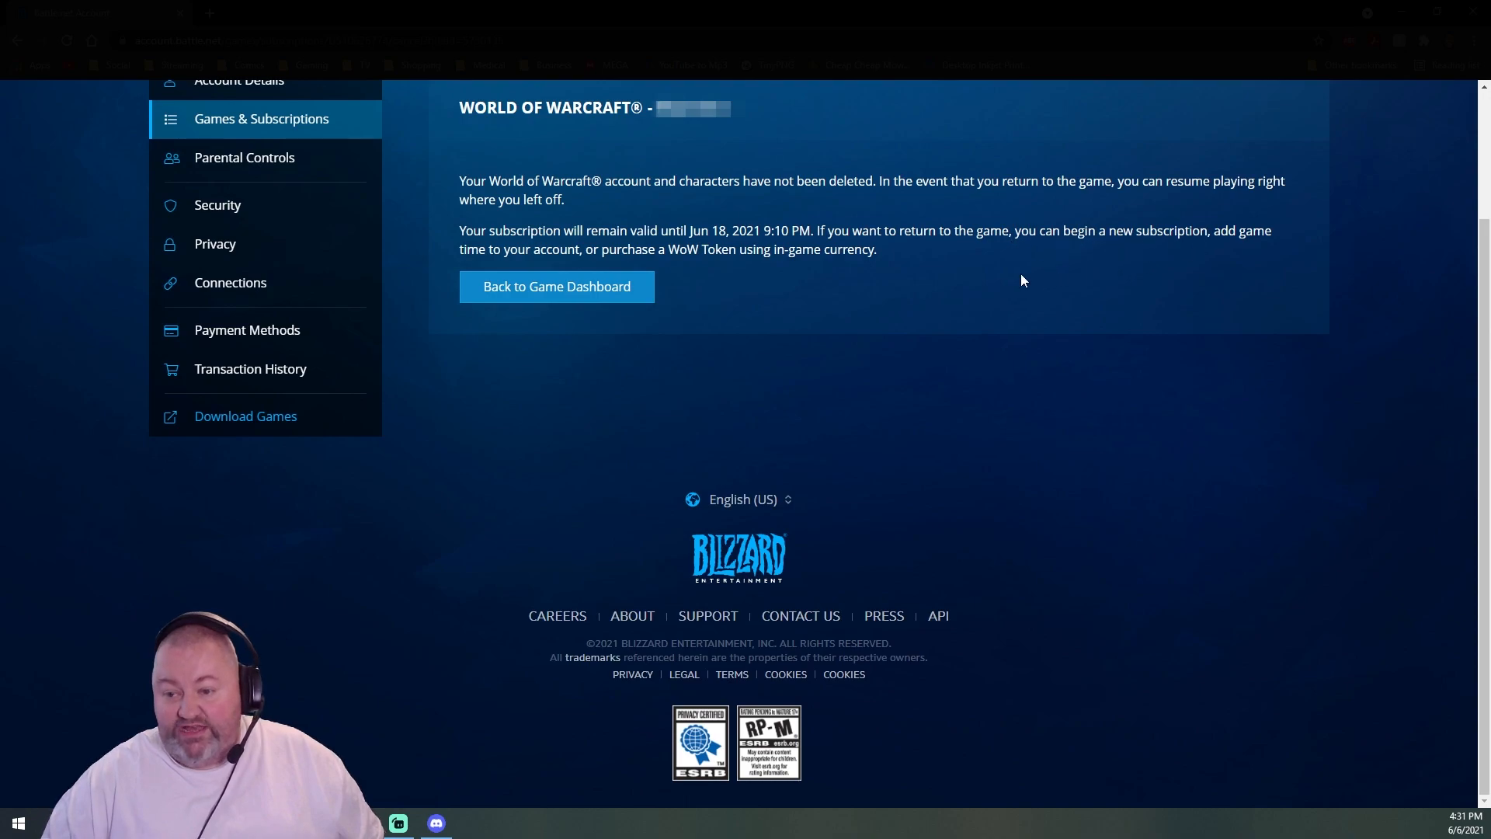
mouse_move(837, 290)
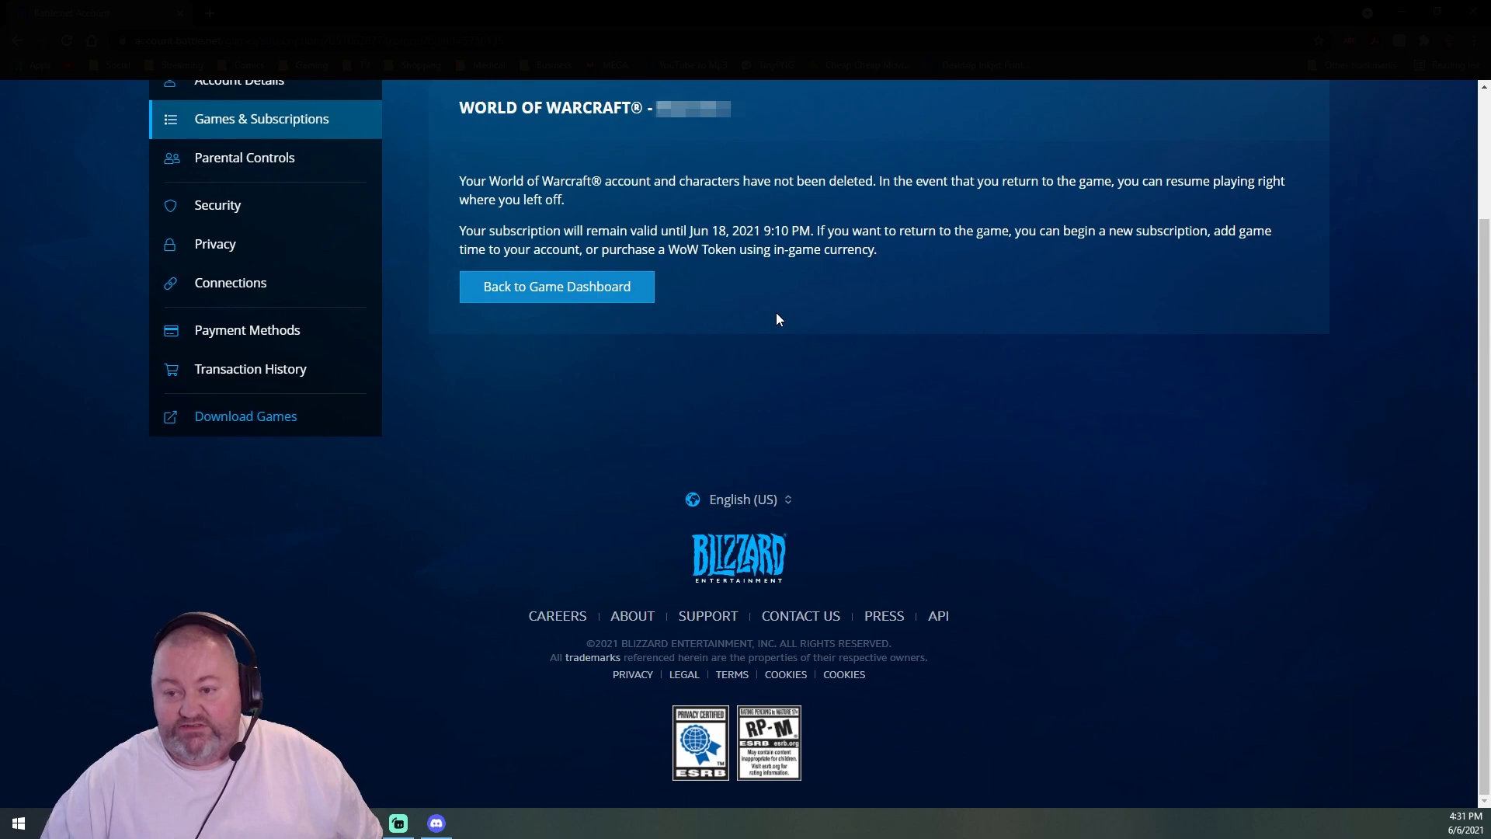
mouse_move(746, 314)
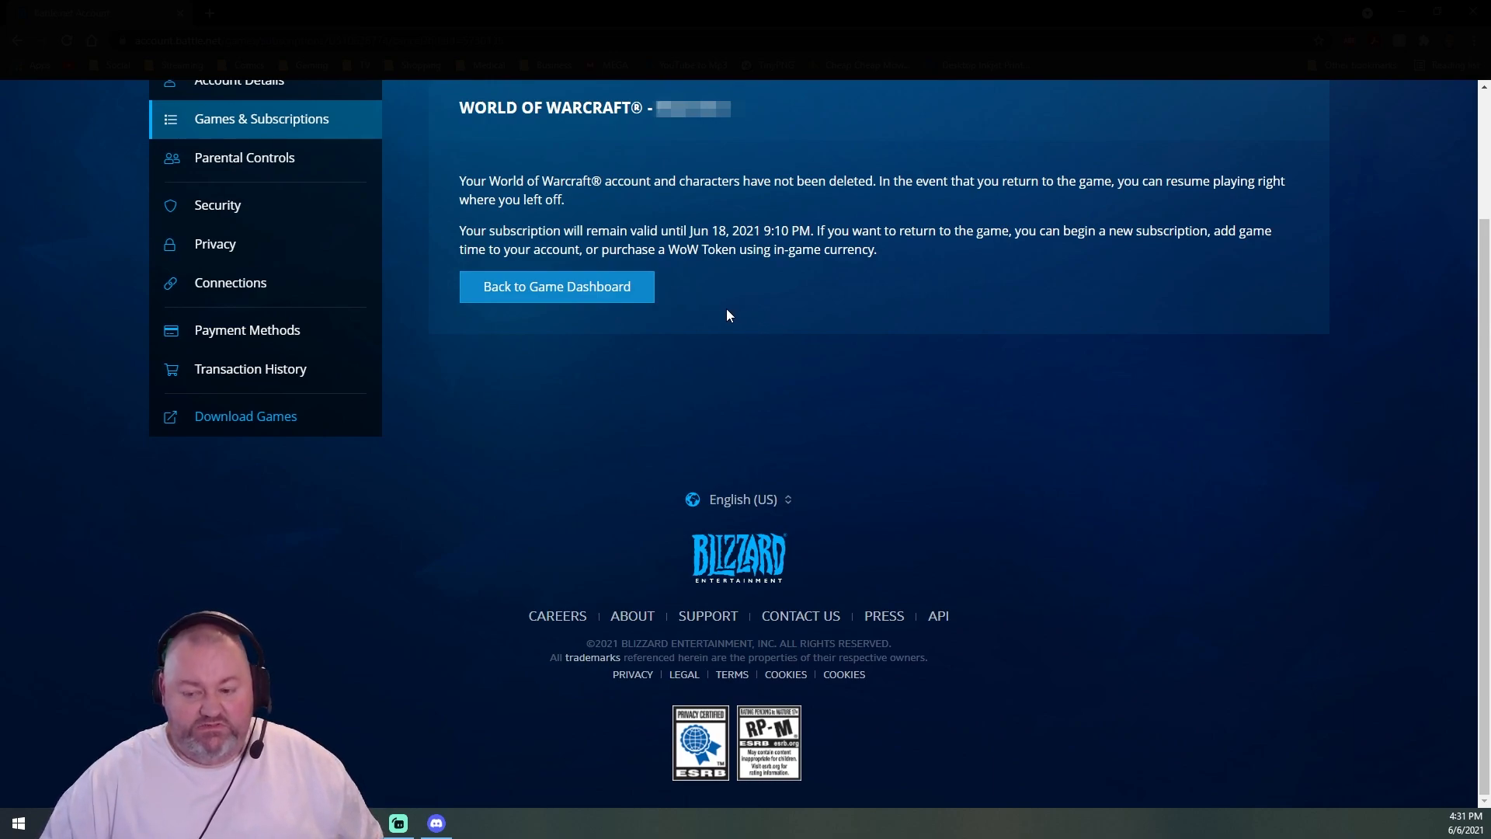
mouse_move(680, 298)
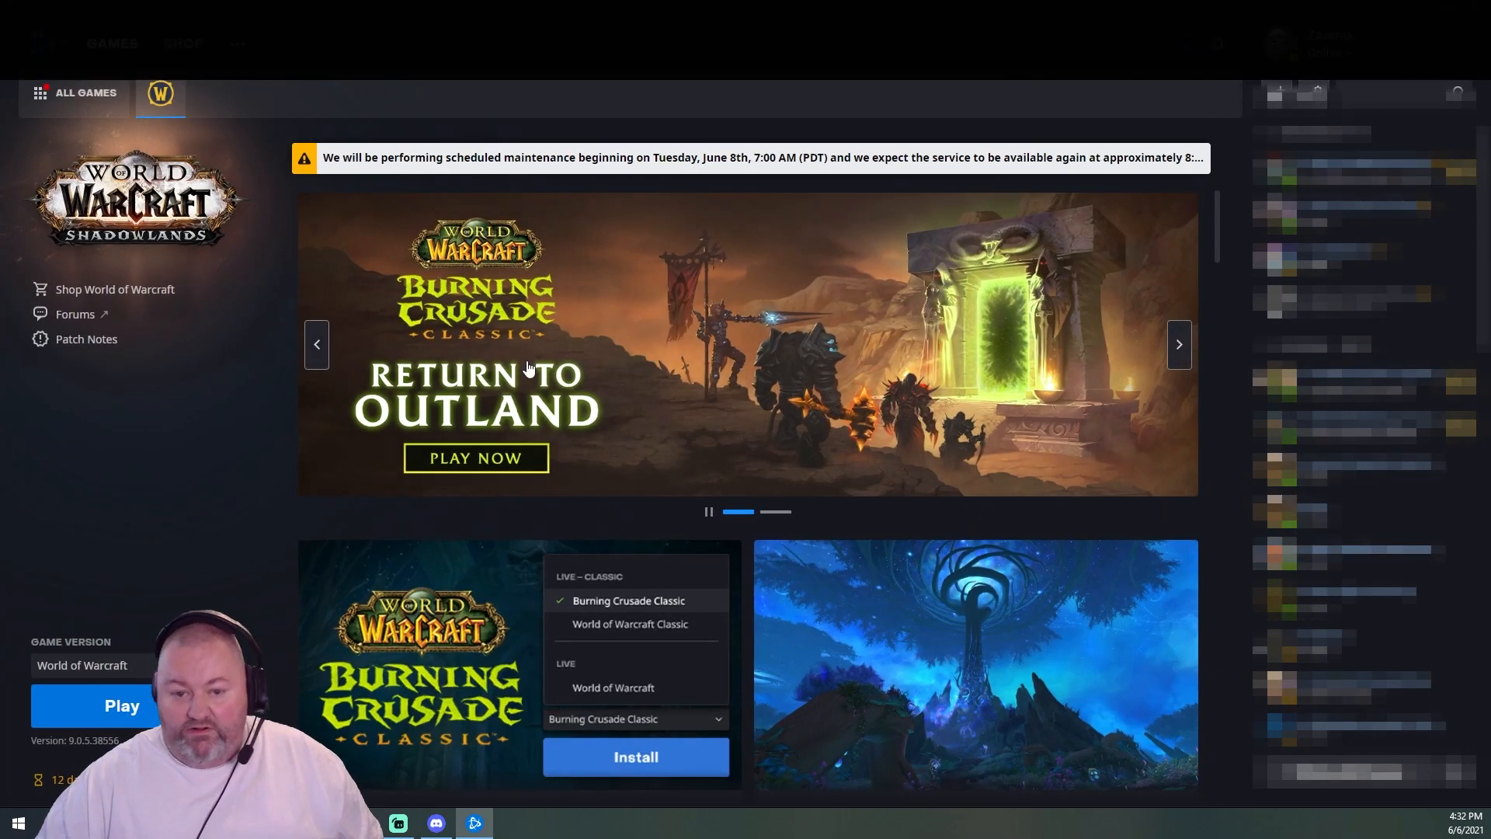
mouse_move(263, 590)
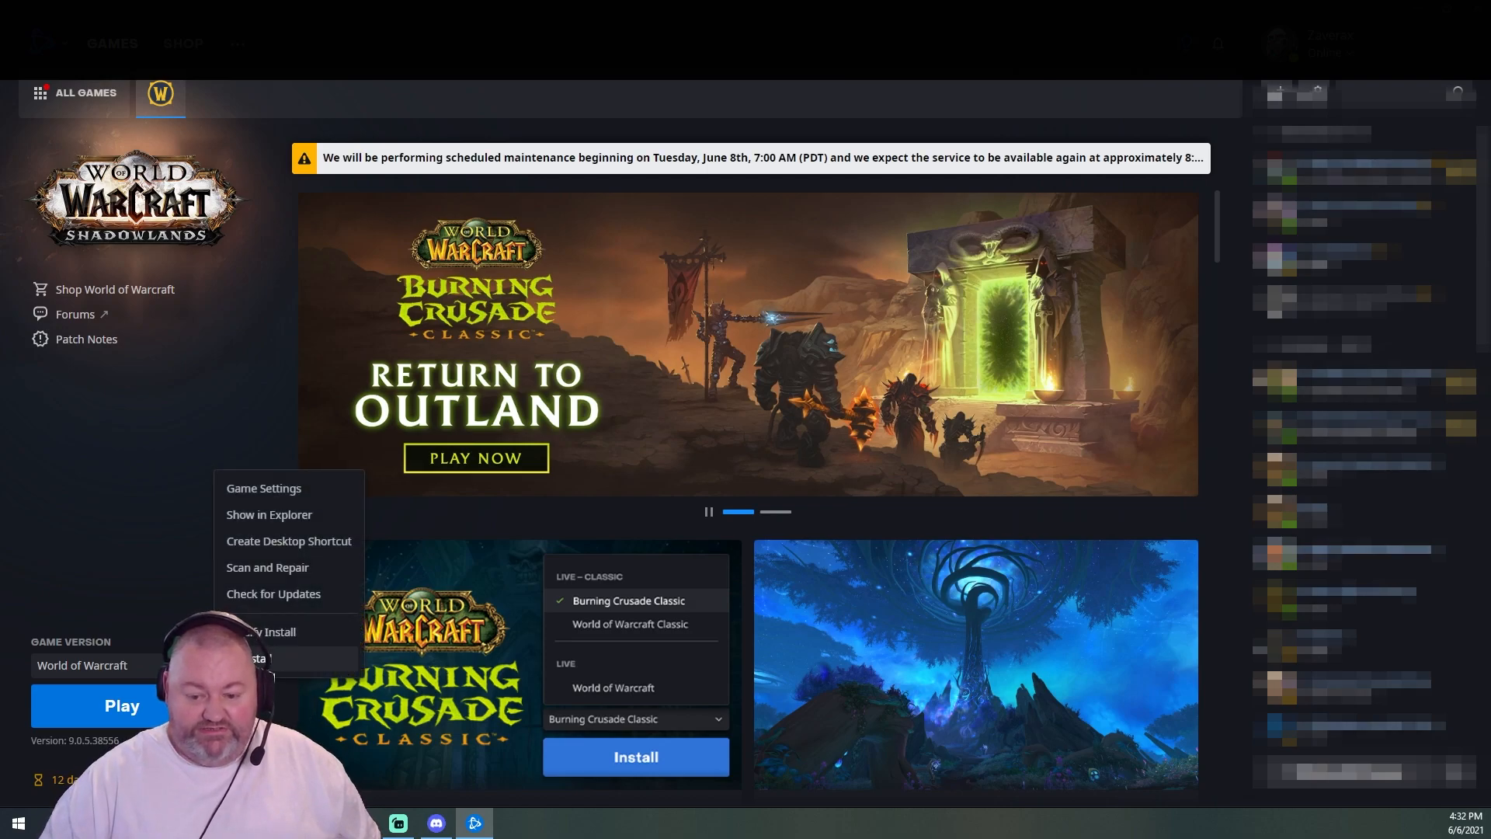
- Uninstall World of Warcraft and remove its files from the Battle.net app
click(271, 657)
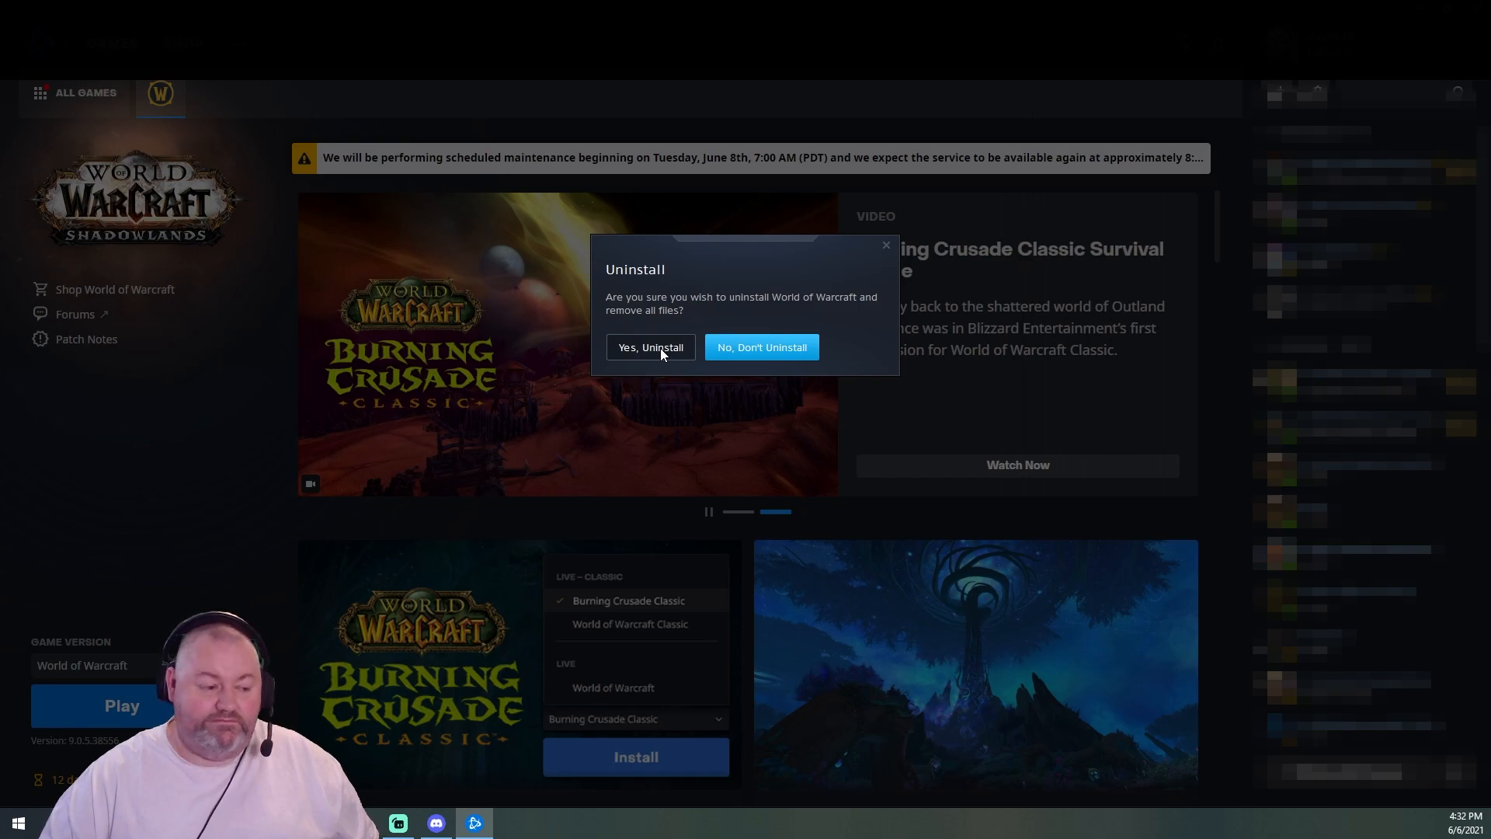
click(651, 347)
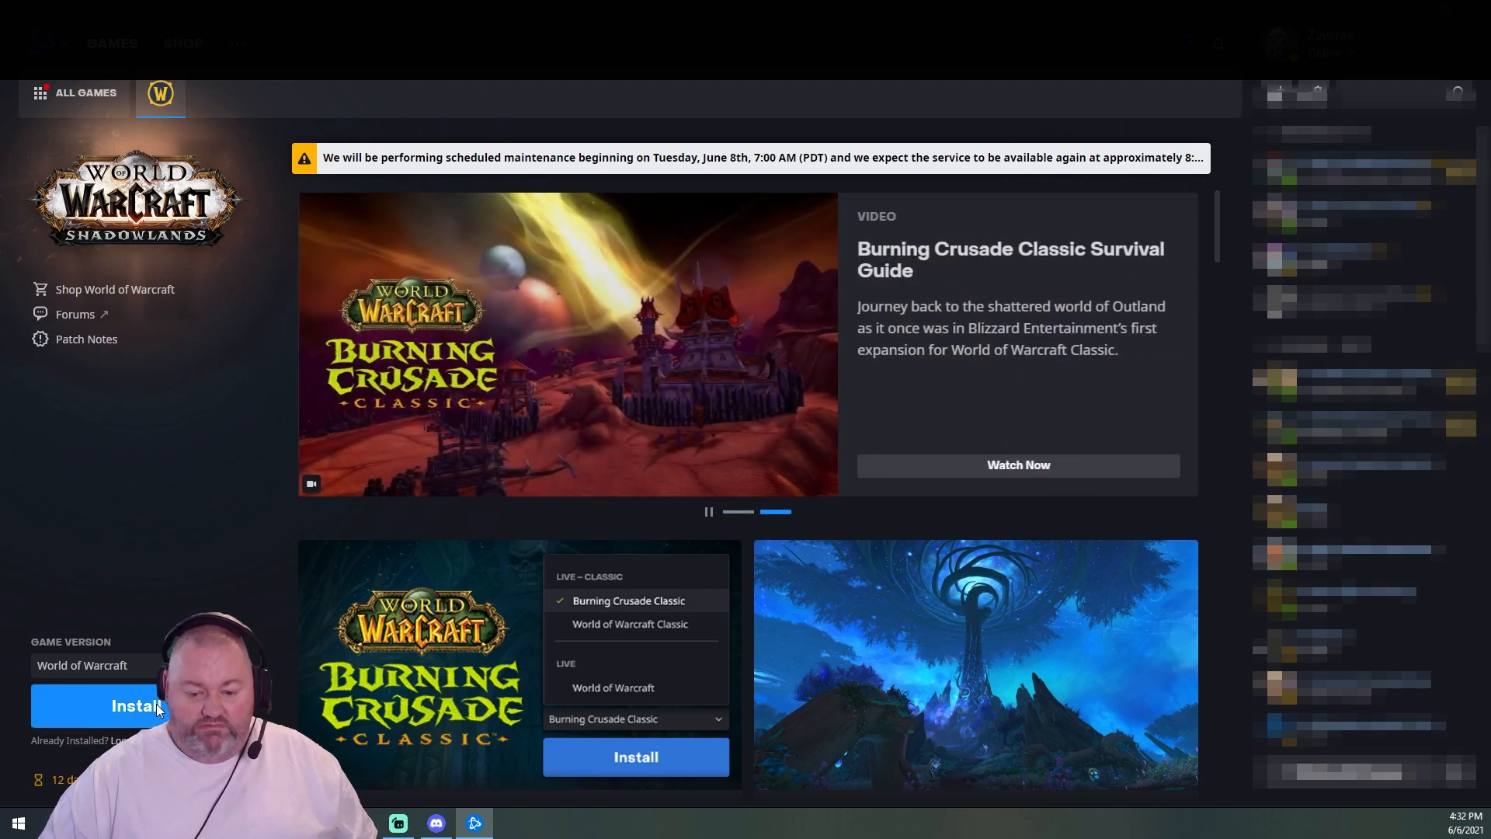
- Select Public Test Realm (Classic) as the World of Warcraft game version
click(81, 665)
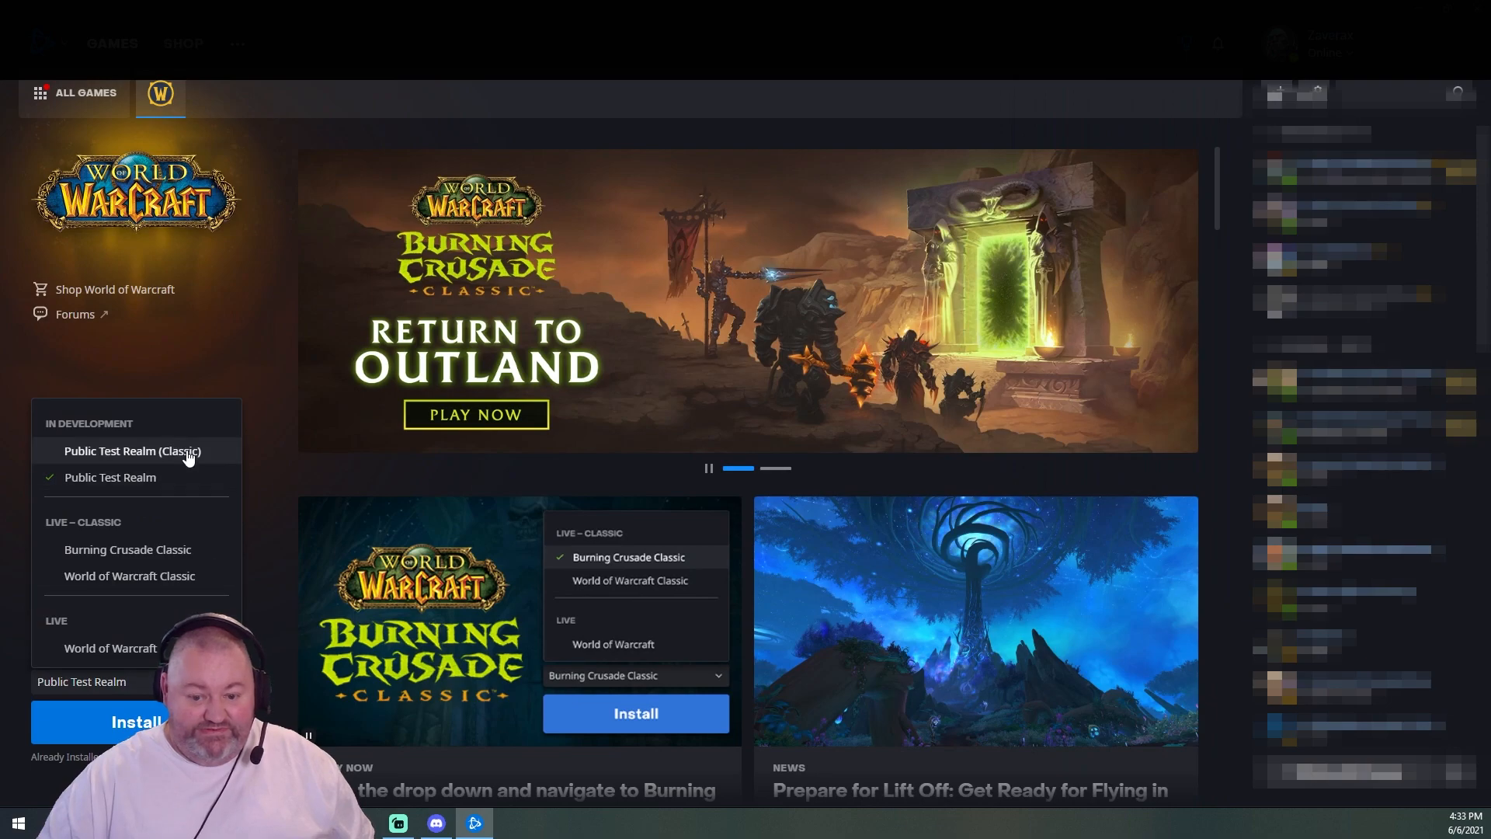
click(132, 450)
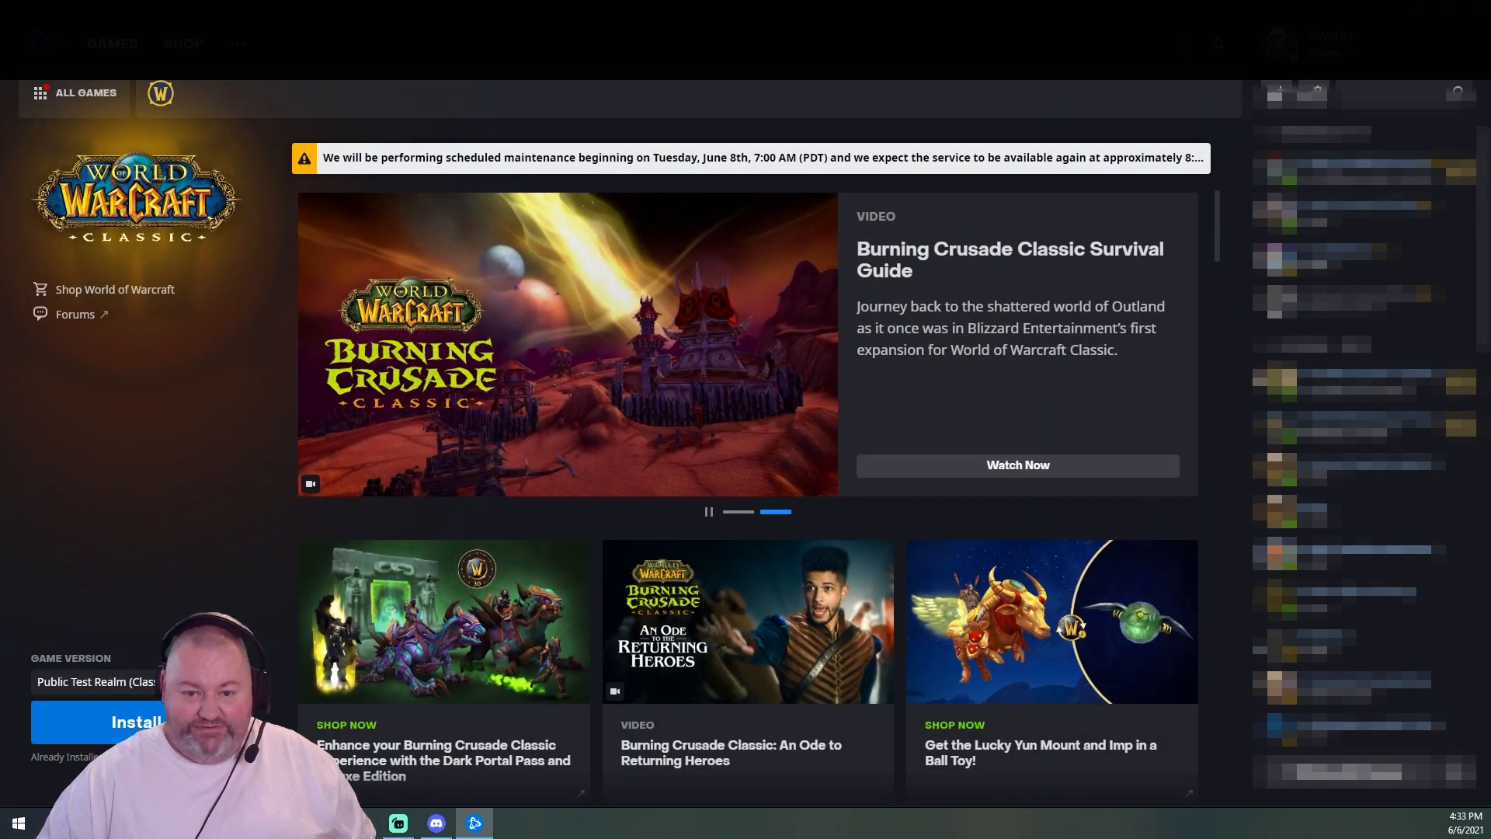
mouse_move(160, 93)
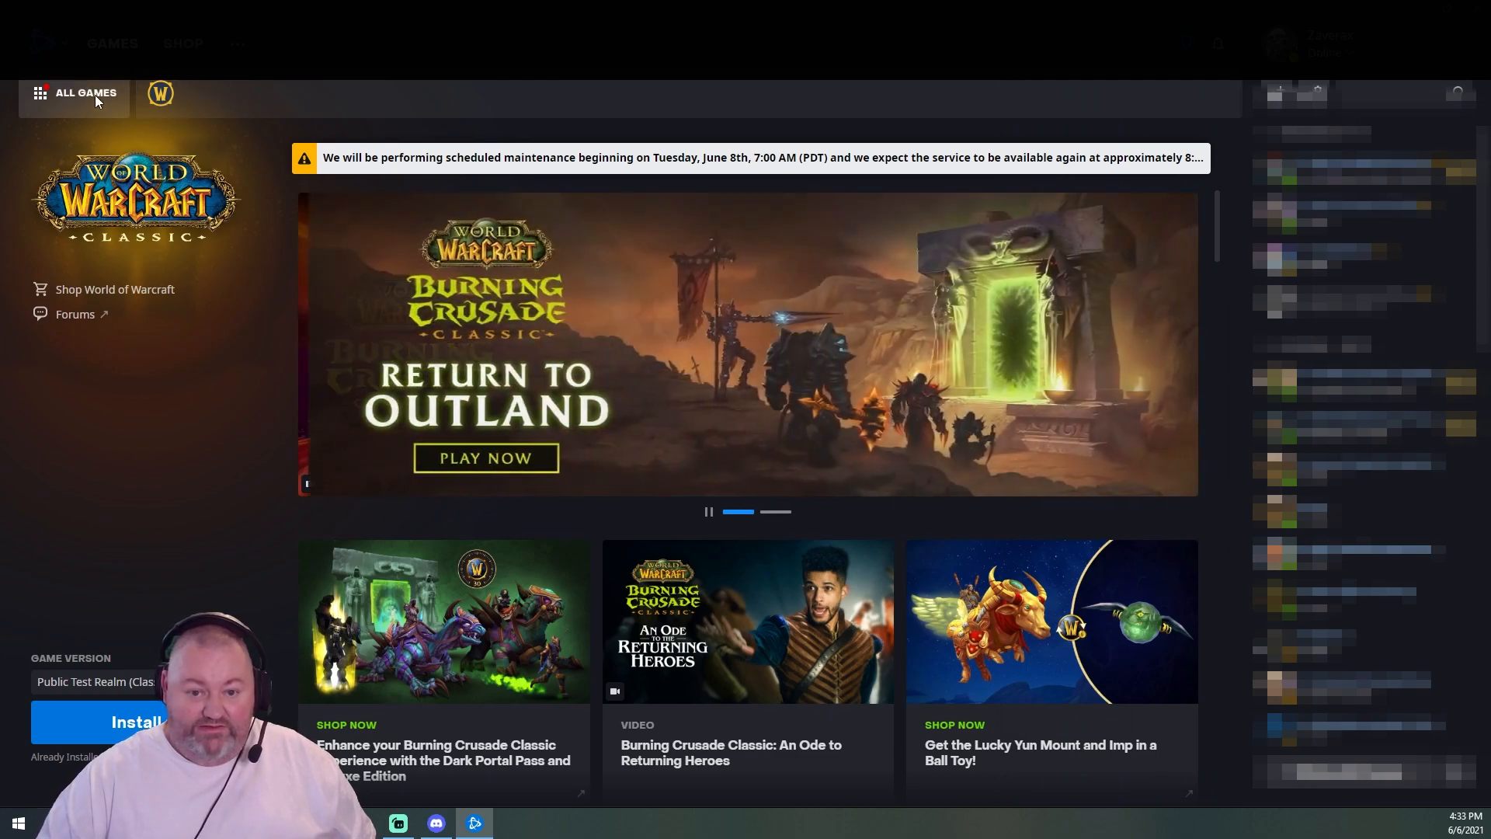
- Show the All Games library listing all 16 games
click(85, 92)
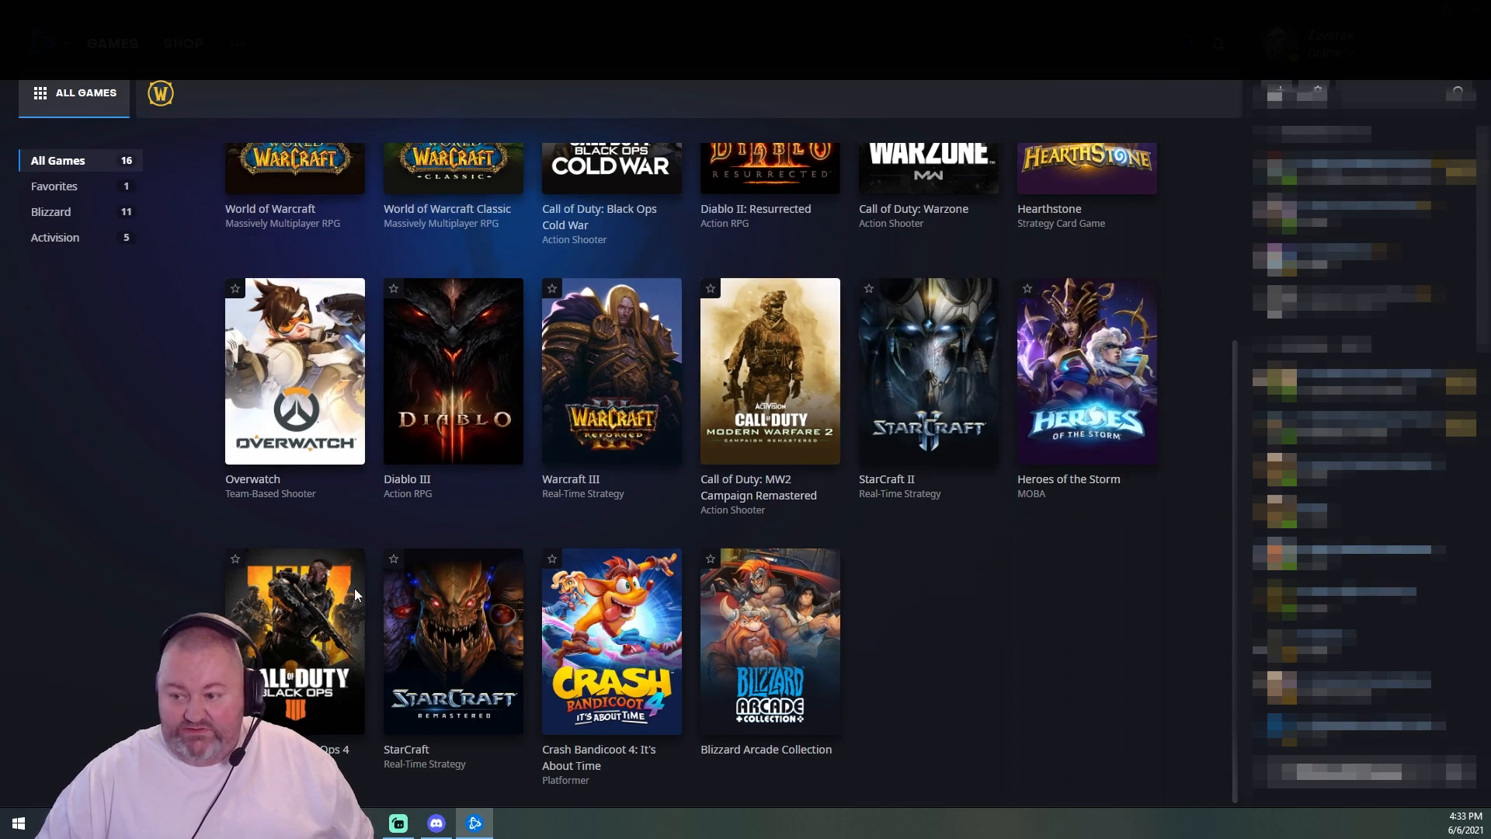
mouse_move(618, 241)
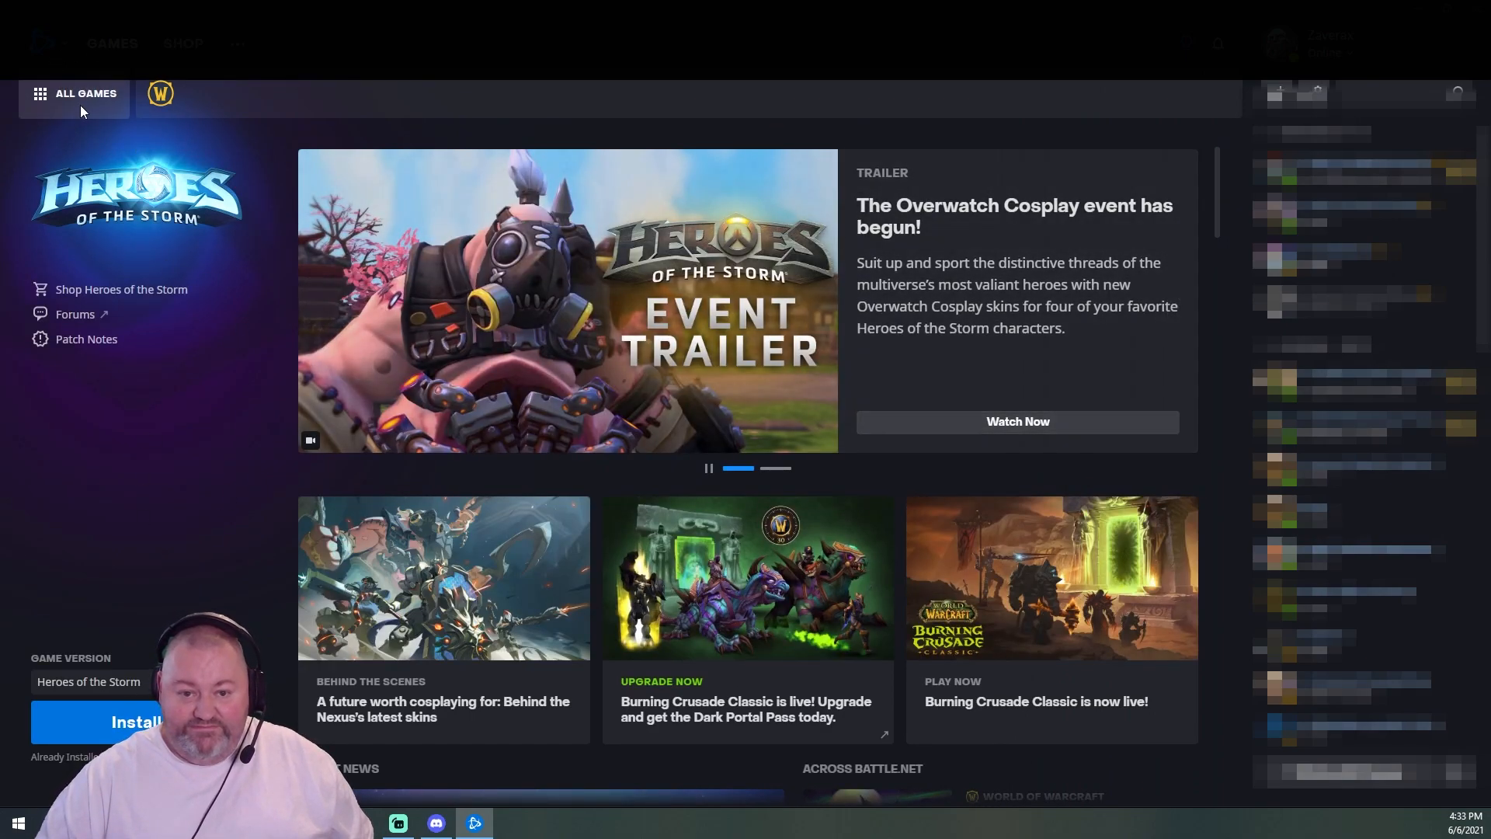
click(75, 93)
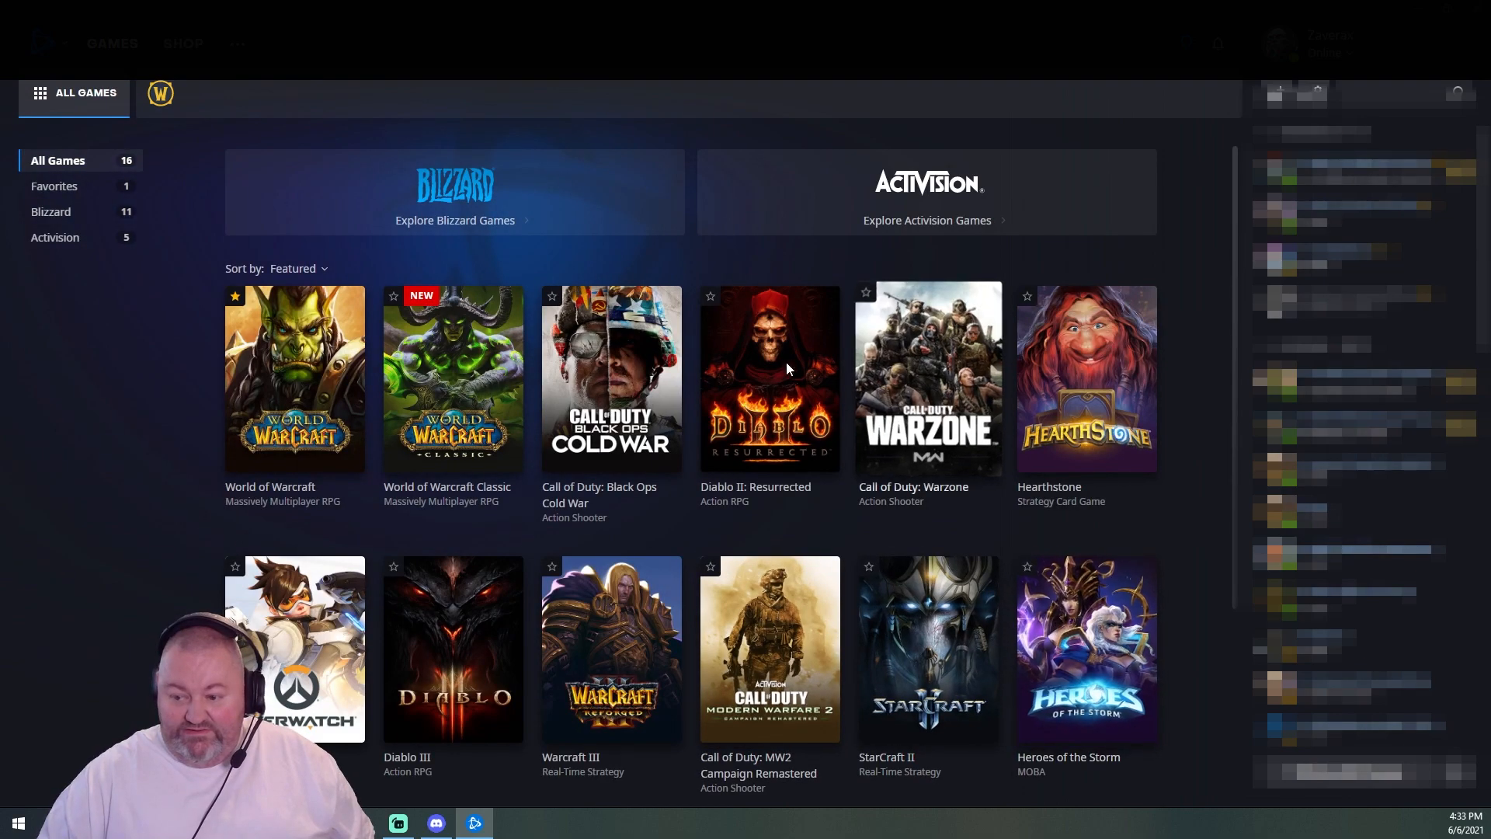